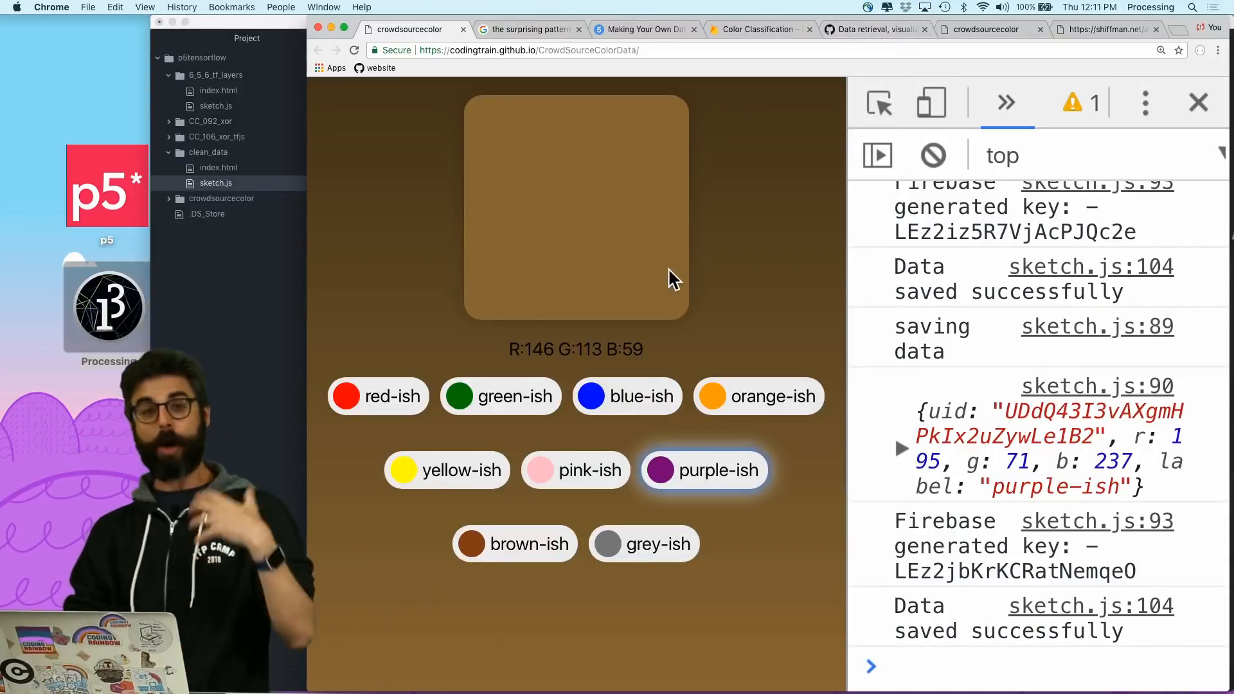
pyautogui.moveTo(635, 316)
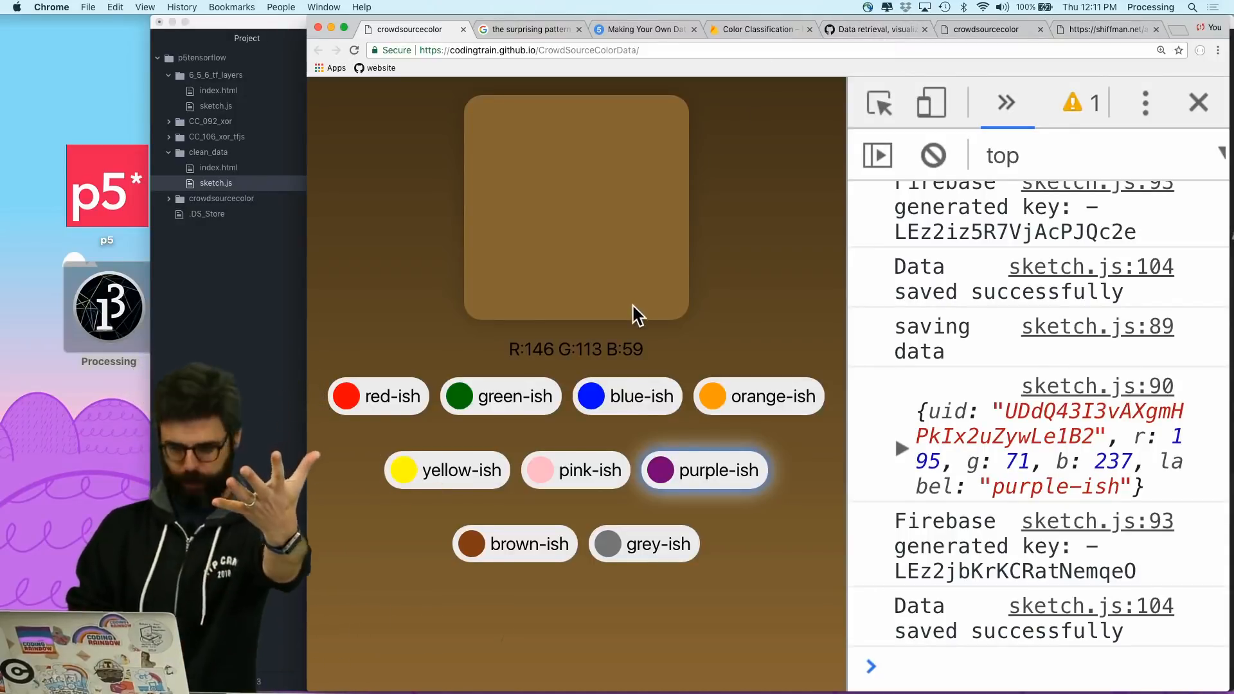
pyautogui.moveTo(525, 380)
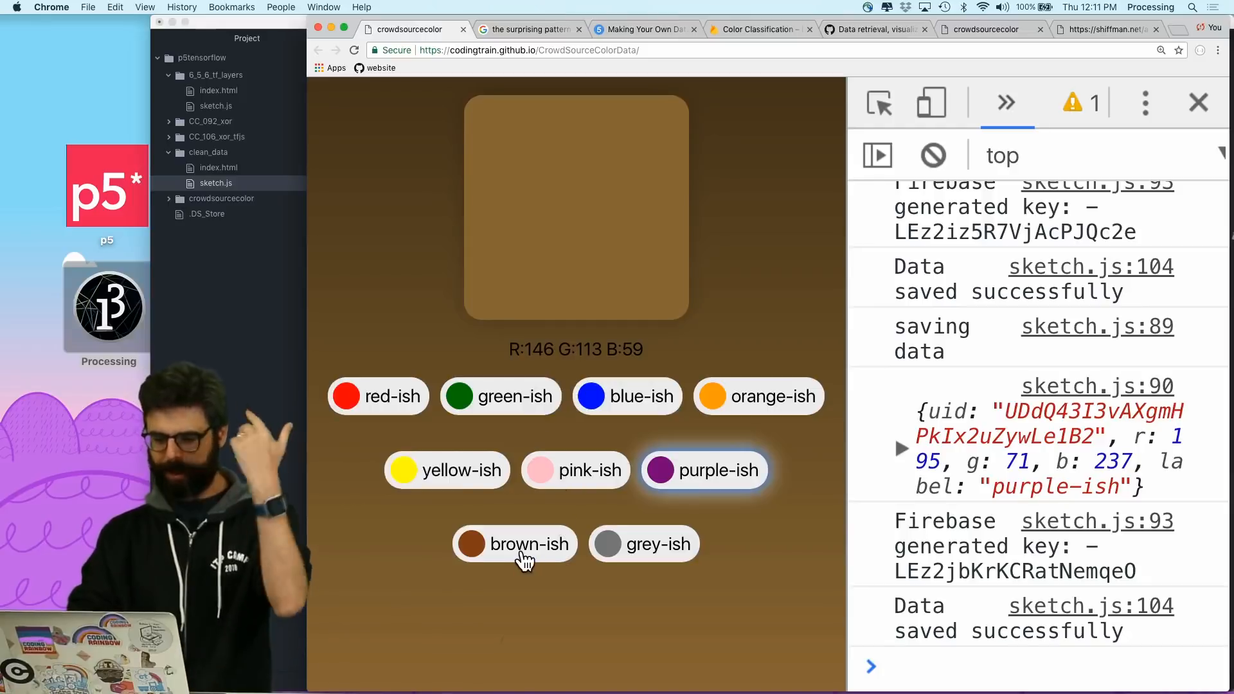
# - Label the tan swatch brown-ish, the purple one purple-ish and the violet one blue-ish
pyautogui.click(514, 545)
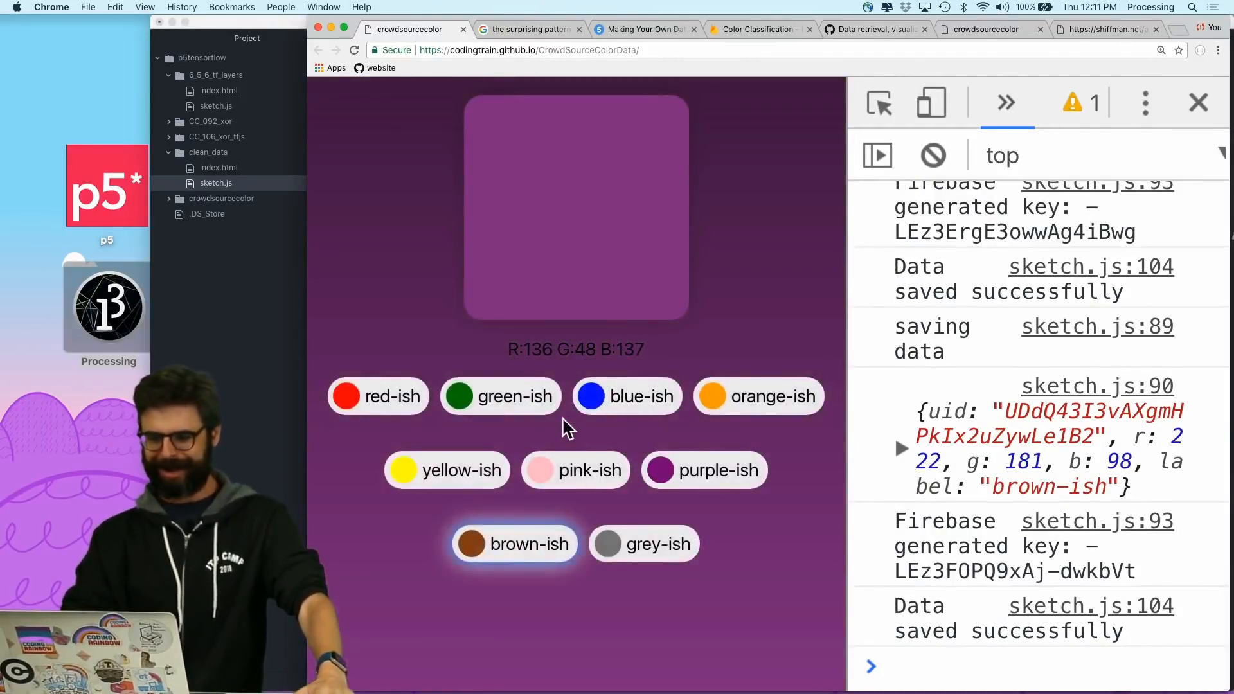
pyautogui.click(704, 471)
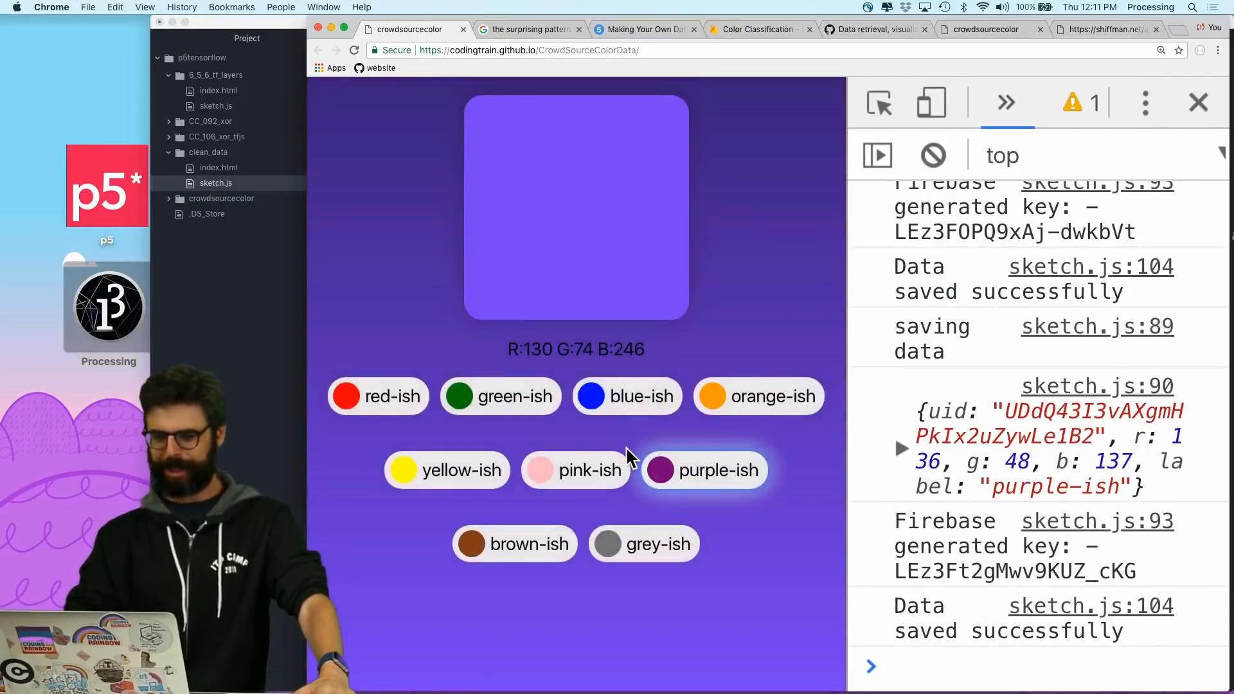
pyautogui.click(628, 396)
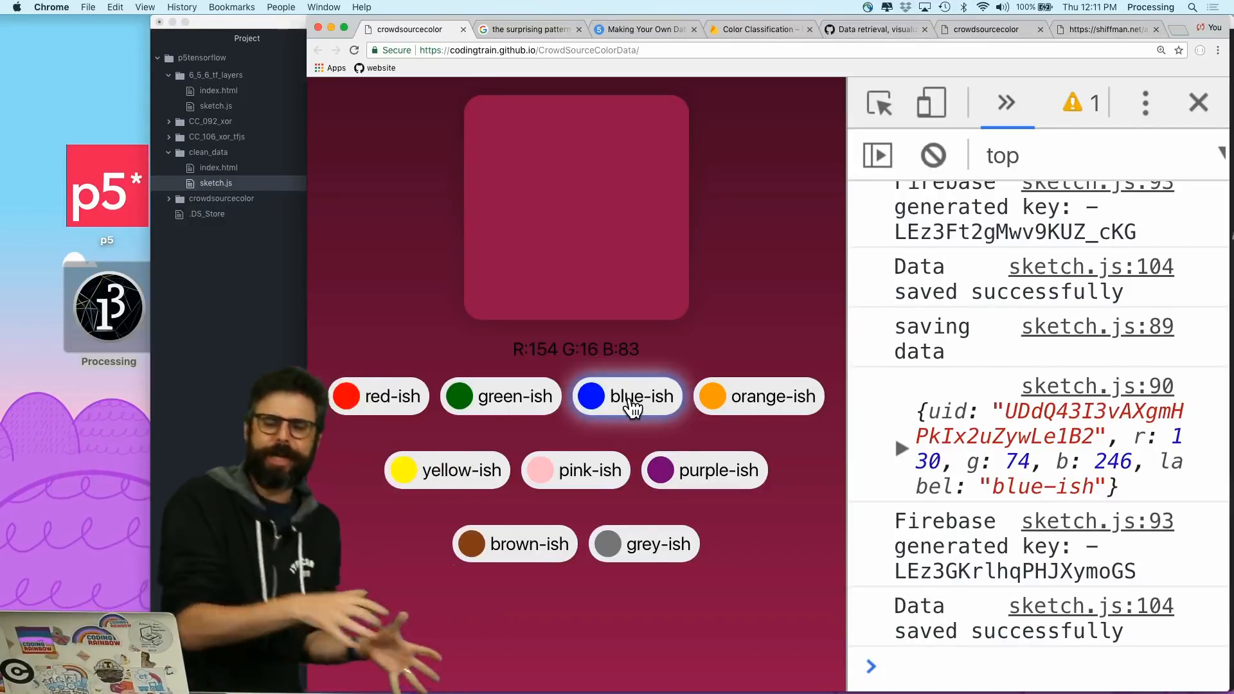
pyautogui.moveTo(440, 231)
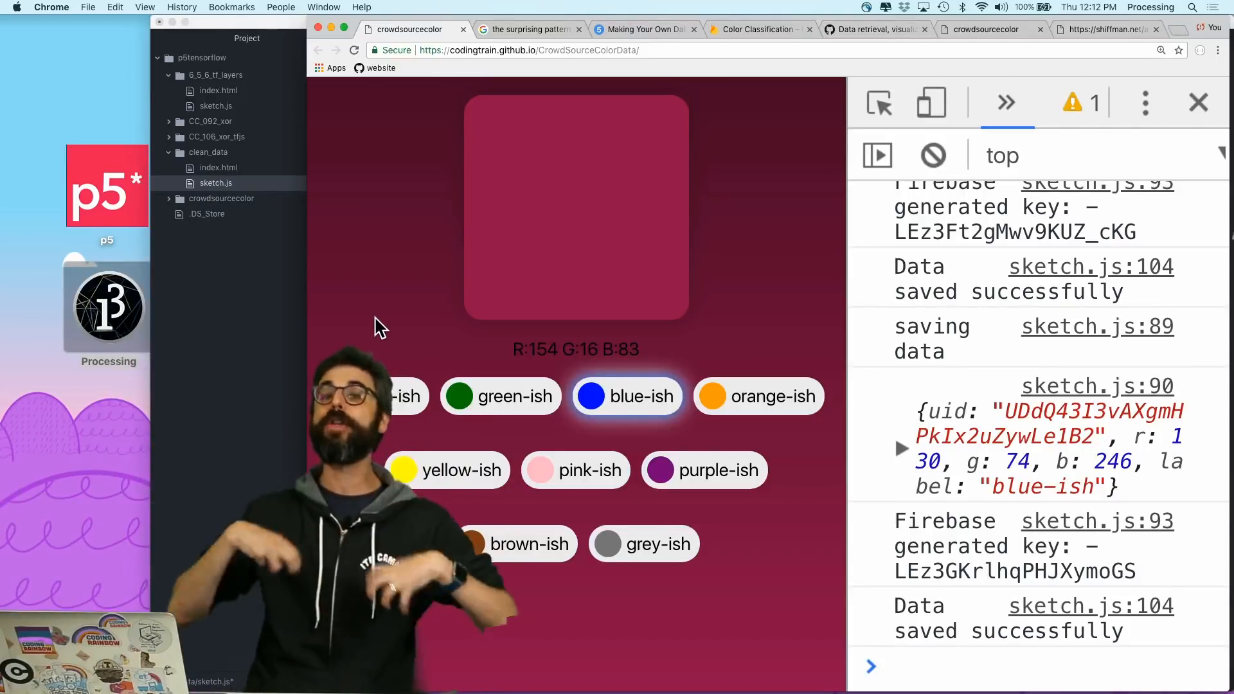
pyautogui.click(533, 30)
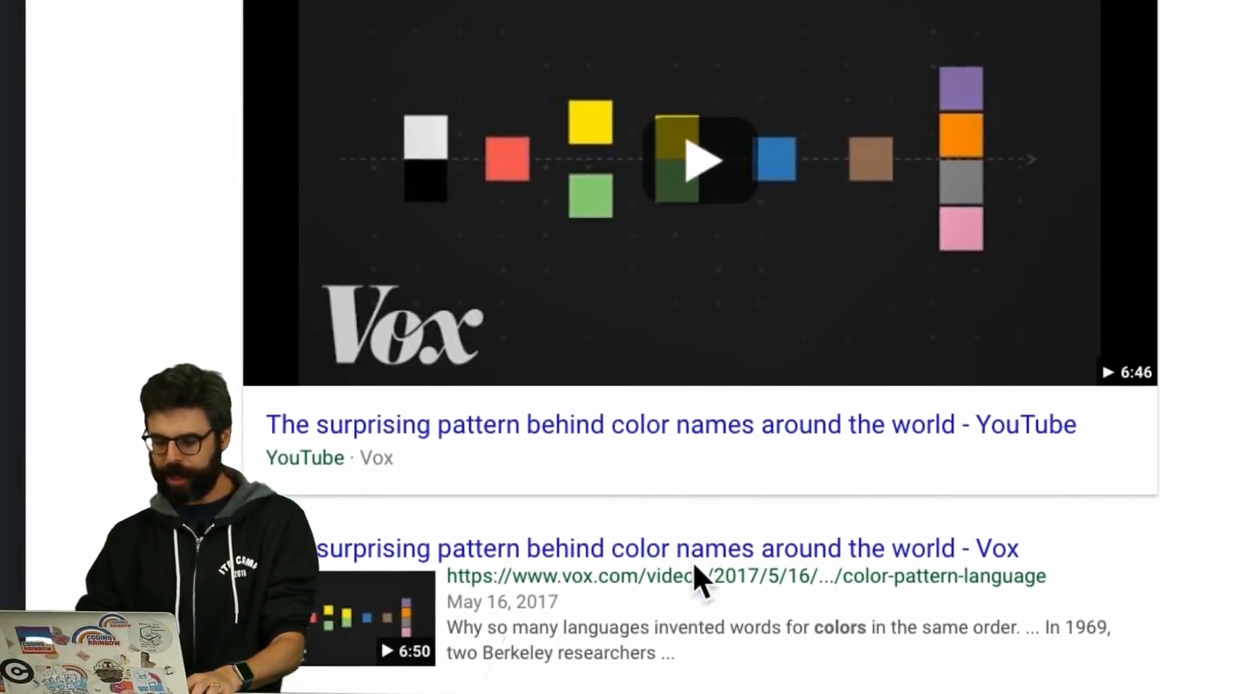
pyautogui.scroll(-3)
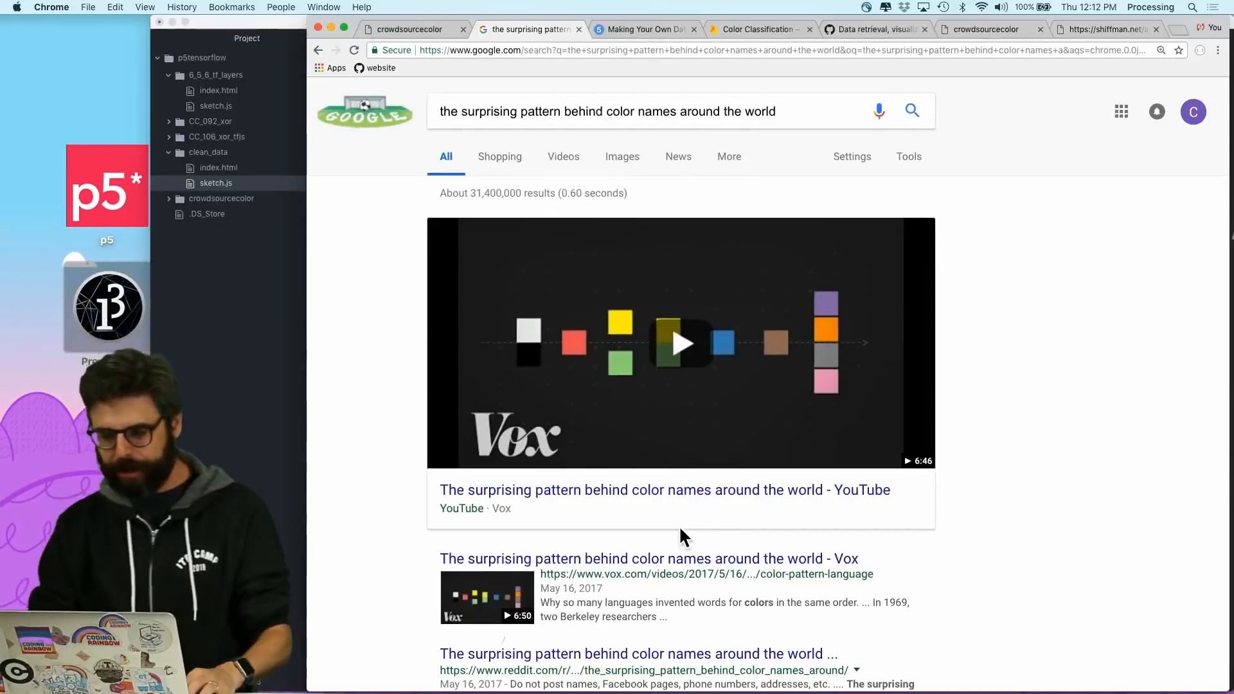
pyautogui.click(412, 28)
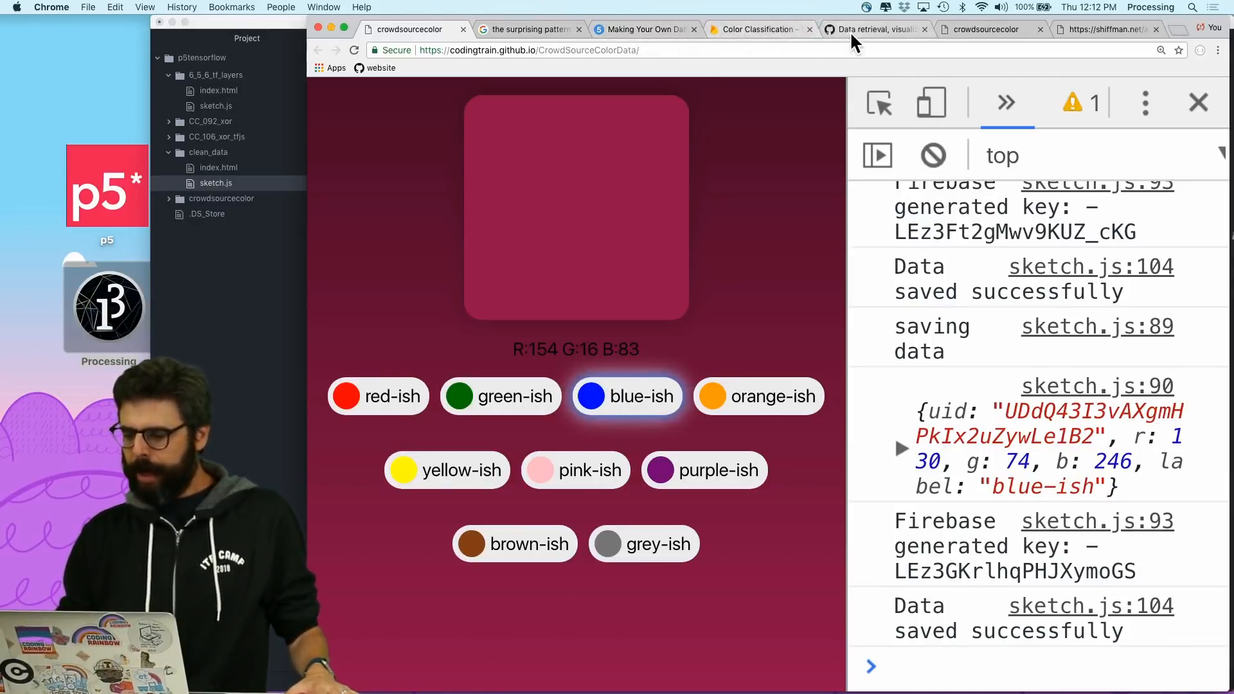
# - Show pull request #9 'Data retrieval, visualization, and cleaning' and read through its description
pyautogui.click(870, 29)
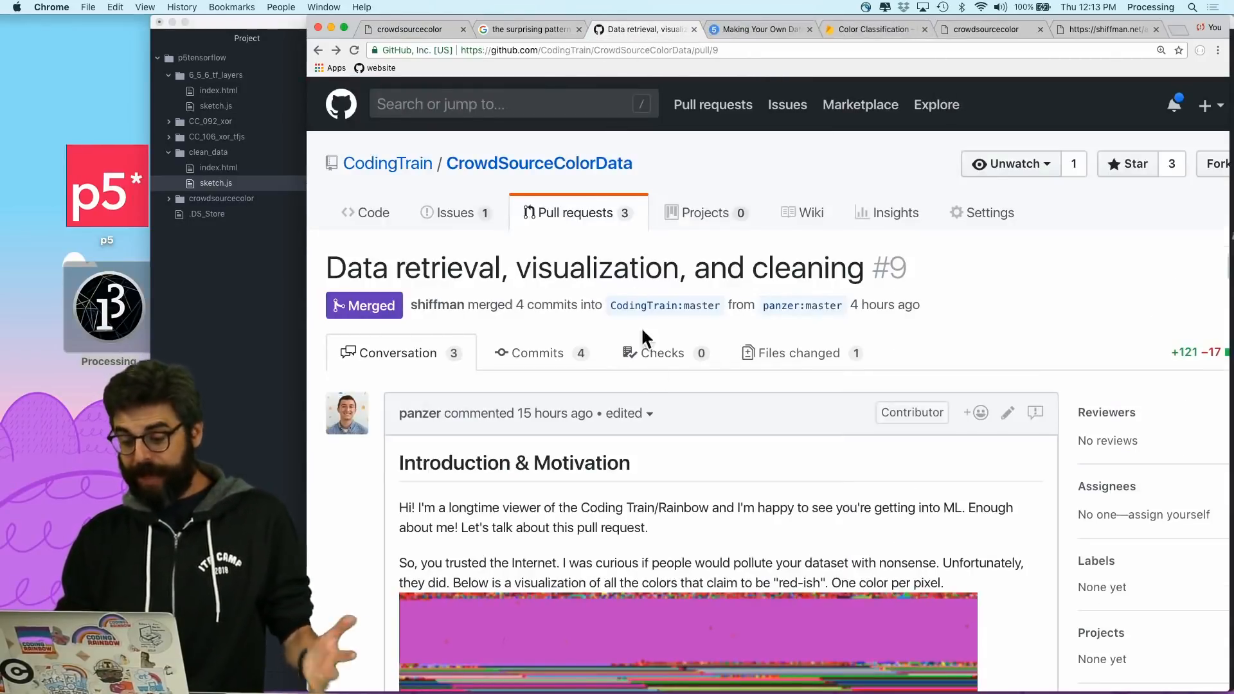
pyautogui.scroll(-3)
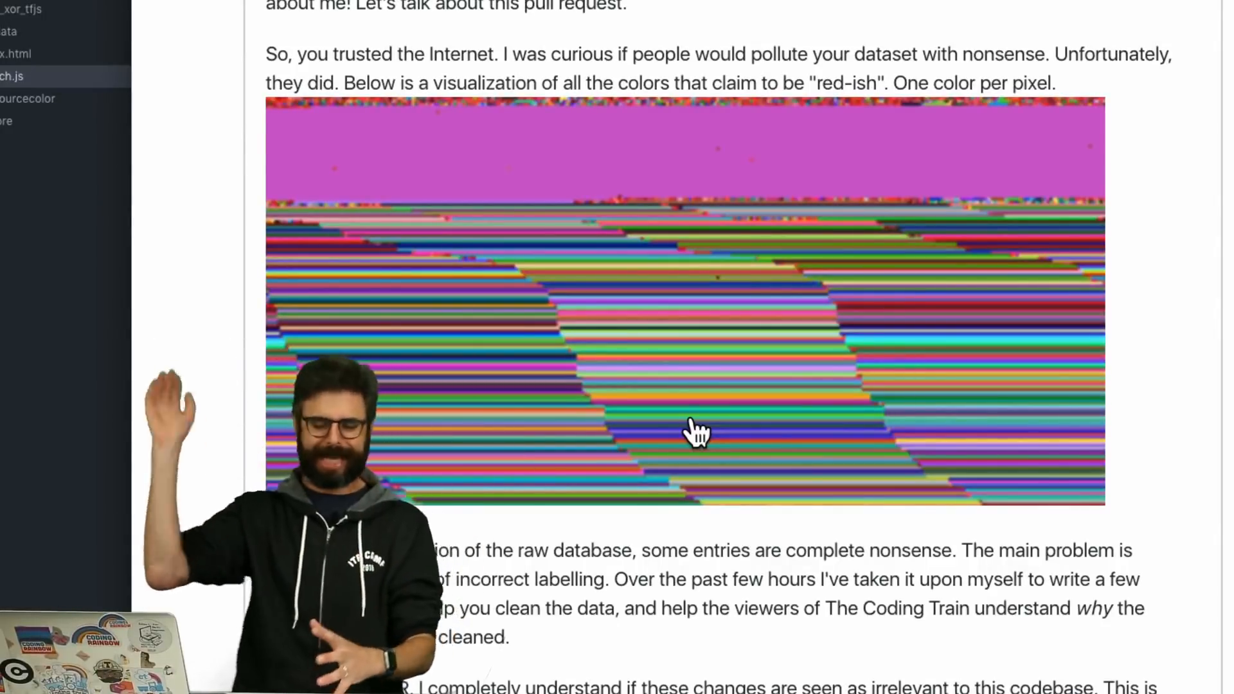
pyautogui.scroll(-3)
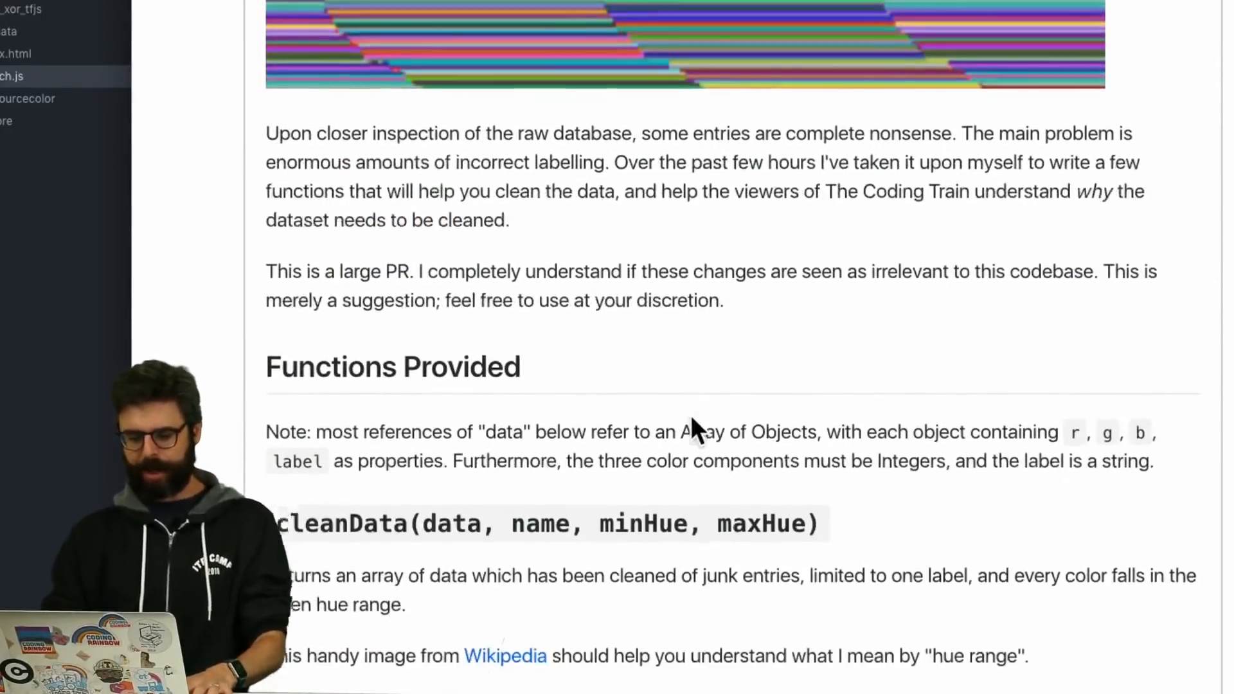
pyautogui.scroll(-3)
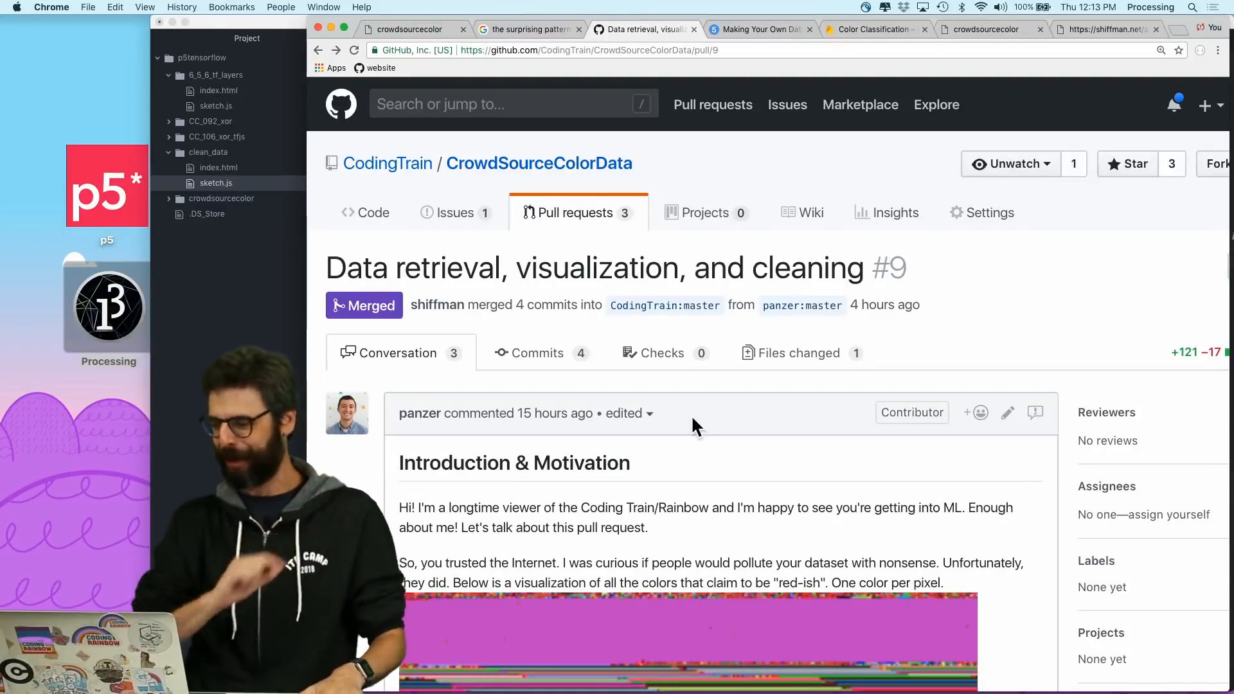
pyautogui.moveTo(860, 37)
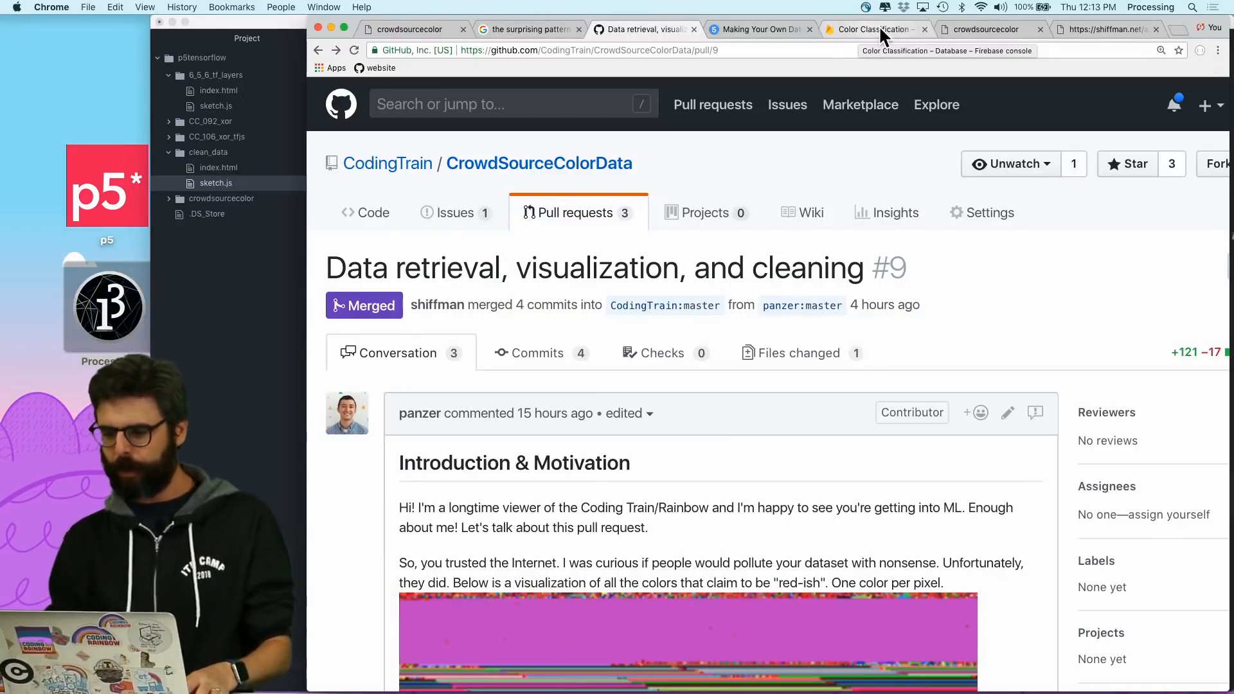
# - Show the Color Classification Realtime Database rules validating uid, r, g, b and label
pyautogui.click(874, 28)
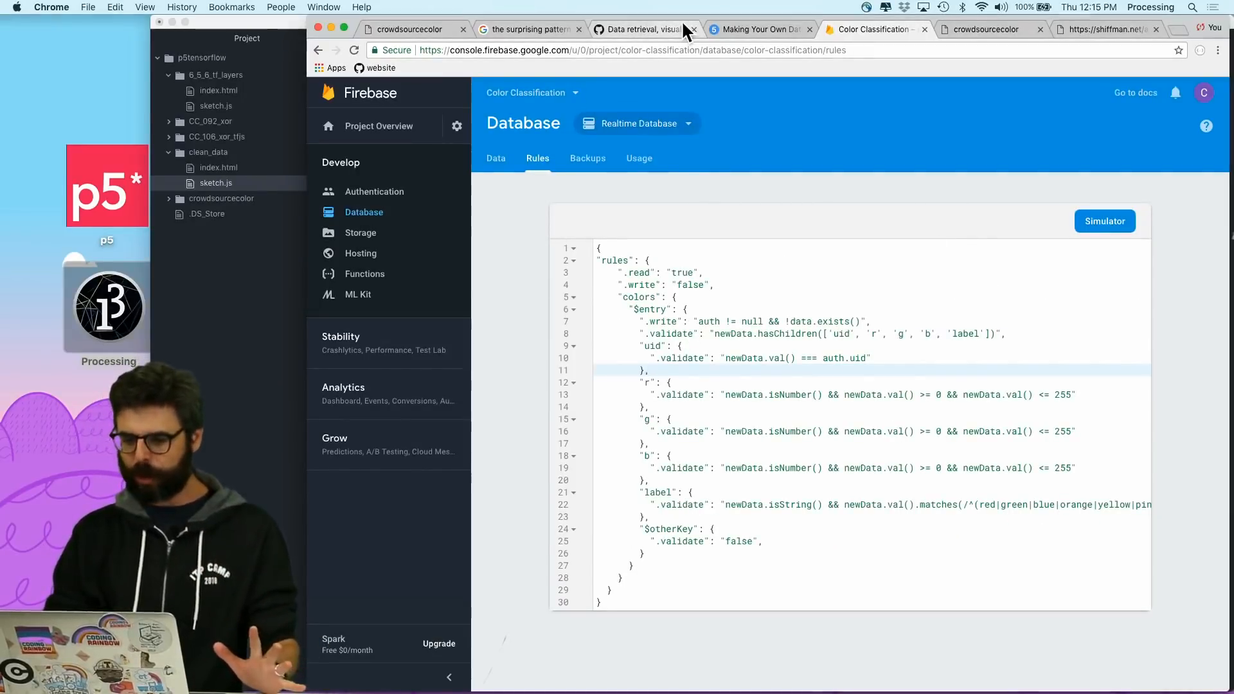
# - Return to pull request #9 and bring its Introduction & Motivation section into view
pyautogui.click(649, 29)
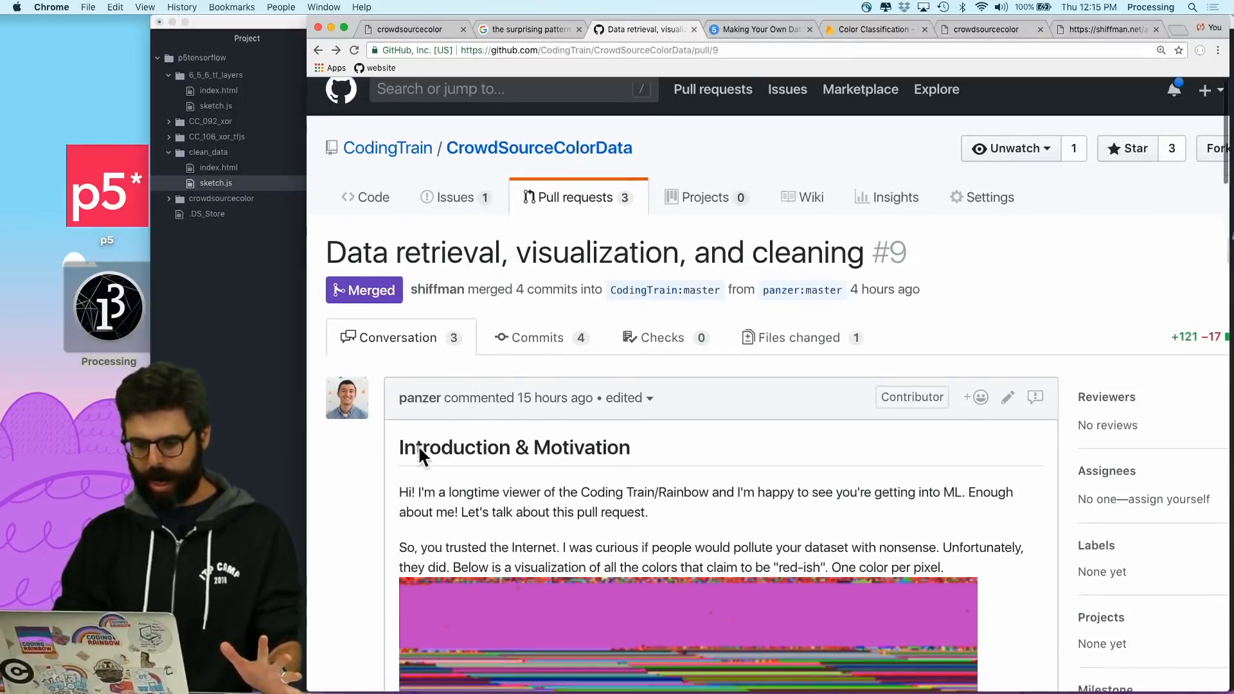
pyautogui.scroll(-3)
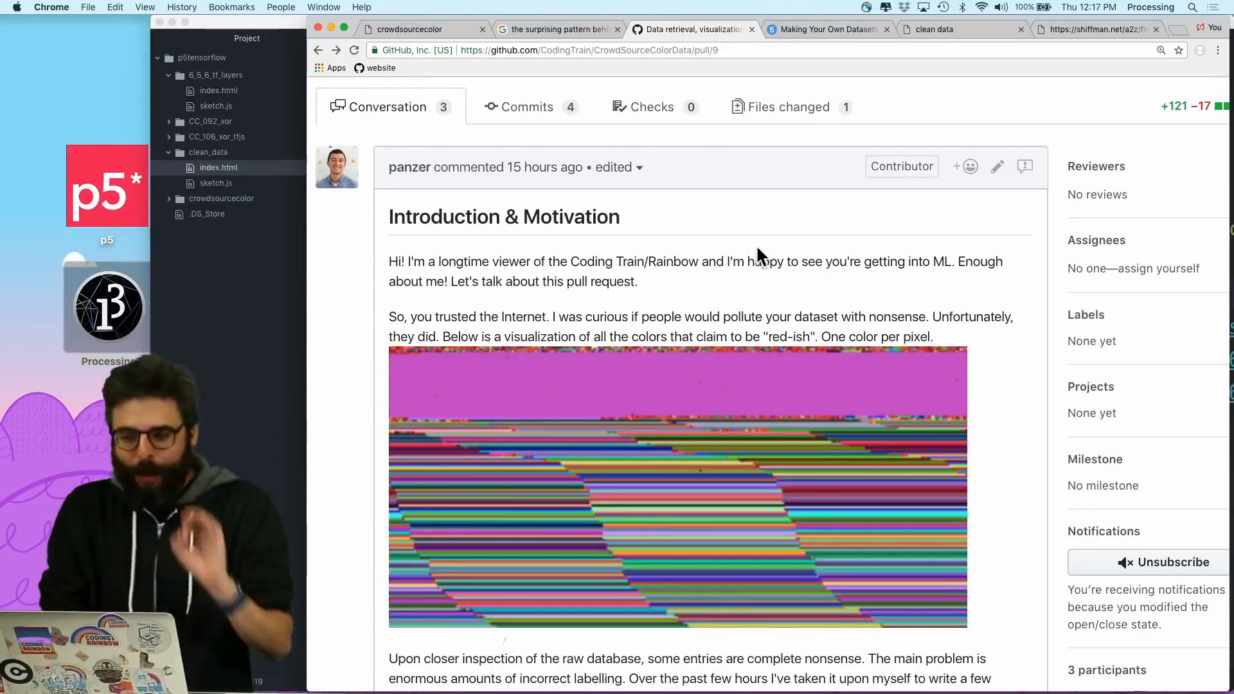
# - Read through the ml5.js Making Your Own Datasets guide
pyautogui.click(829, 29)
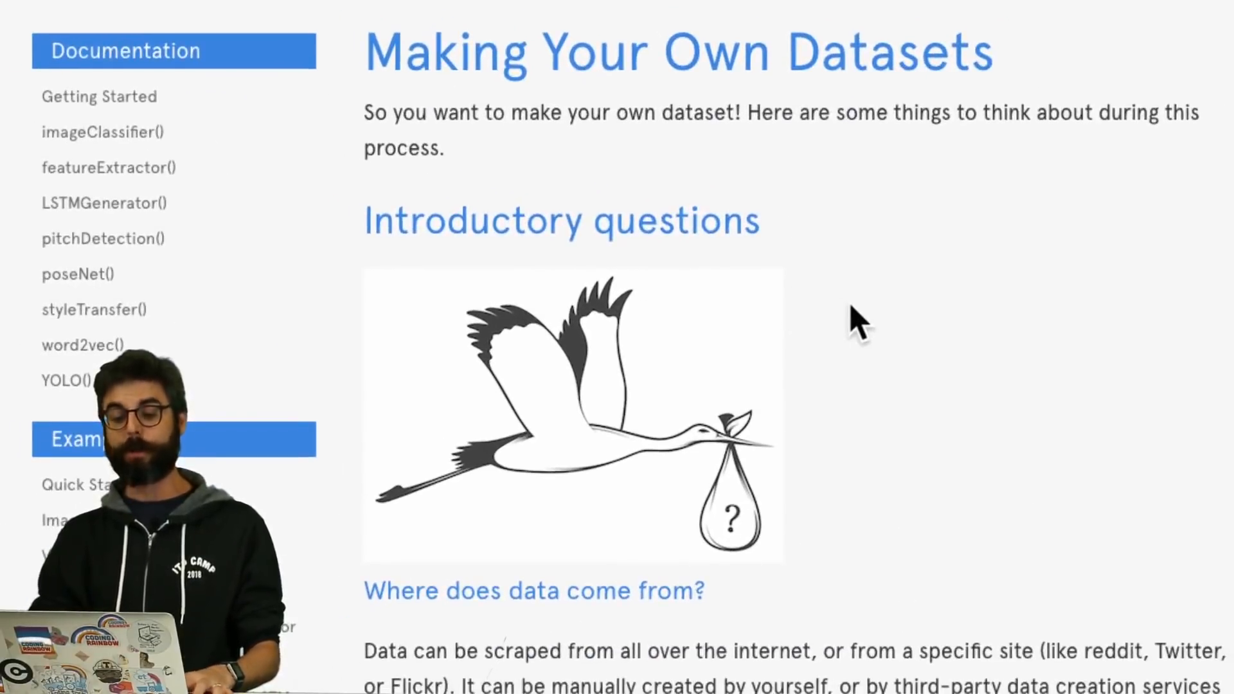
pyautogui.scroll(-3)
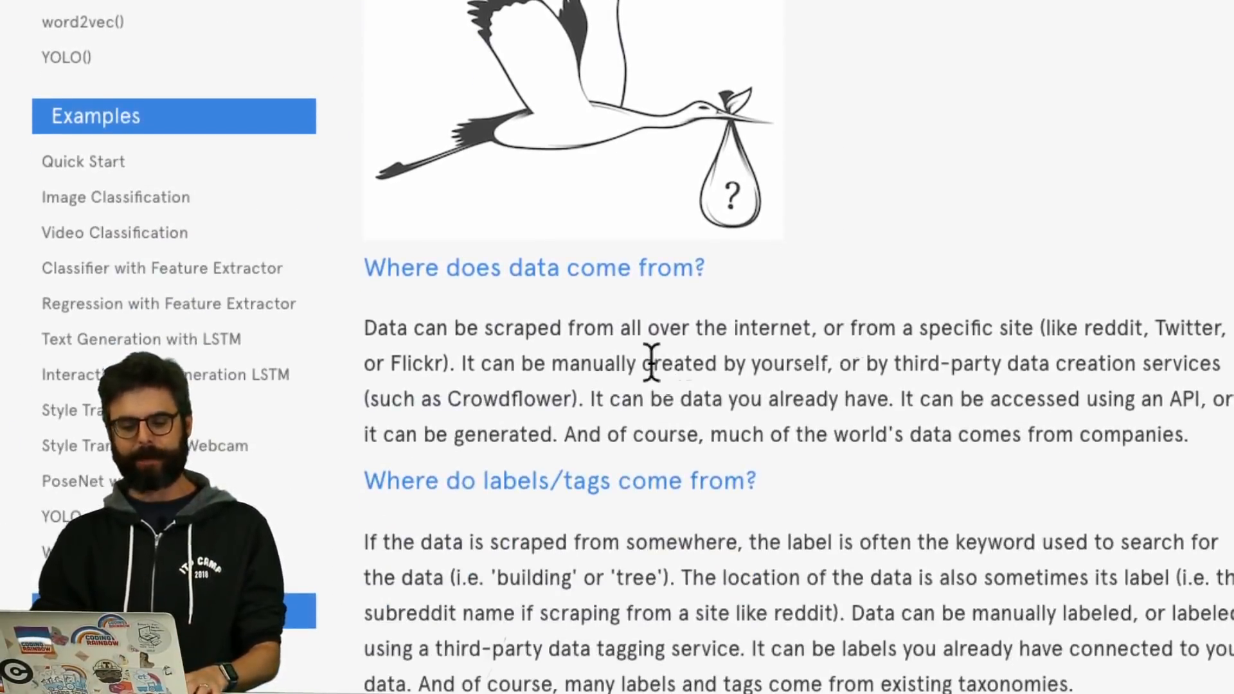
pyautogui.scroll(-3)
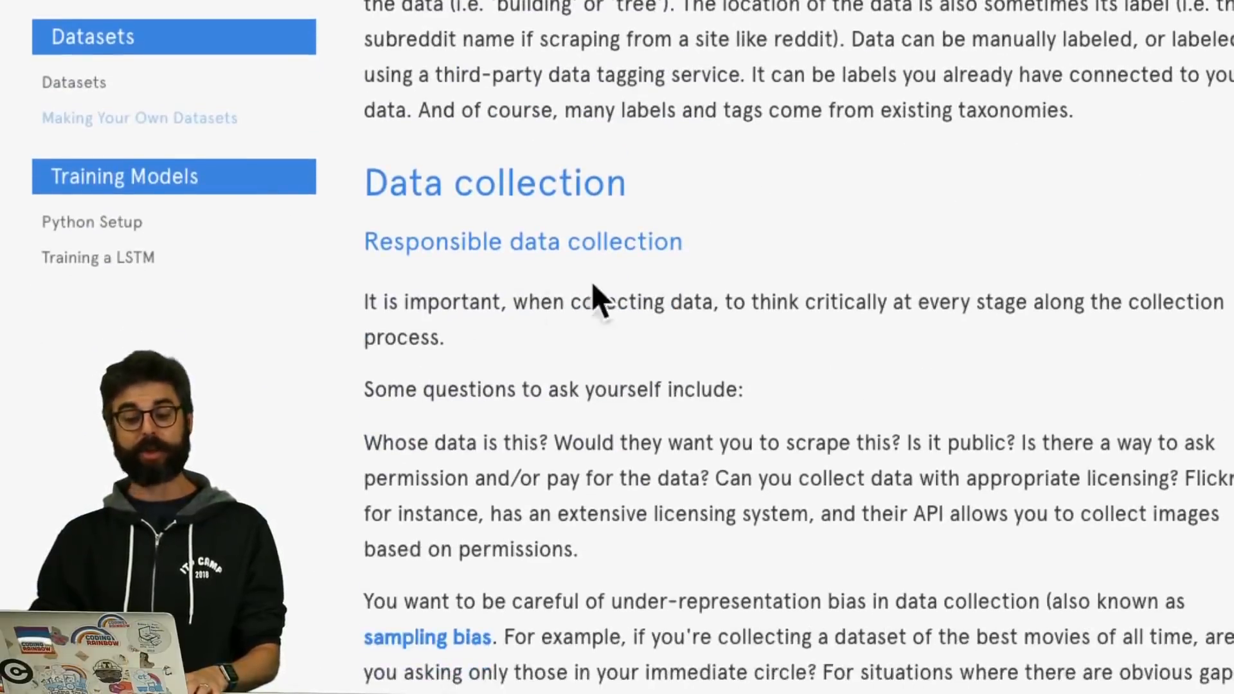
pyautogui.scroll(-3)
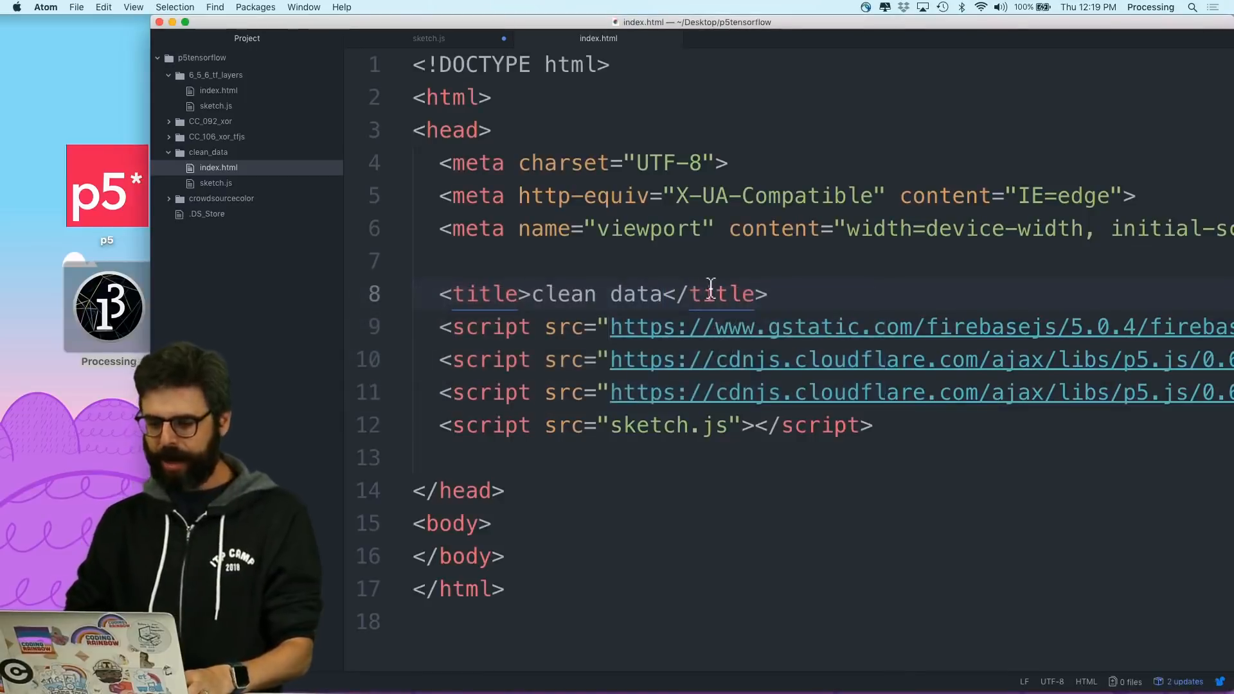
# - Switch from index.html to clean_data's sketch.js with the Firebase initialization
pyautogui.rightClick(712, 294)
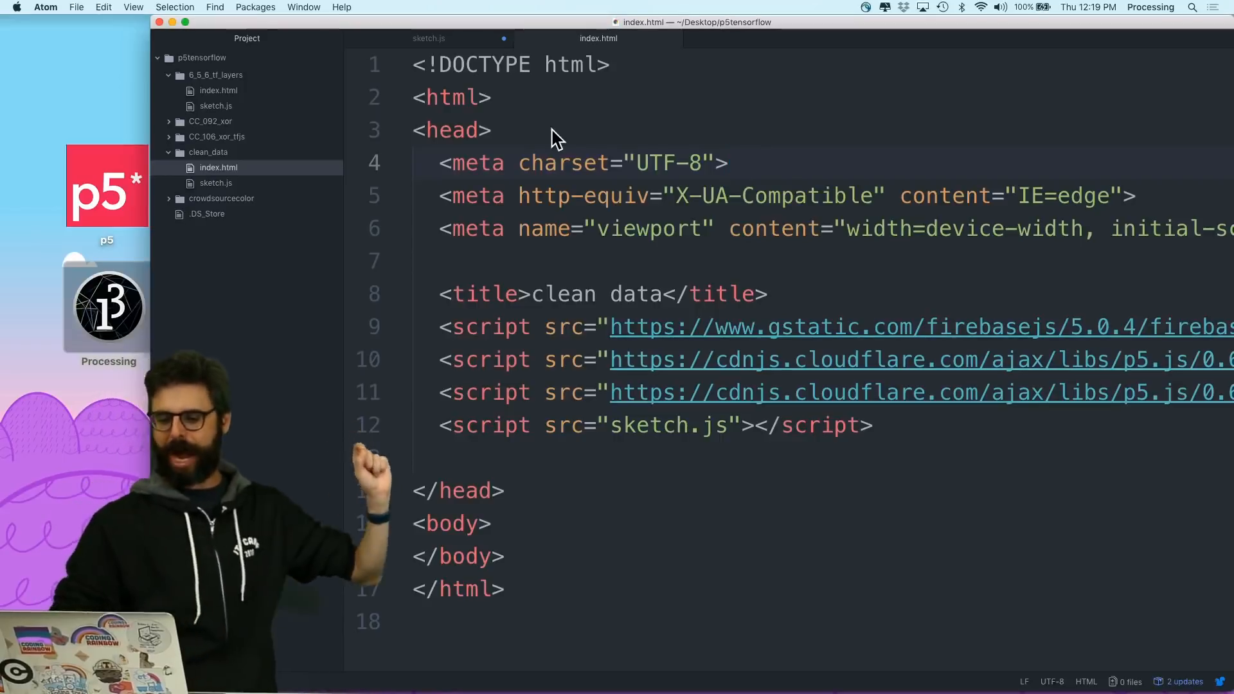
pyautogui.click(428, 39)
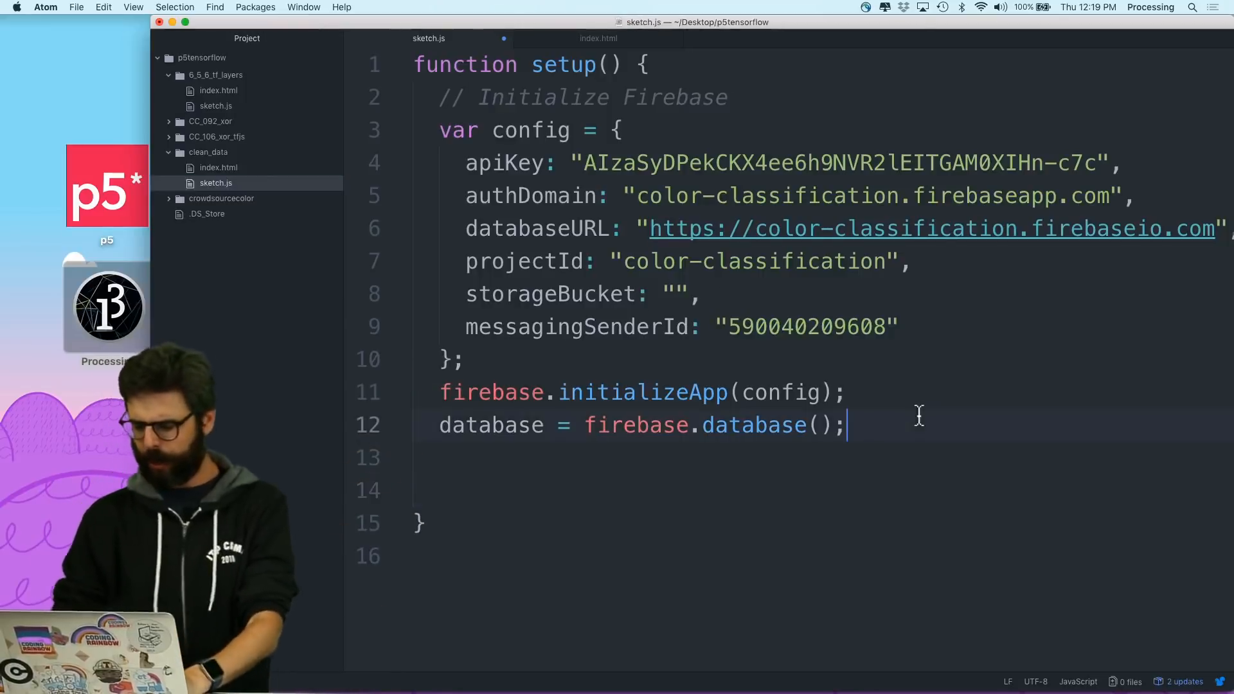
# - Read the database once on 'value' with gotData as the callback
pyautogui.press('Enter')
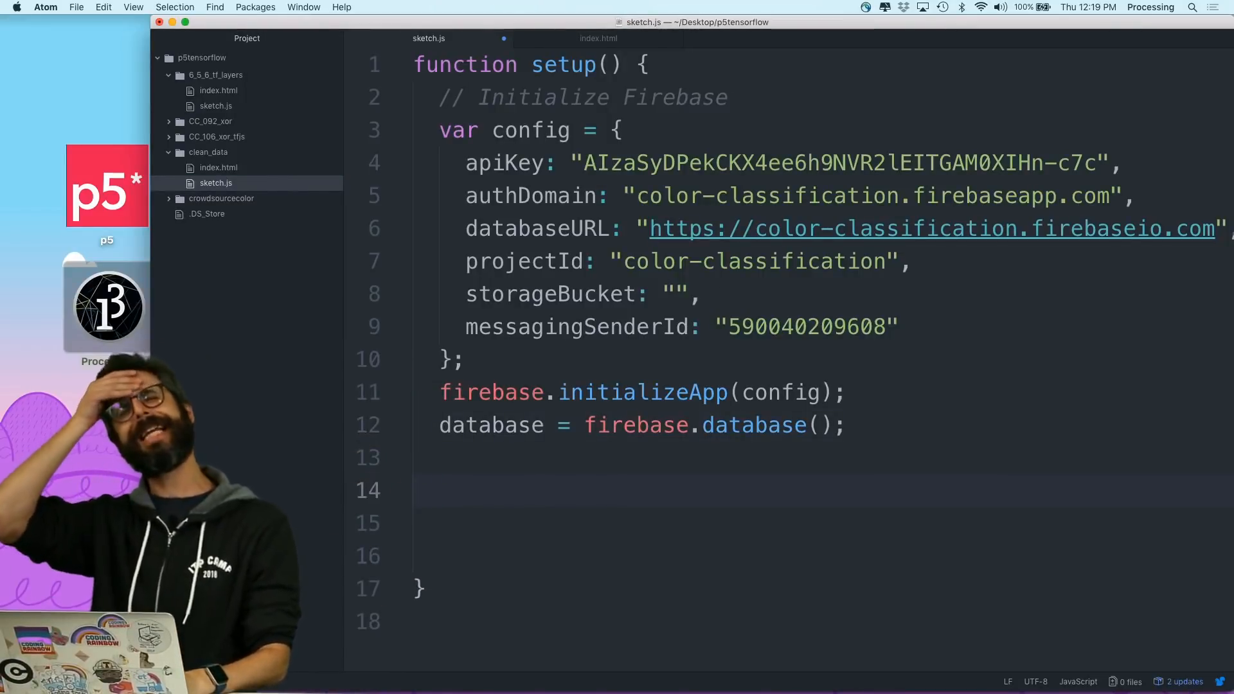
pyautogui.write('database.once')
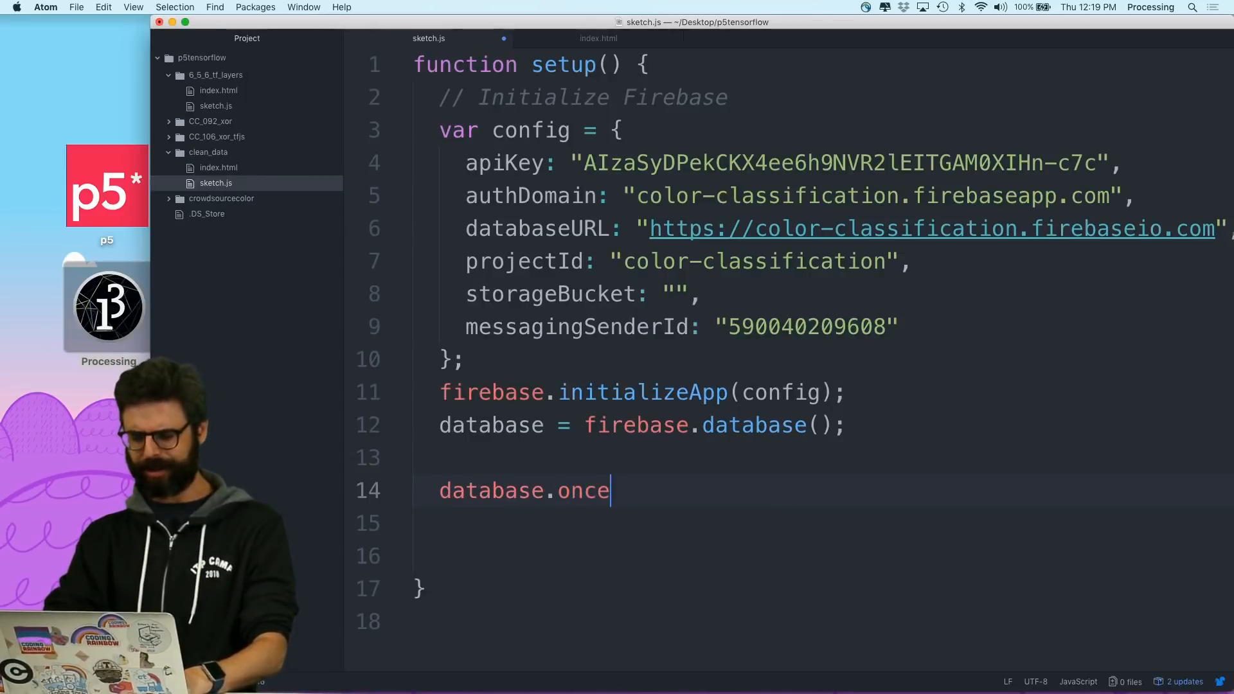
pyautogui.write("('value')")
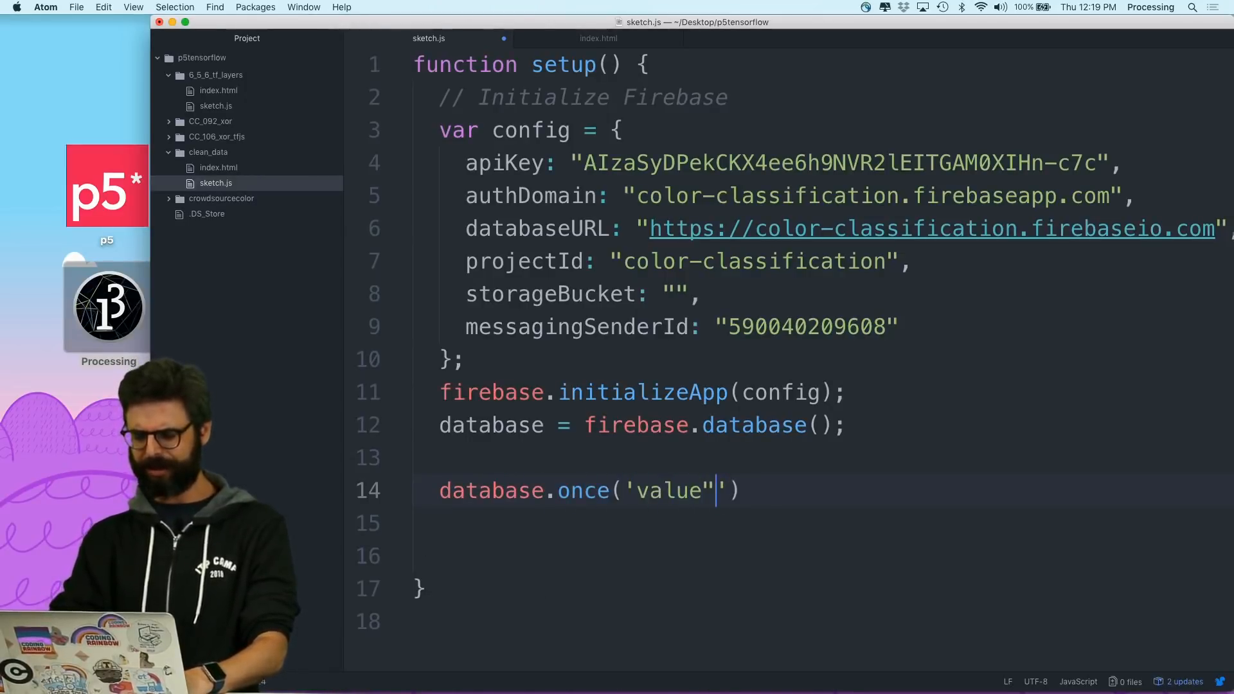
pyautogui.write(', gotData')
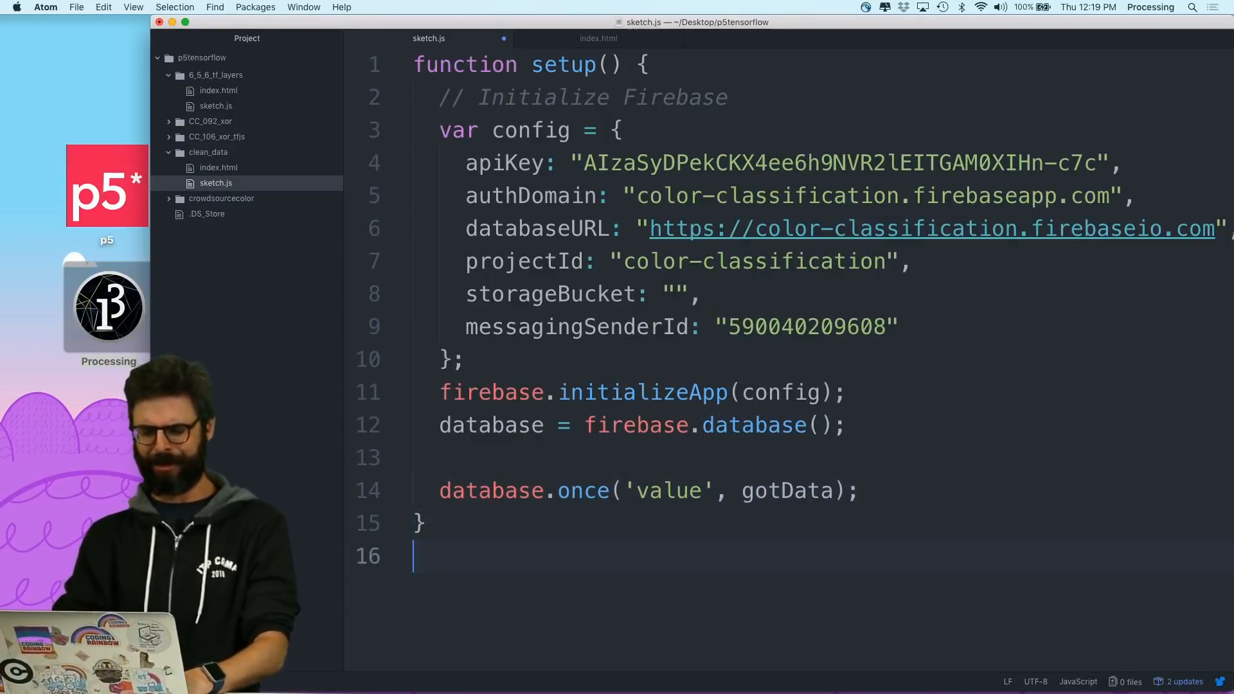
# - Define function gotData(err, results) that console.logs results
pyautogui.write('function gotData(err,')
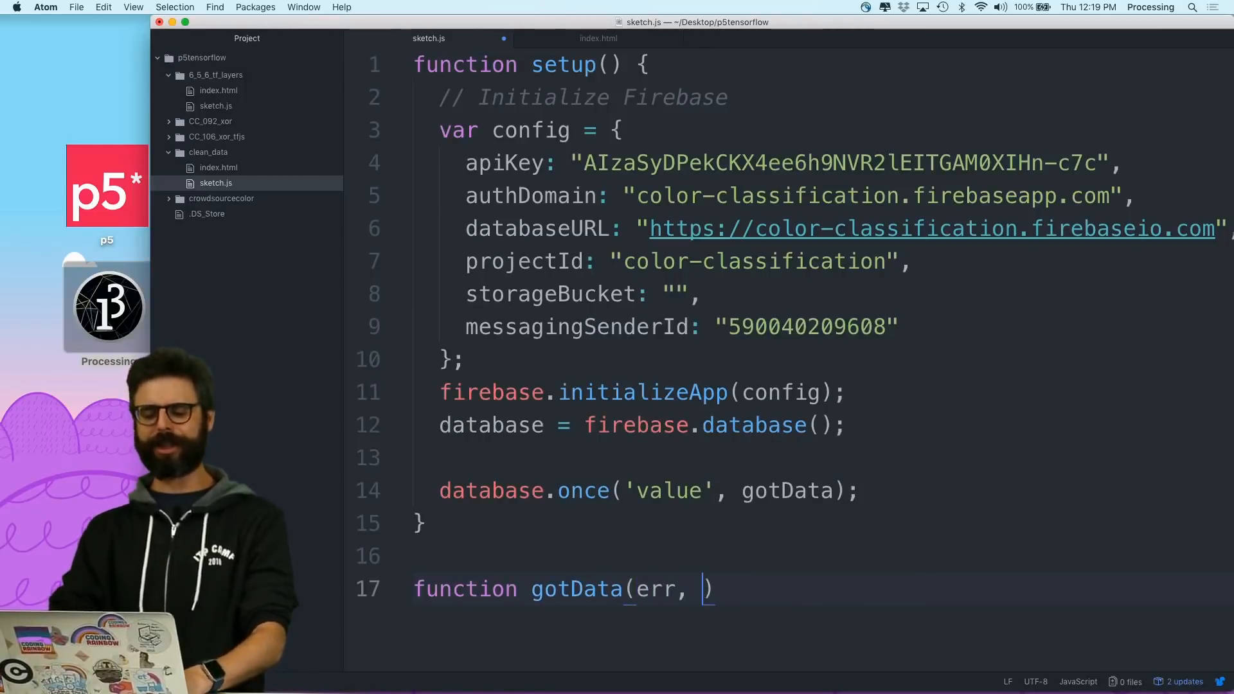
pyautogui.scroll(-3)
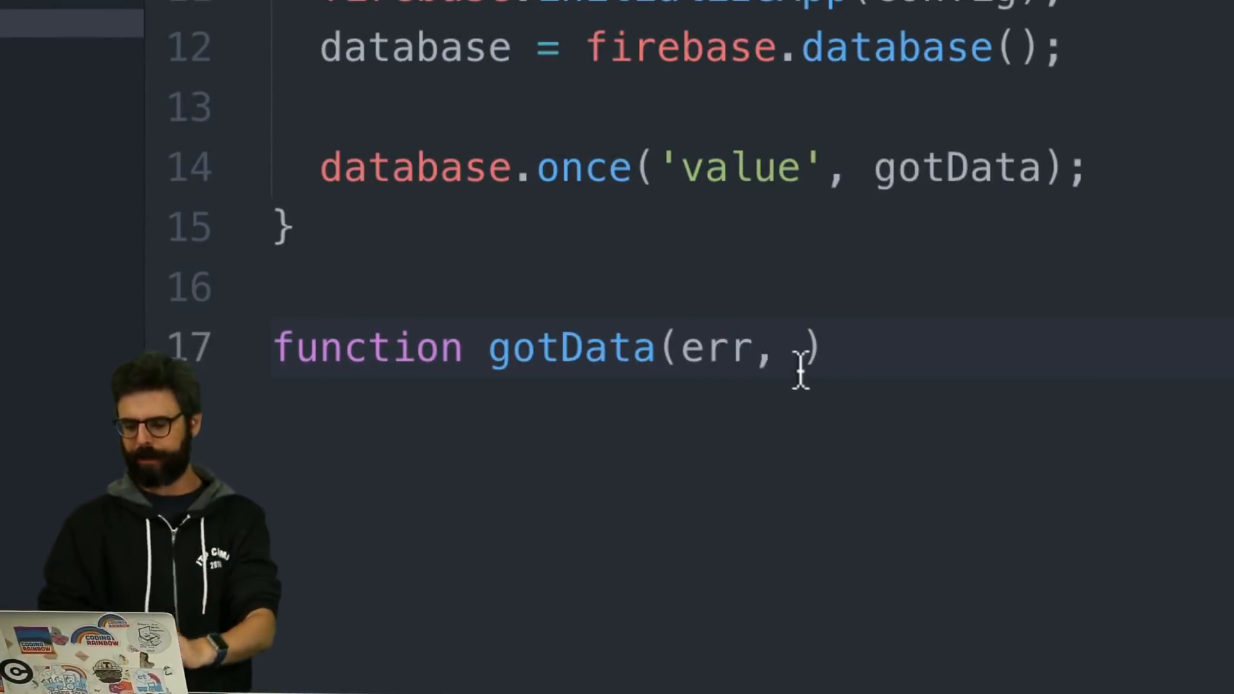
pyautogui.write('results) {')
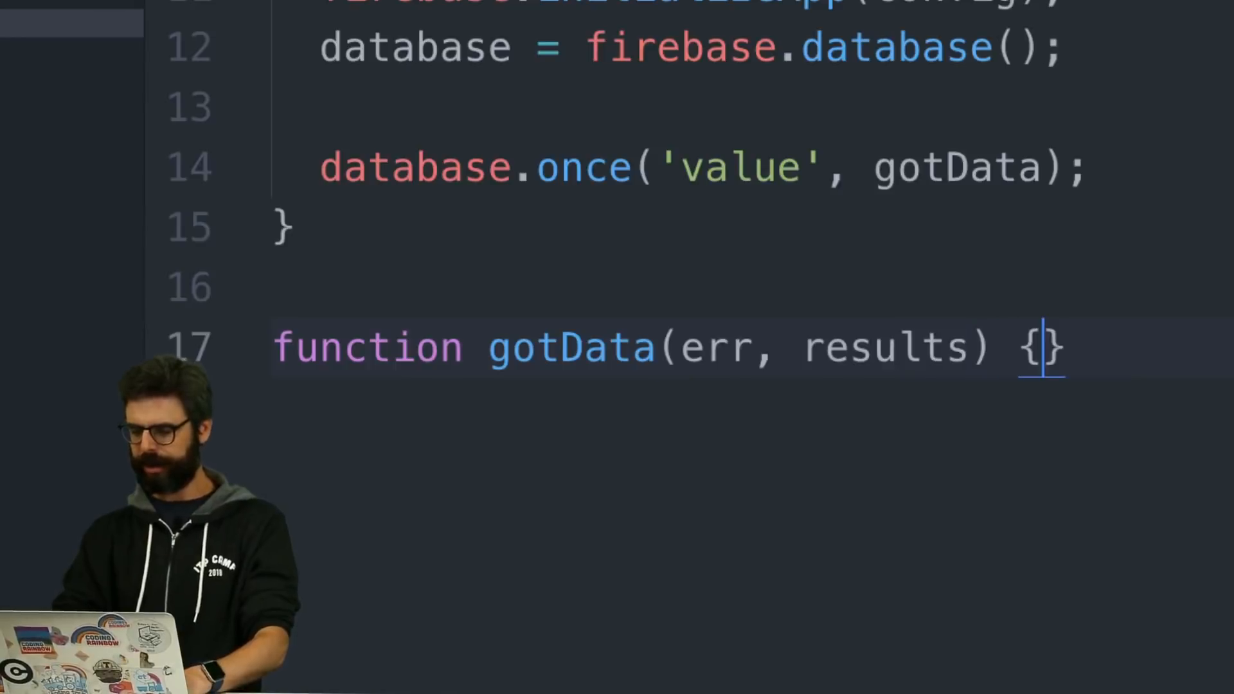
pyautogui.write('console.log()')
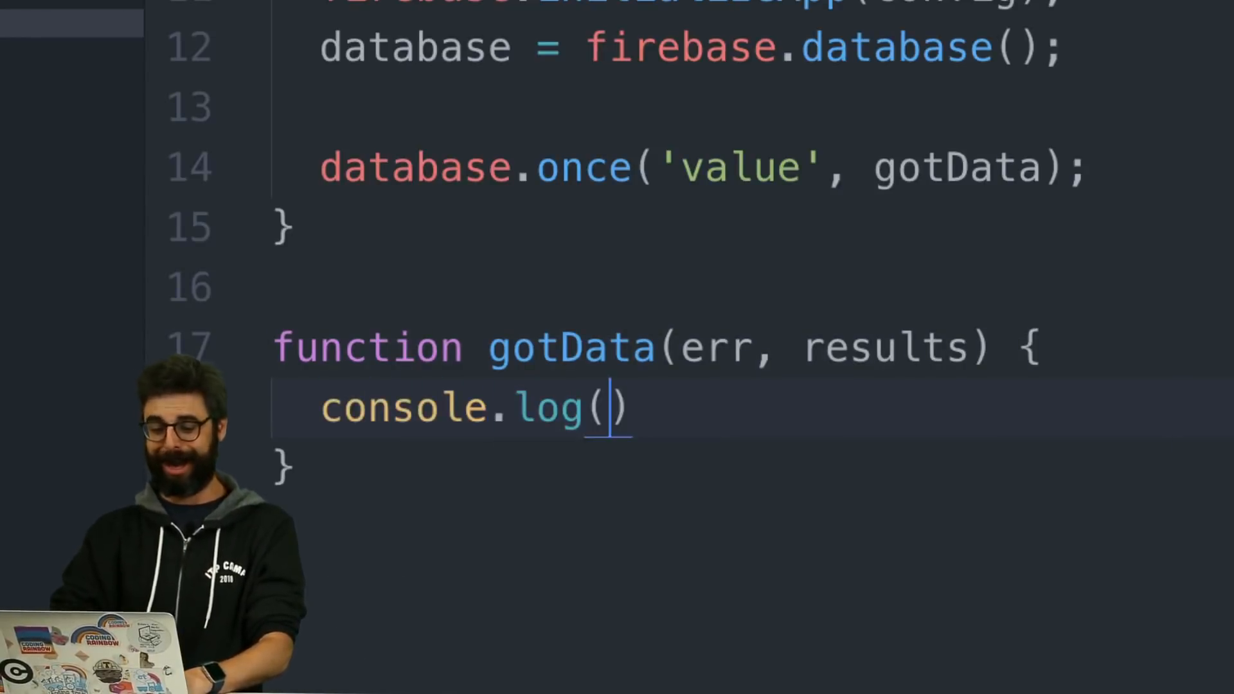
pyautogui.write('results')
pyautogui.click(752, 167)
pyautogui.write("ref('colos'")
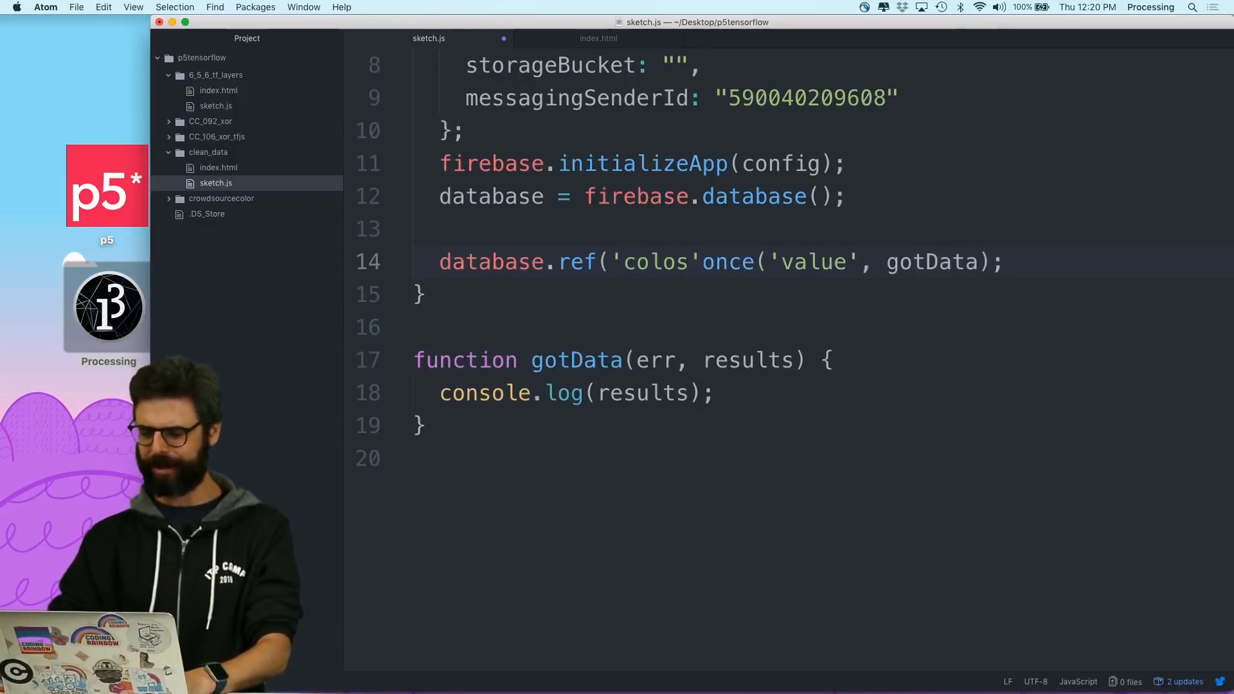
# - Store database.ref('colors') in let ref and call ref.once('value', gotData)
pyautogui.press('Cmd+Tab')
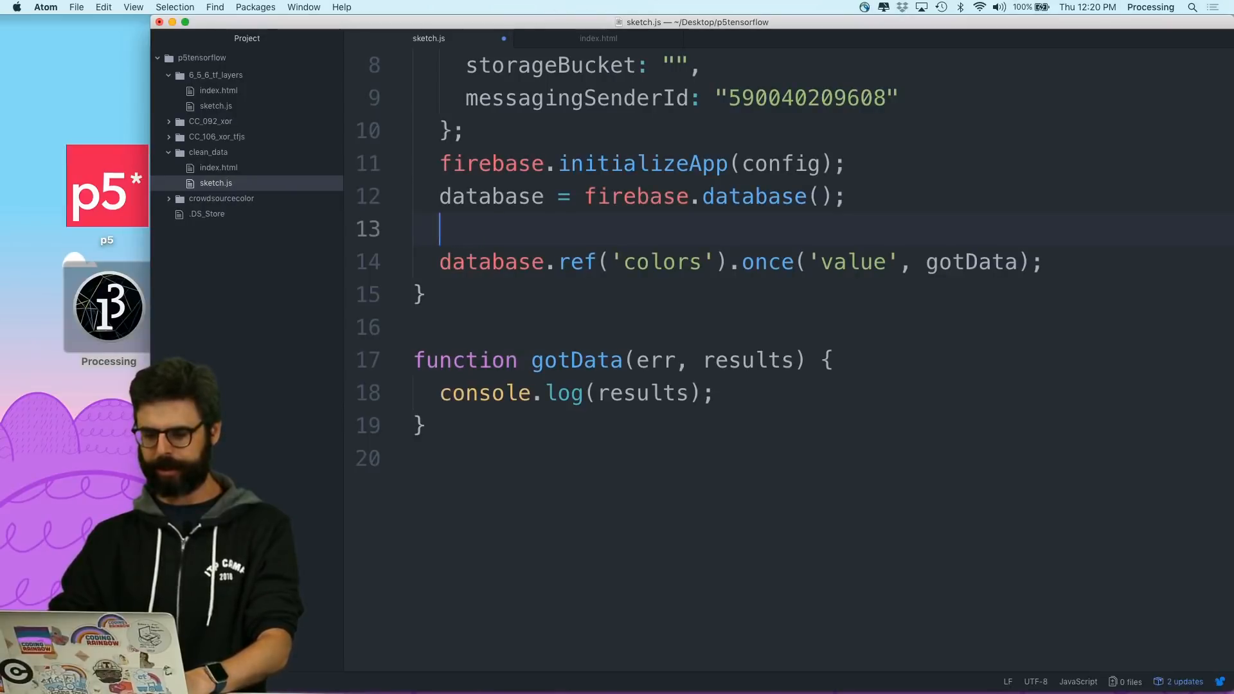
pyautogui.write("let ref = database.ref('colors');")
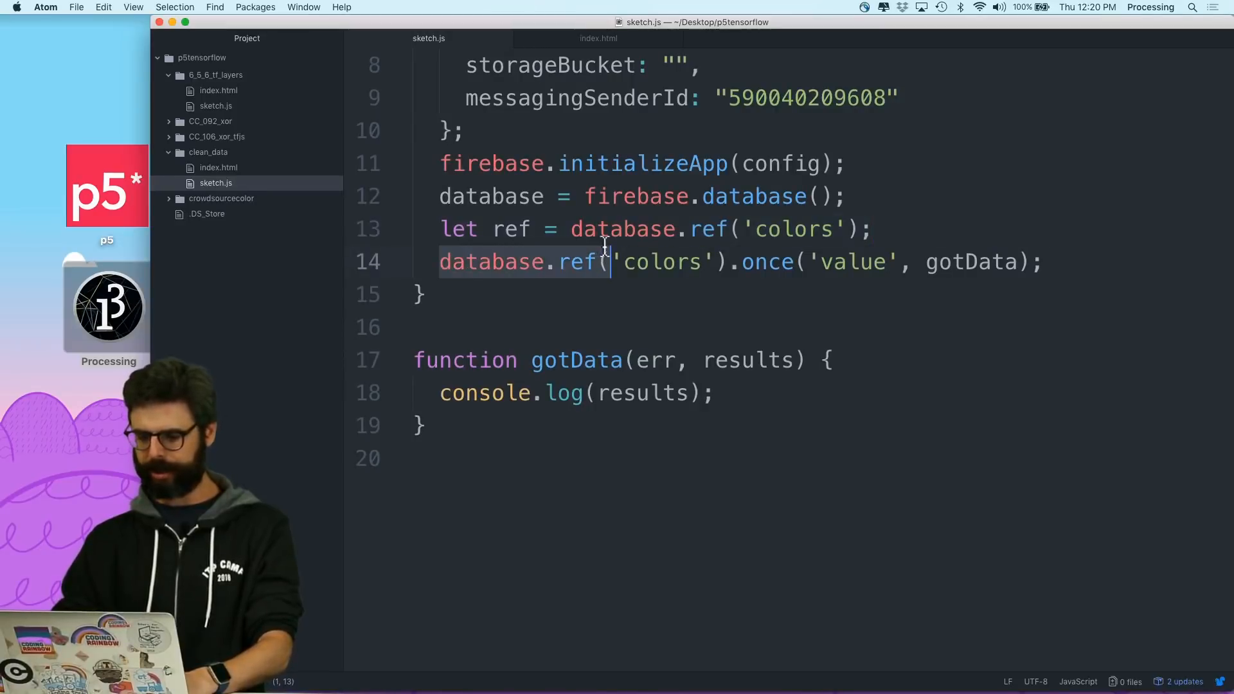
pyautogui.write('ref')
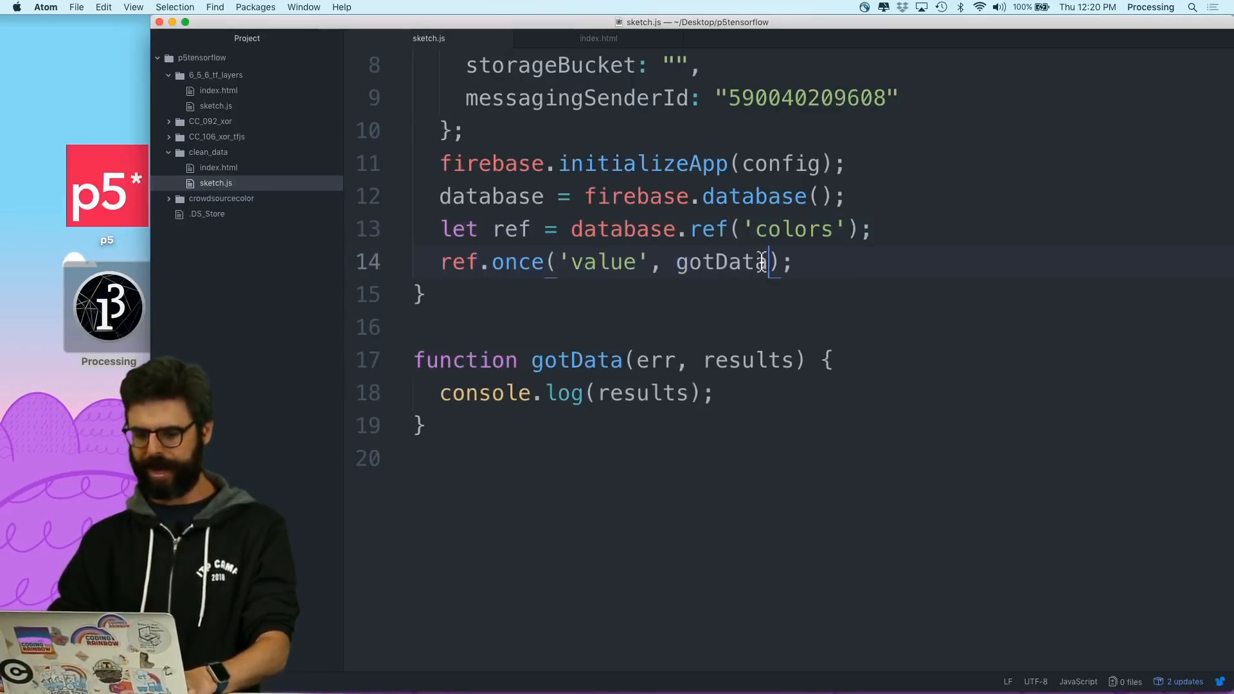
pyautogui.write('cons')
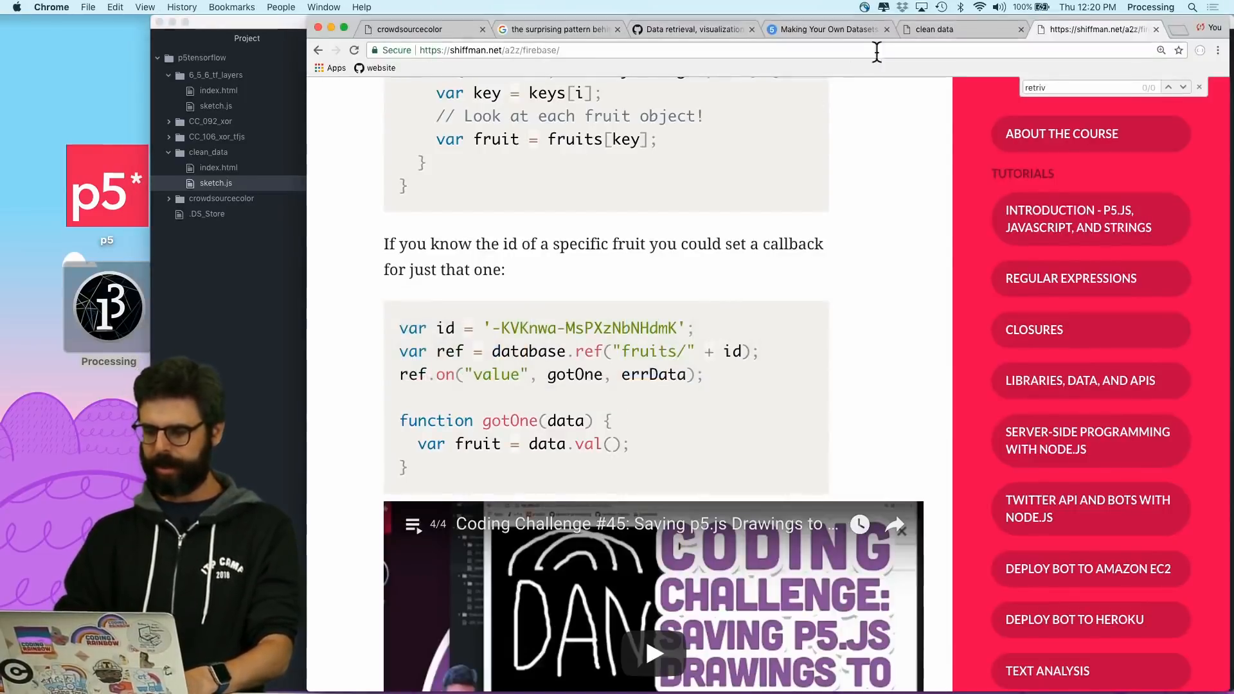
# - Check the sketch's console output, then return to the Firebase tutorial's single-record example
pyautogui.click(935, 29)
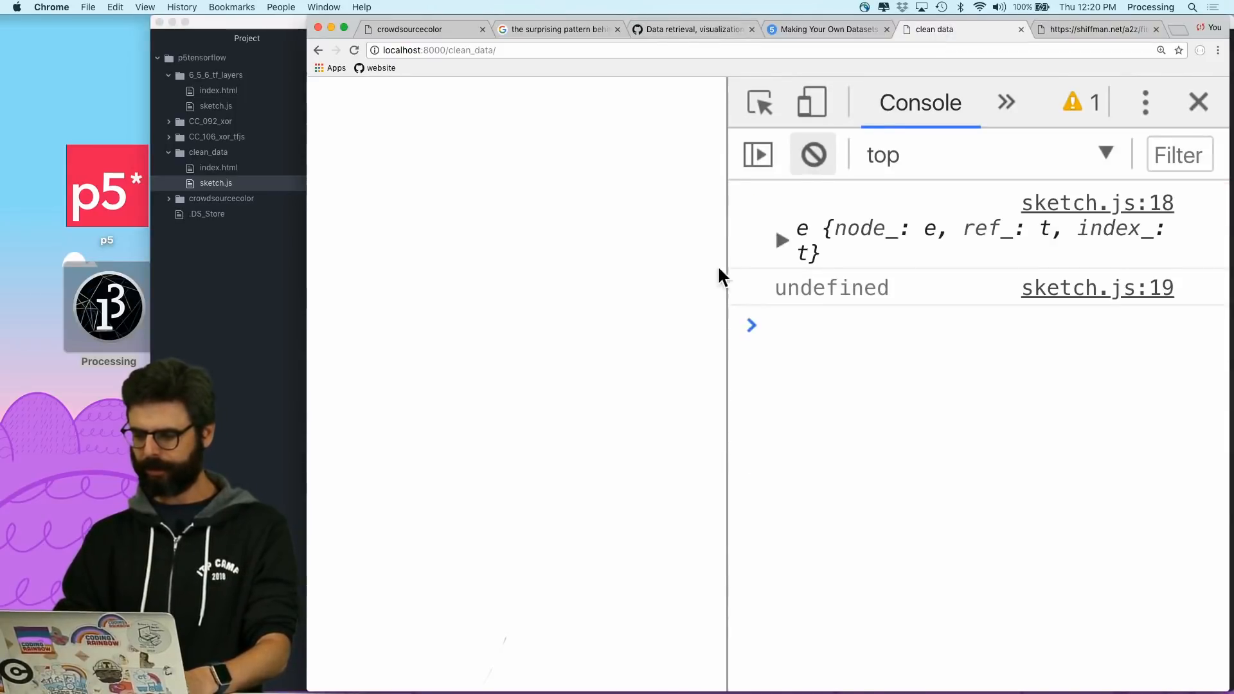
pyautogui.click(781, 240)
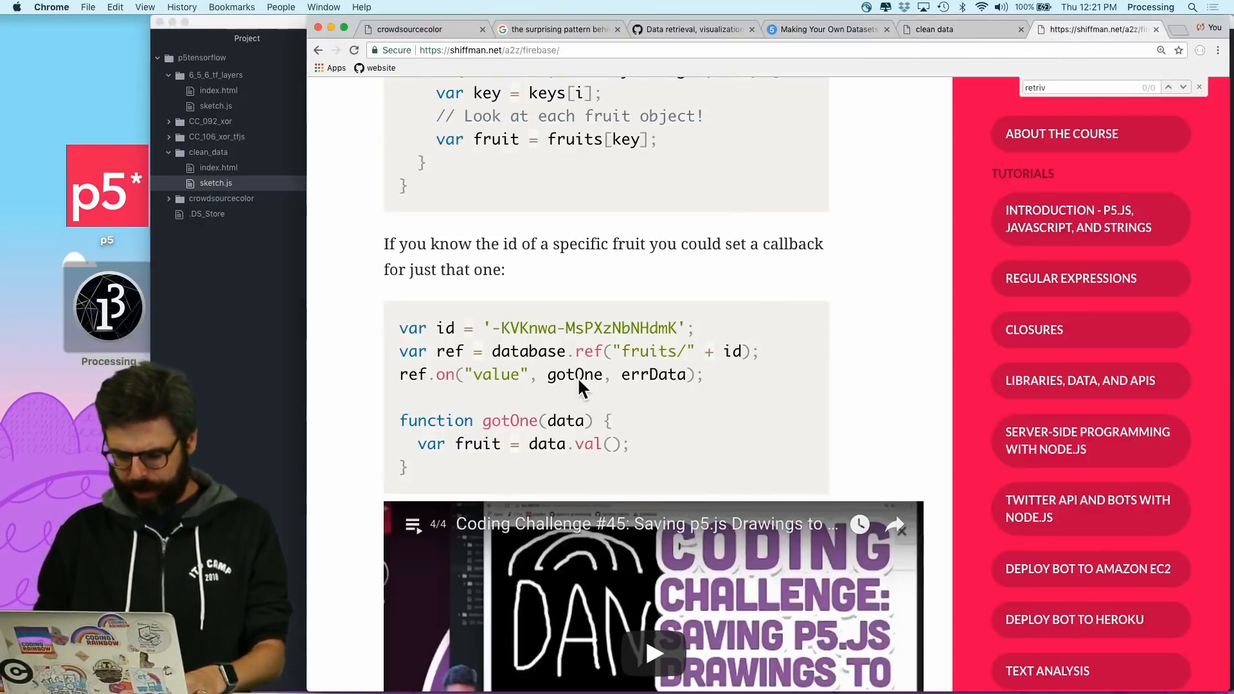
pyautogui.doubleClick(574, 376)
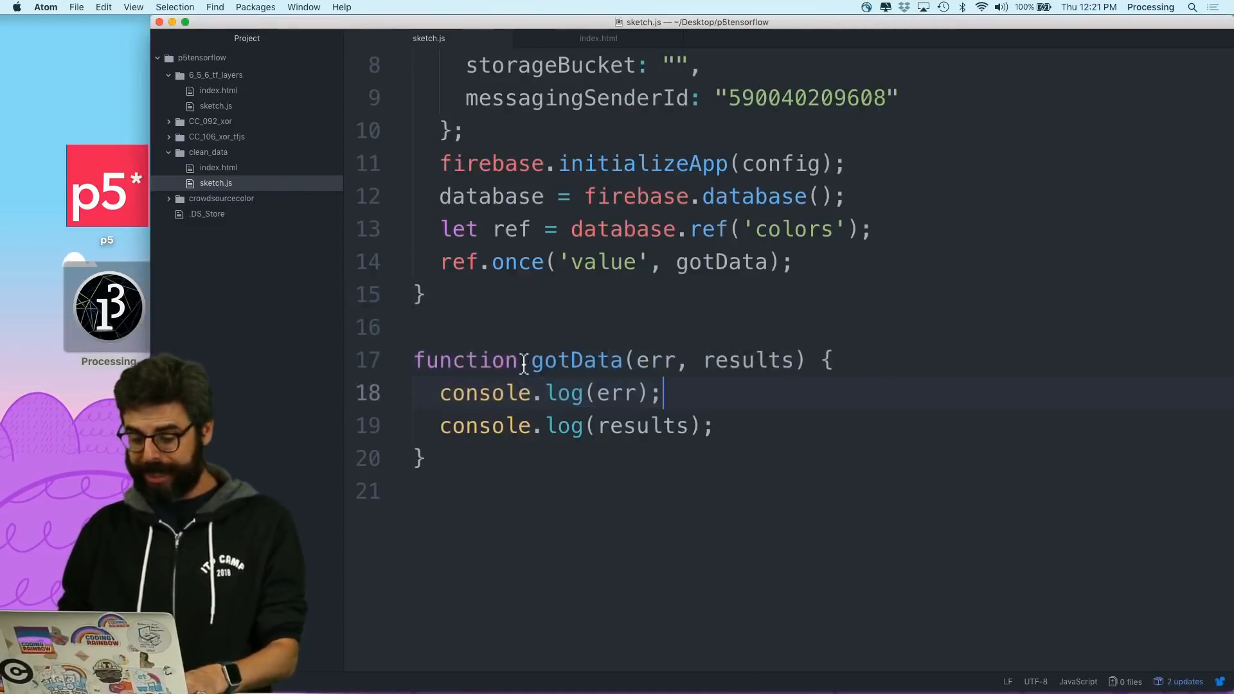
# - Comment out the errorData callback, make gotData take only results, and expand the logged snapshot
pyautogui.doubleClick(656, 360)
pyautogui.write(',e')
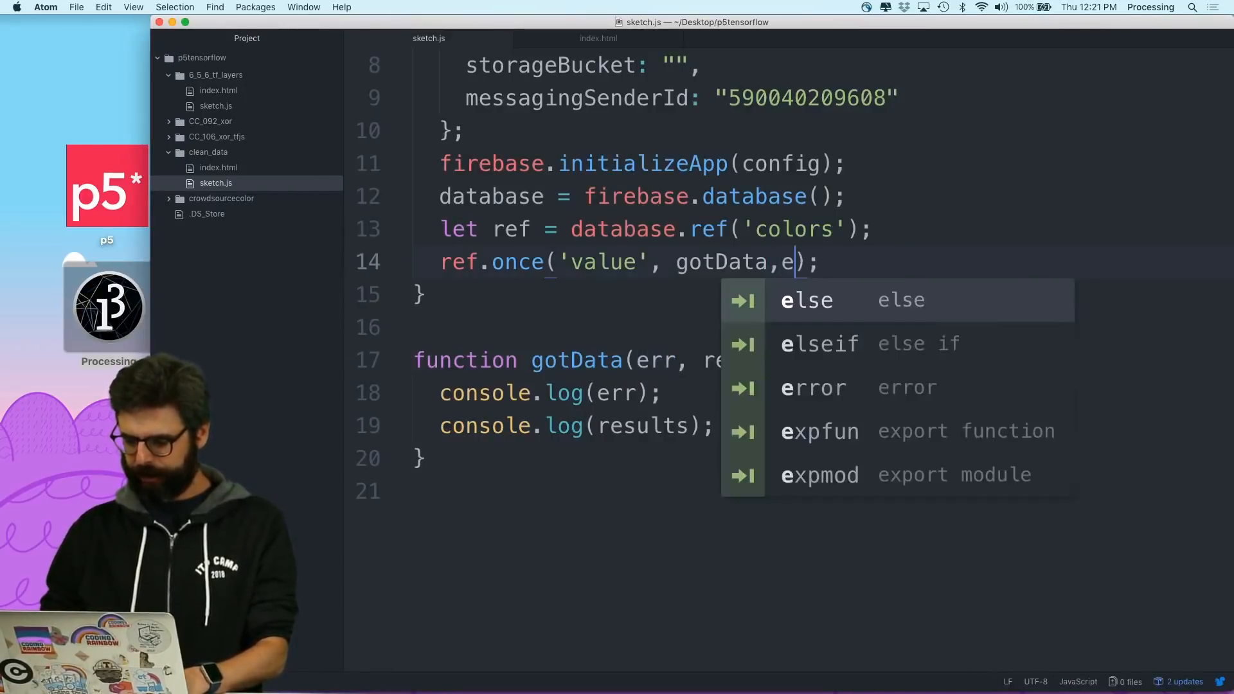
pyautogui.write('rrorData')
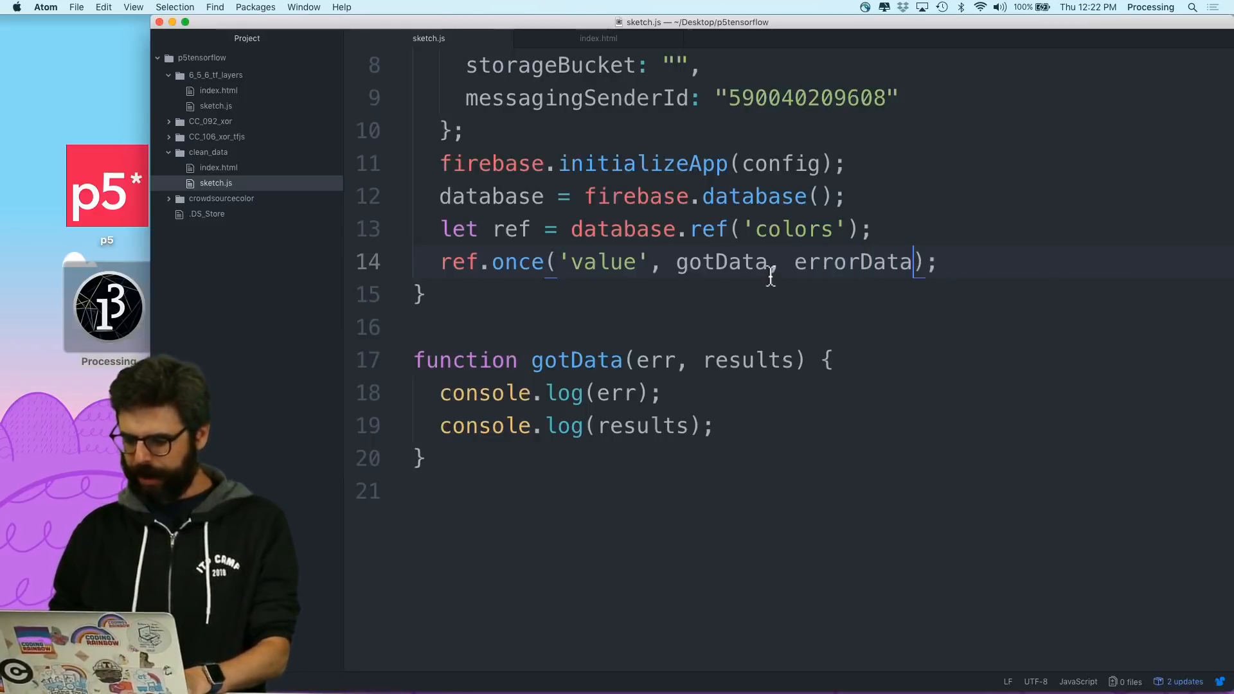
pyautogui.write('//')
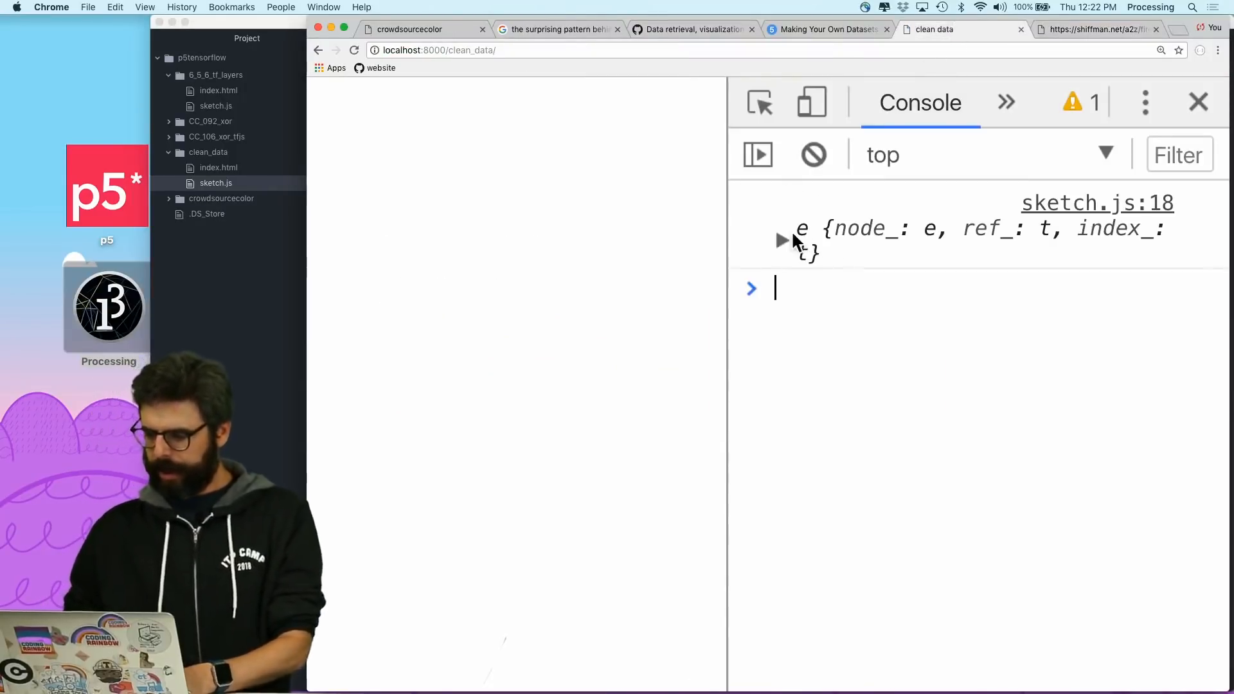
pyautogui.click(781, 239)
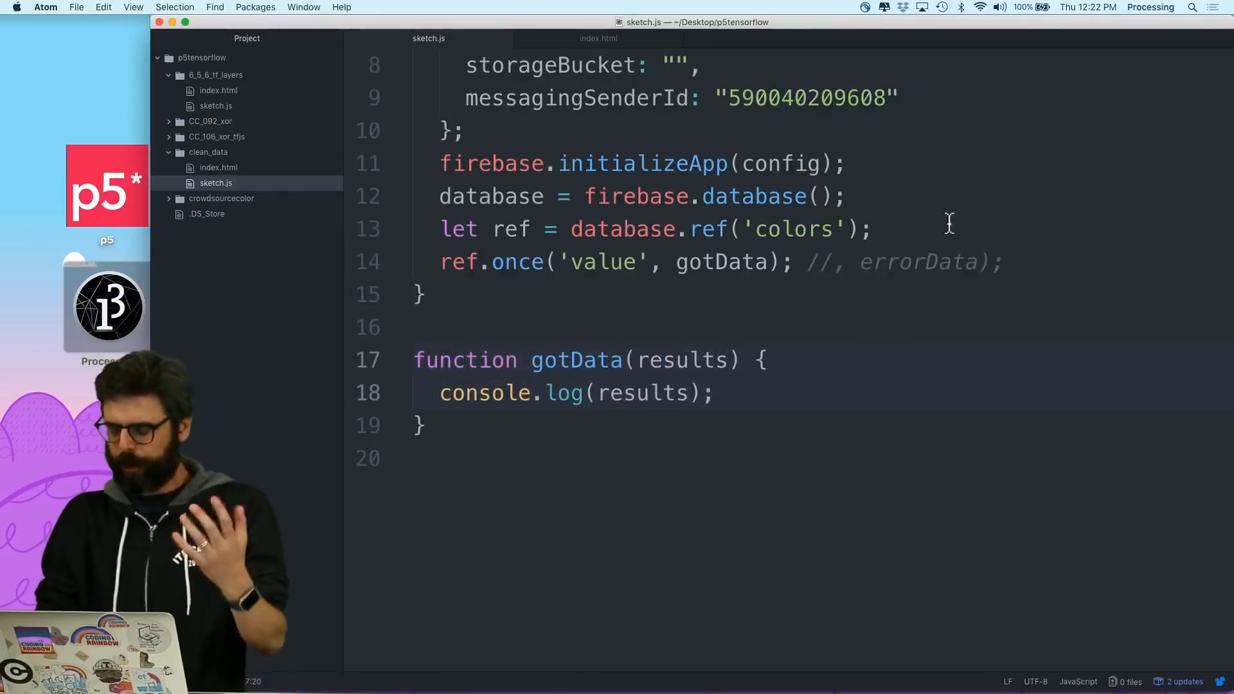
# - Log results.val() instead of the raw snapshot and check the console output
pyautogui.write('.va')
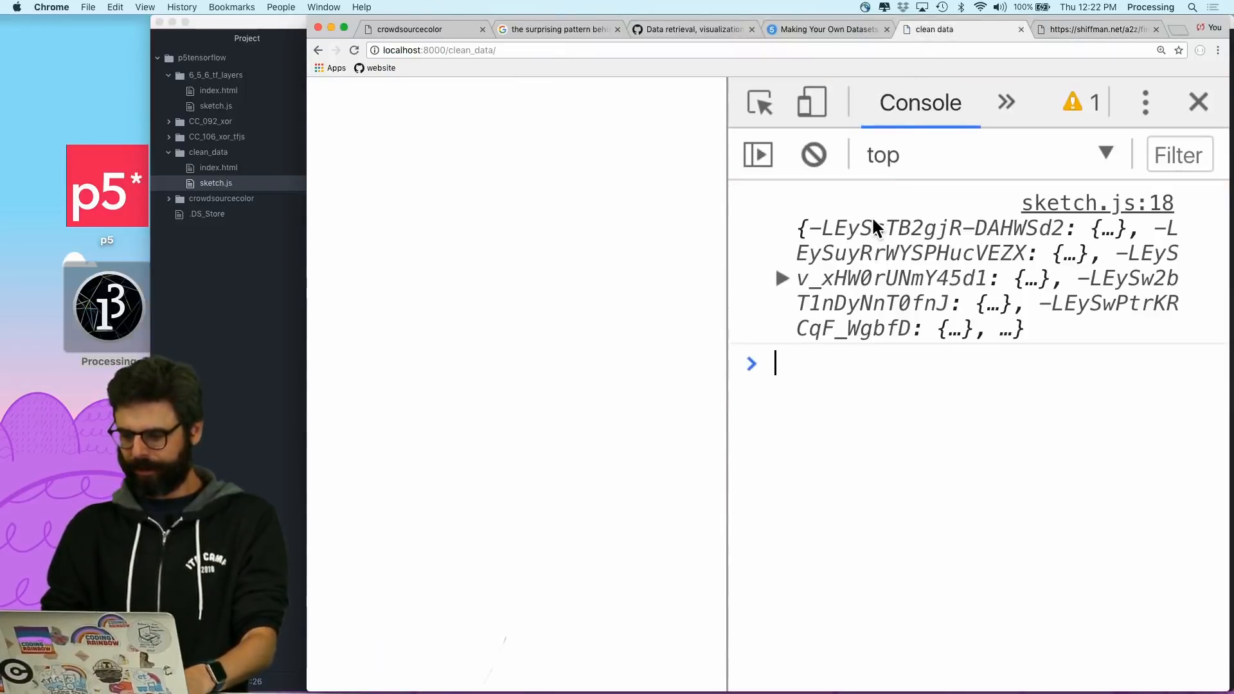
pyautogui.click(783, 277)
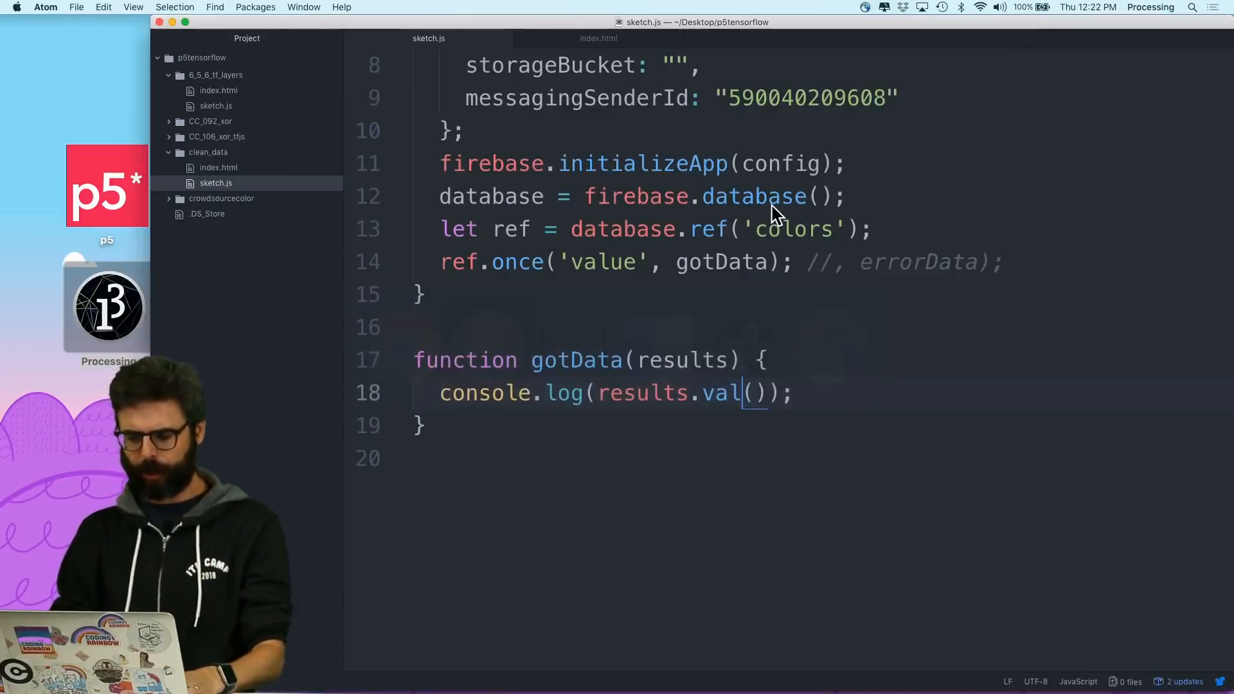
# - Store results.val() in data under a // Processing data comment
pyautogui.press('Enter')
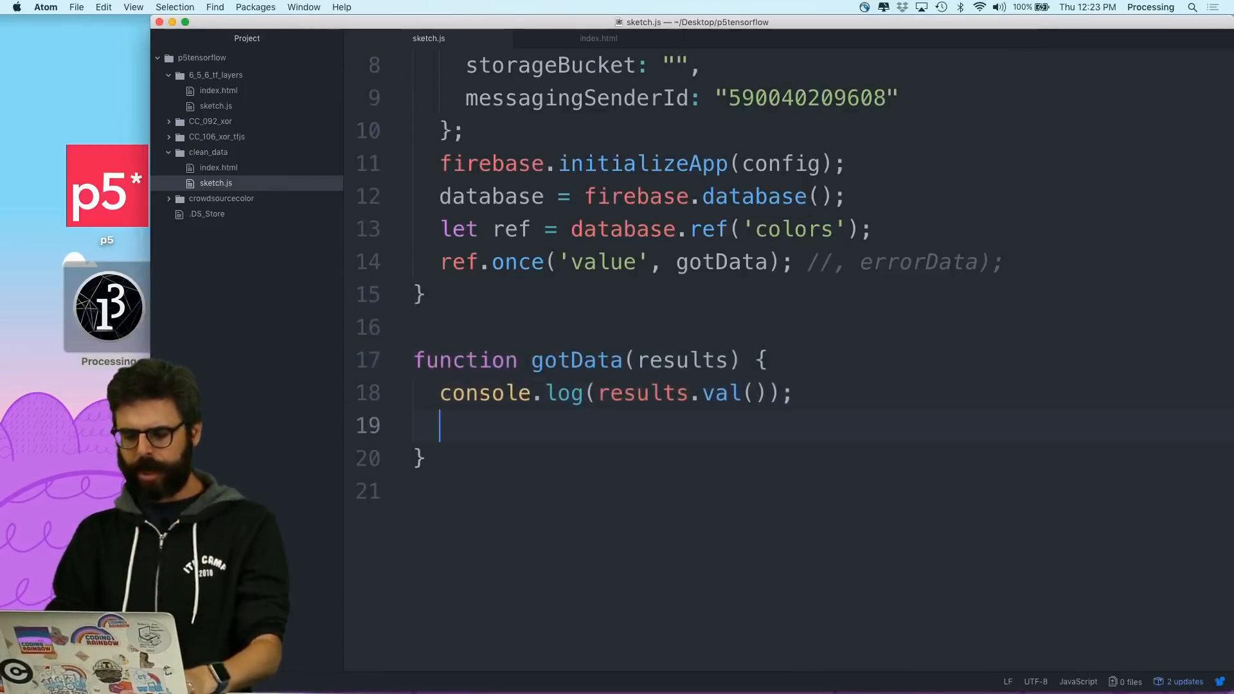
pyautogui.write('// Processing data')
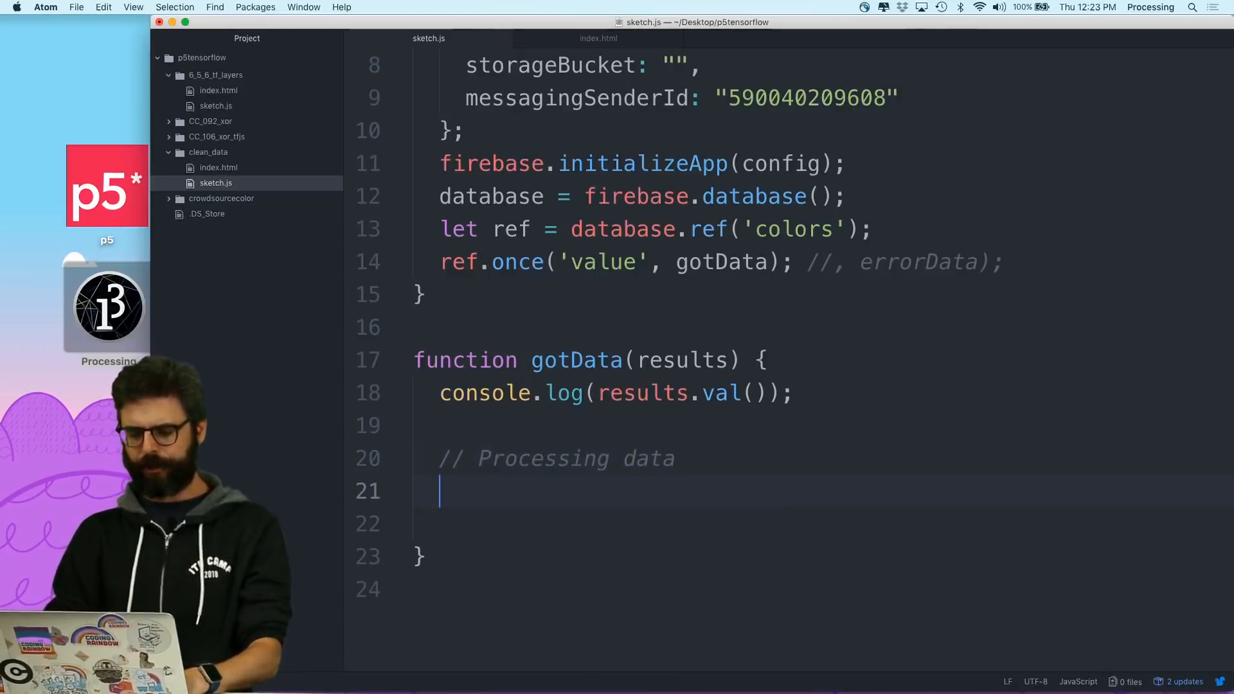
pyautogui.write('let keyw')
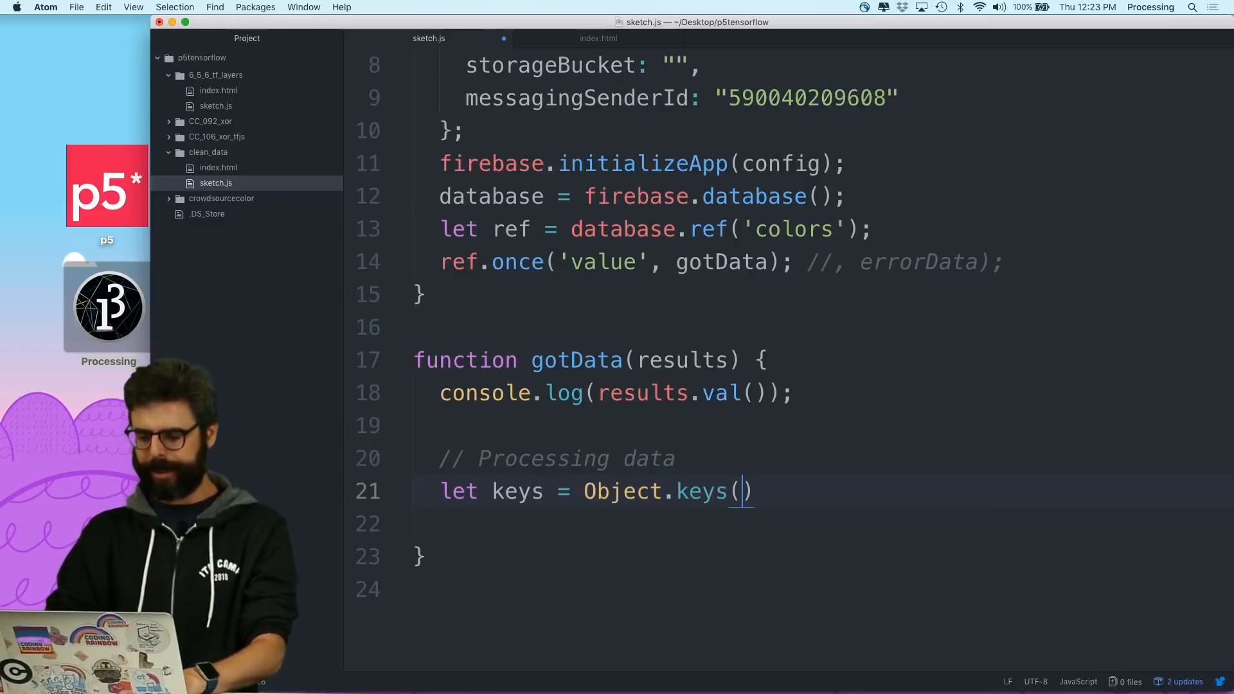
pyautogui.write('let data =')
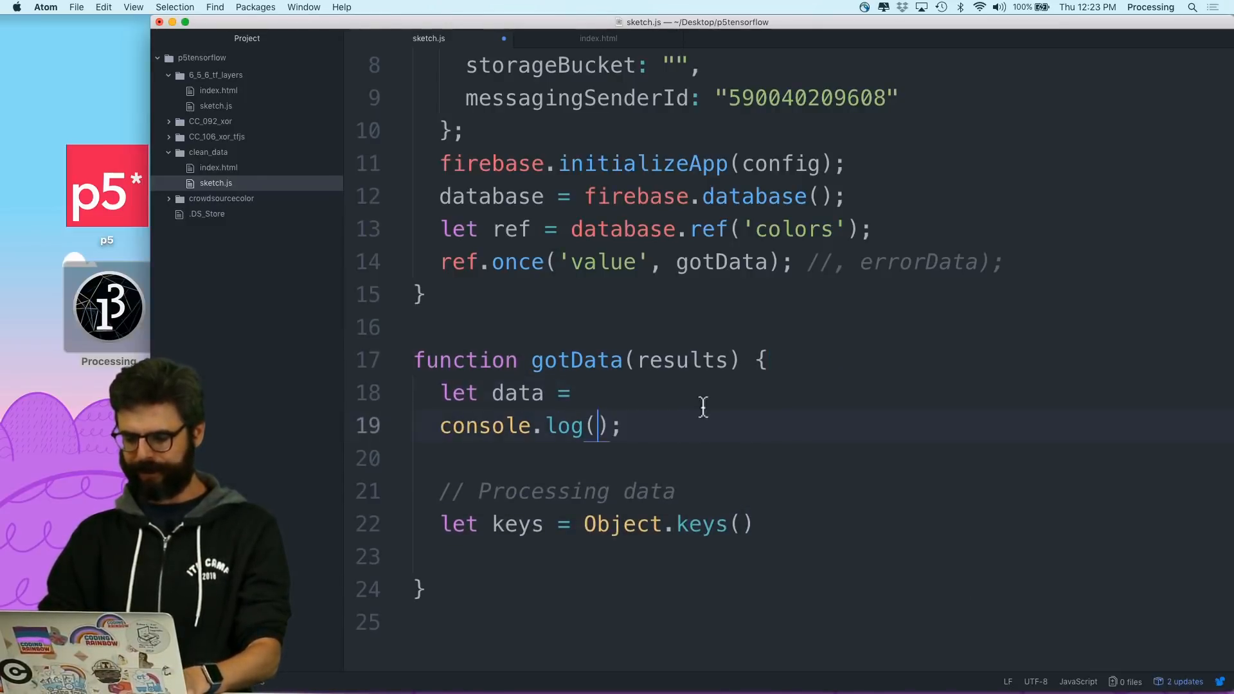
pyautogui.write('results.val();')
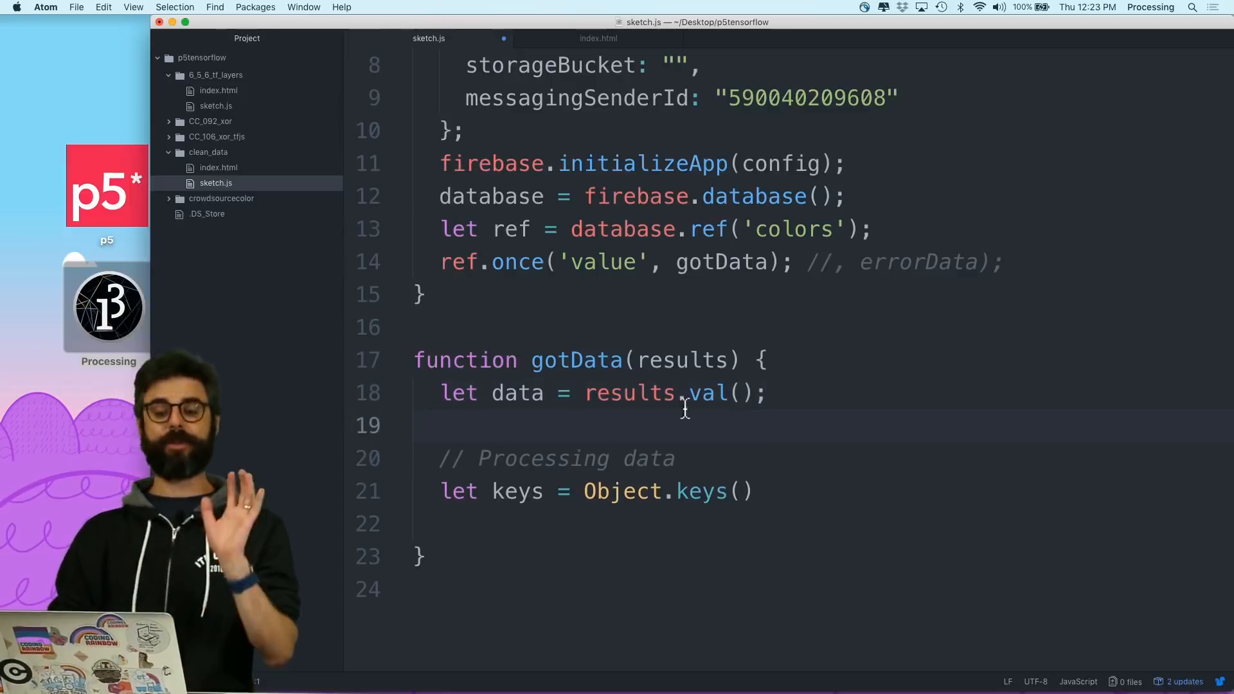
# - Collect Object.keys(data) into keys, log keys.length, and check the browser output
pyautogui.write('d')
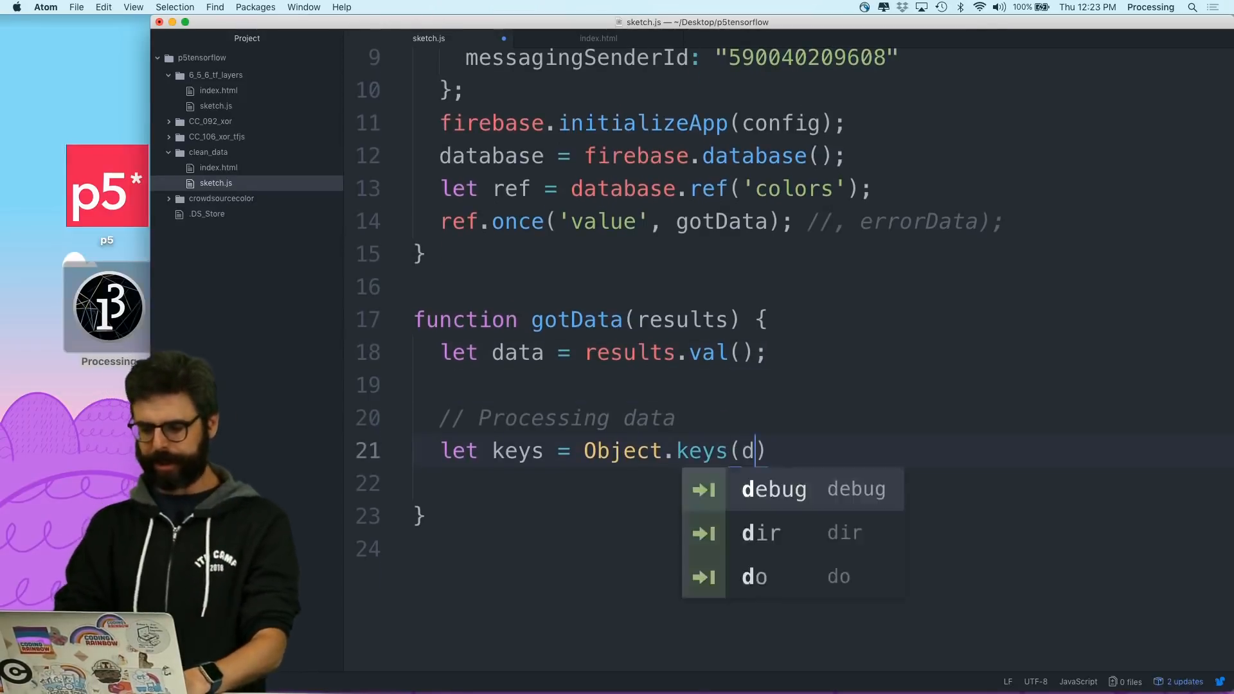
pyautogui.write('ata);')
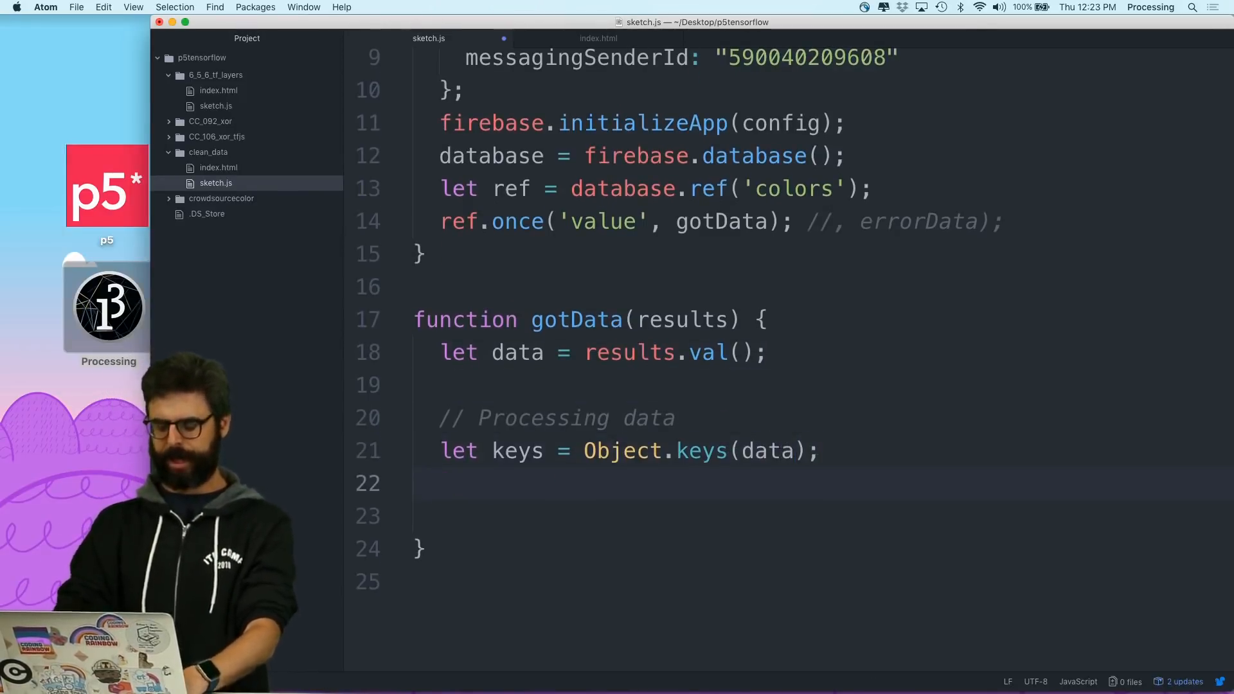
pyautogui.write('console.log(keys)')
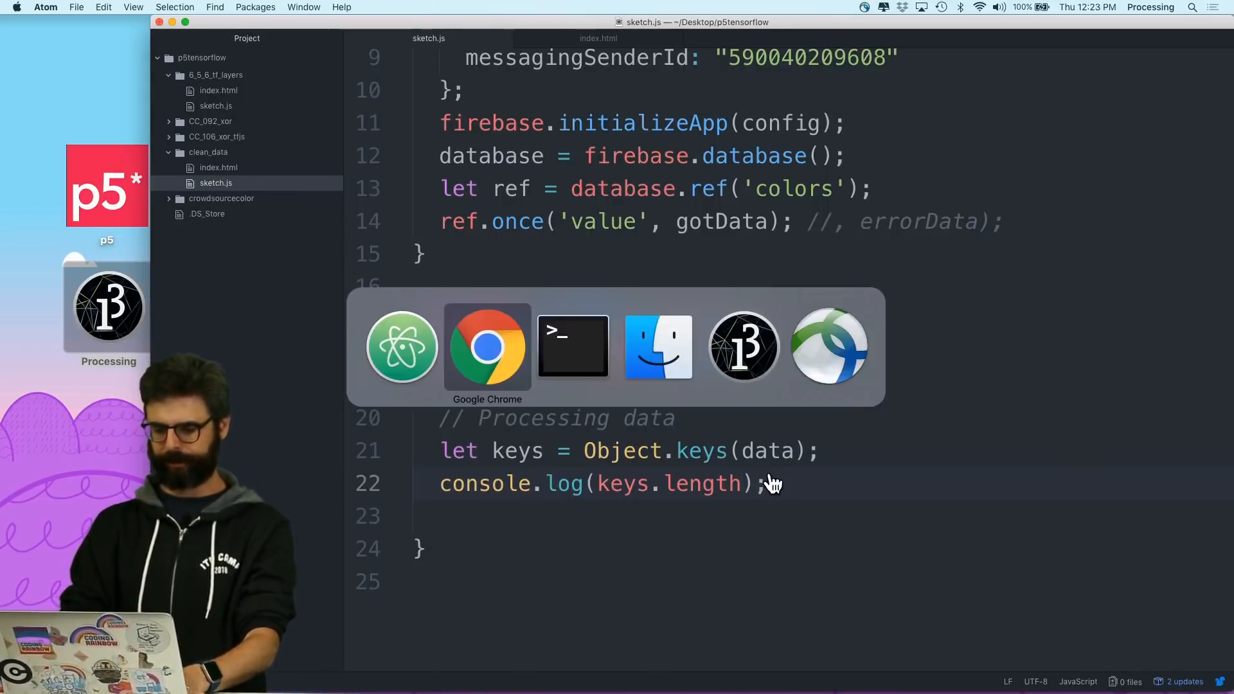
pyautogui.click(487, 346)
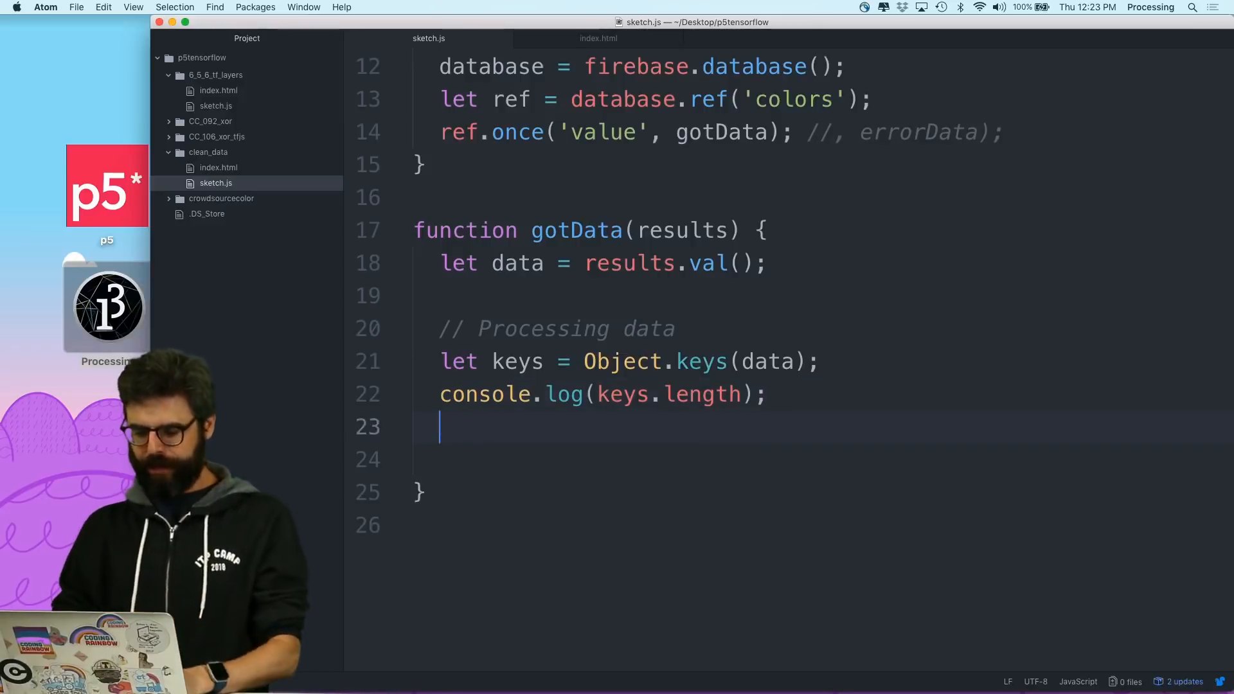
# - Write a for-of loop over keys that fetches each record as data[key]
pyautogui.write('for (let key of keys) {')
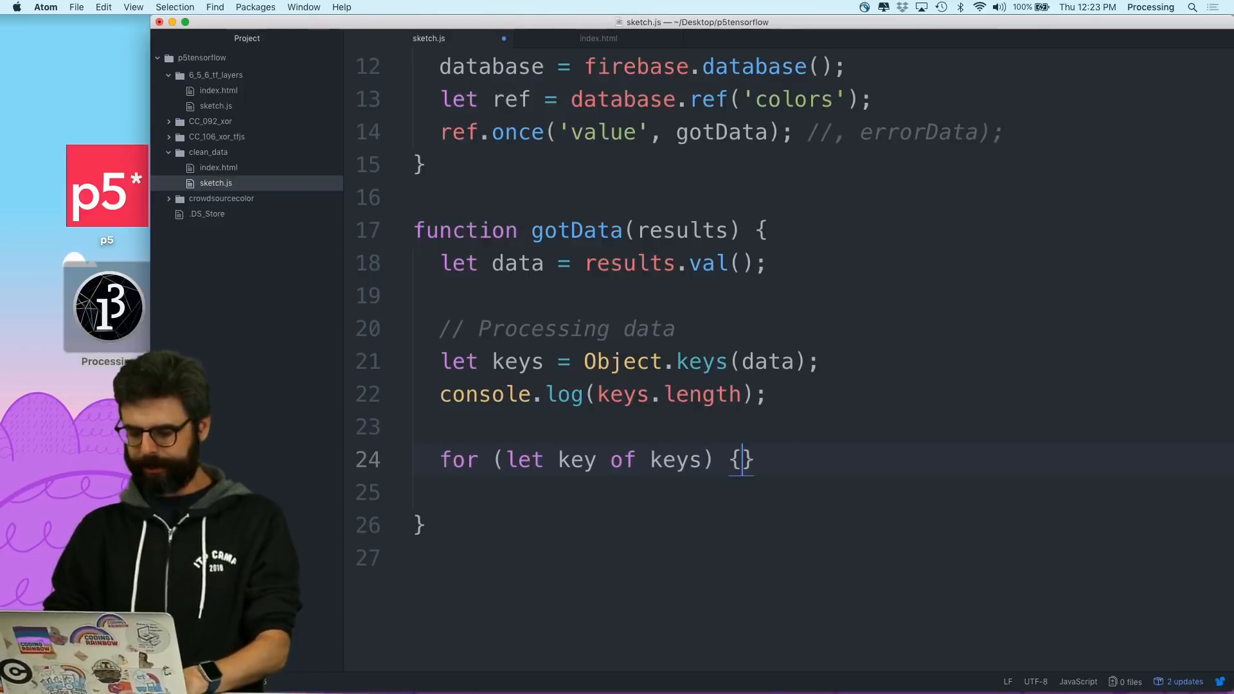
pyautogui.press('Return')
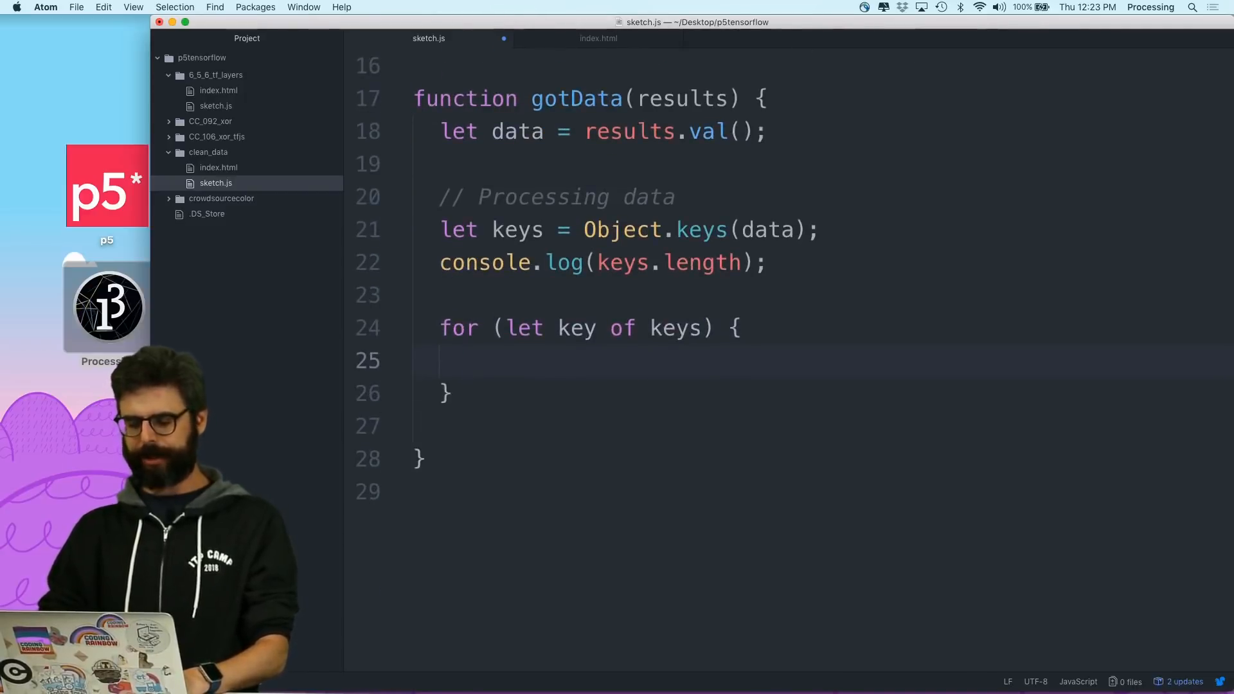
pyautogui.write('let record =')
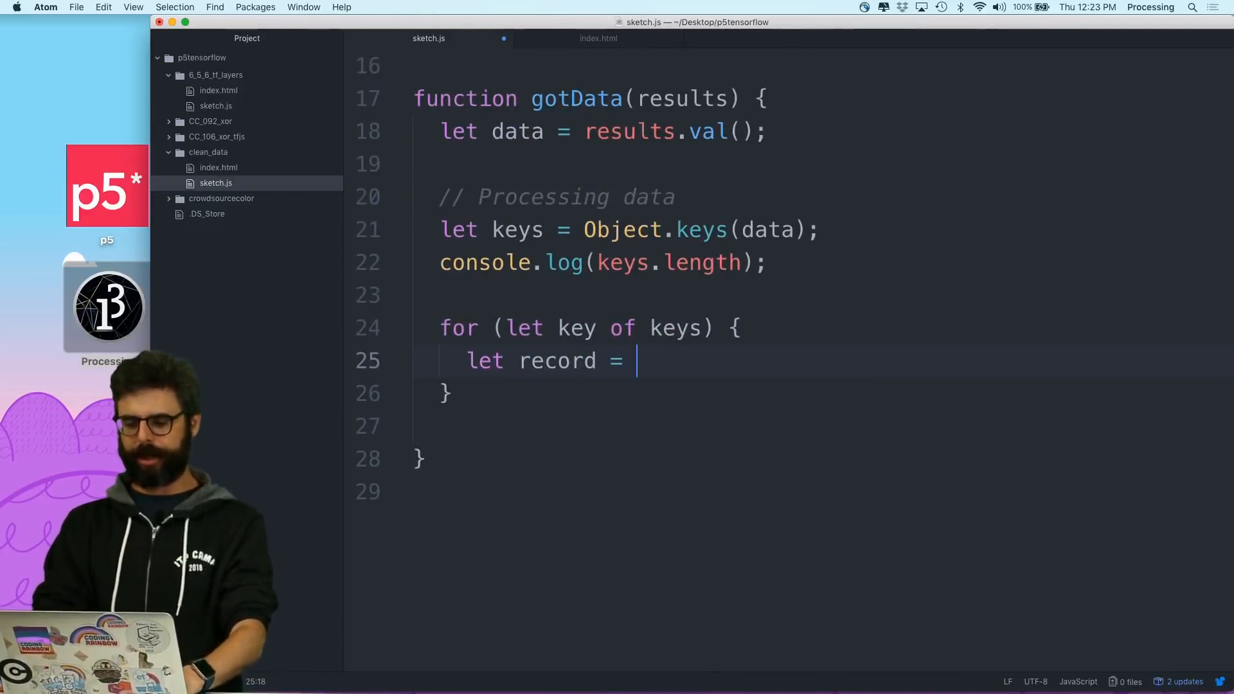
pyautogui.write('dat')
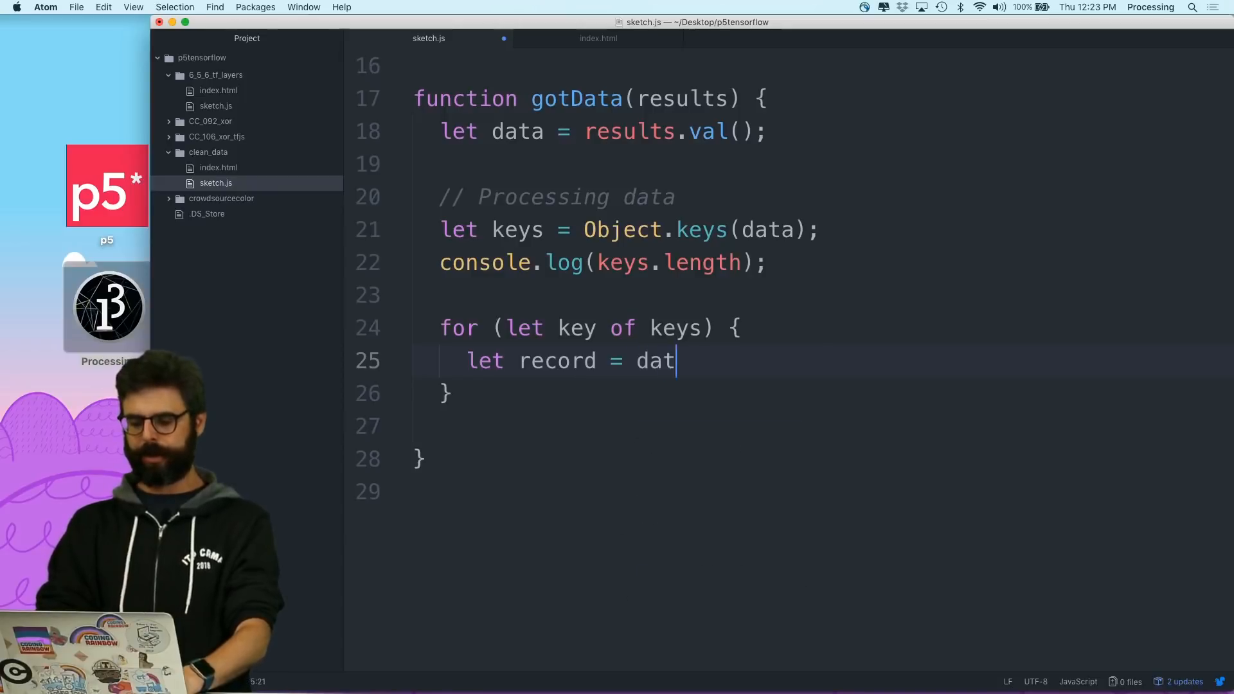
pyautogui.write('a[key];')
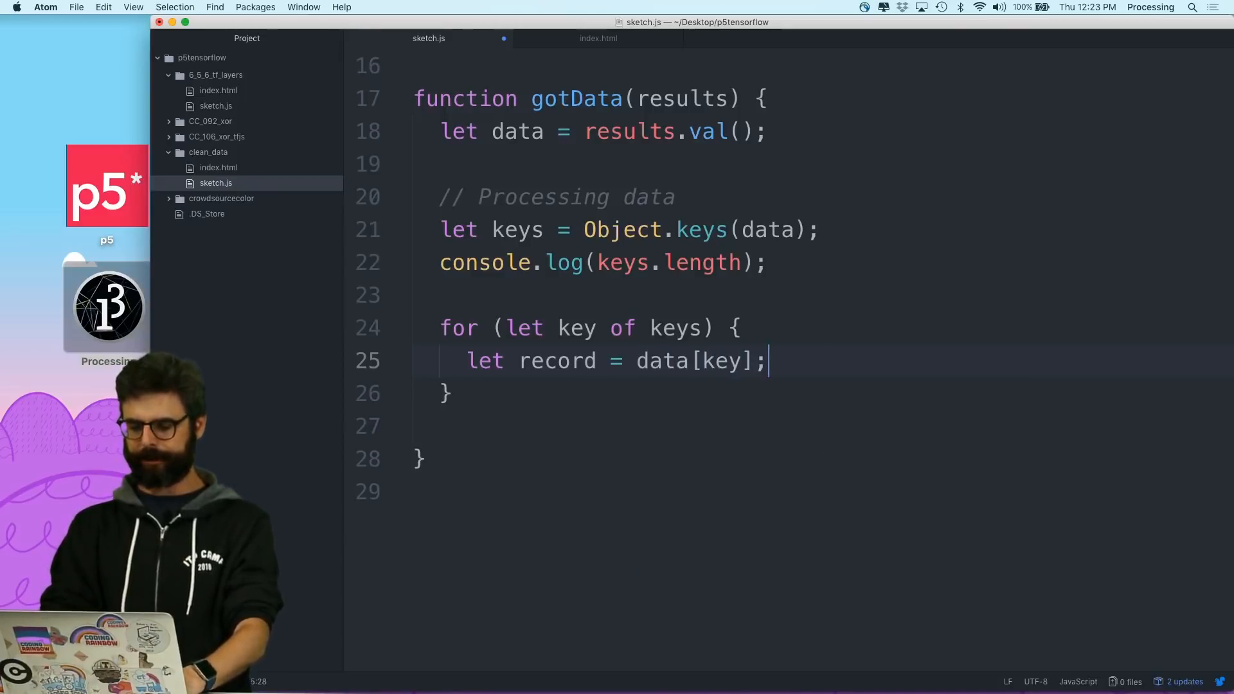
# - Log each record inside the loop and return to the sketch code
pyautogui.write('console.log(r')
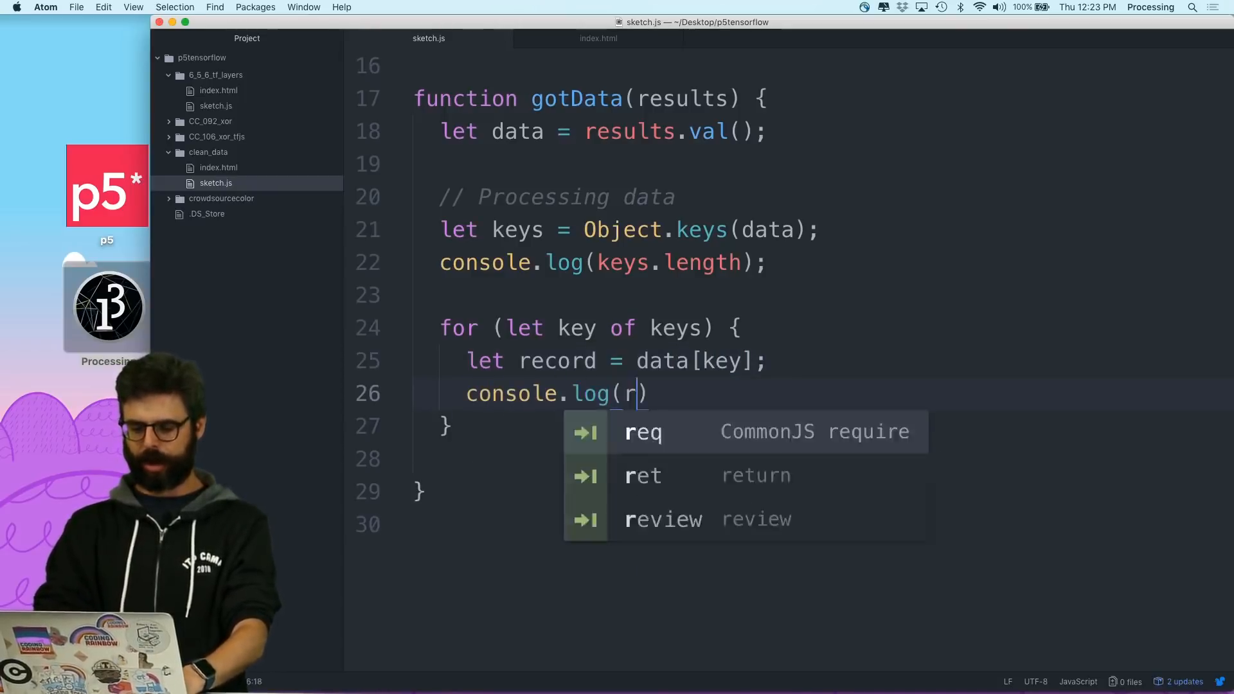
pyautogui.write('ecord;')
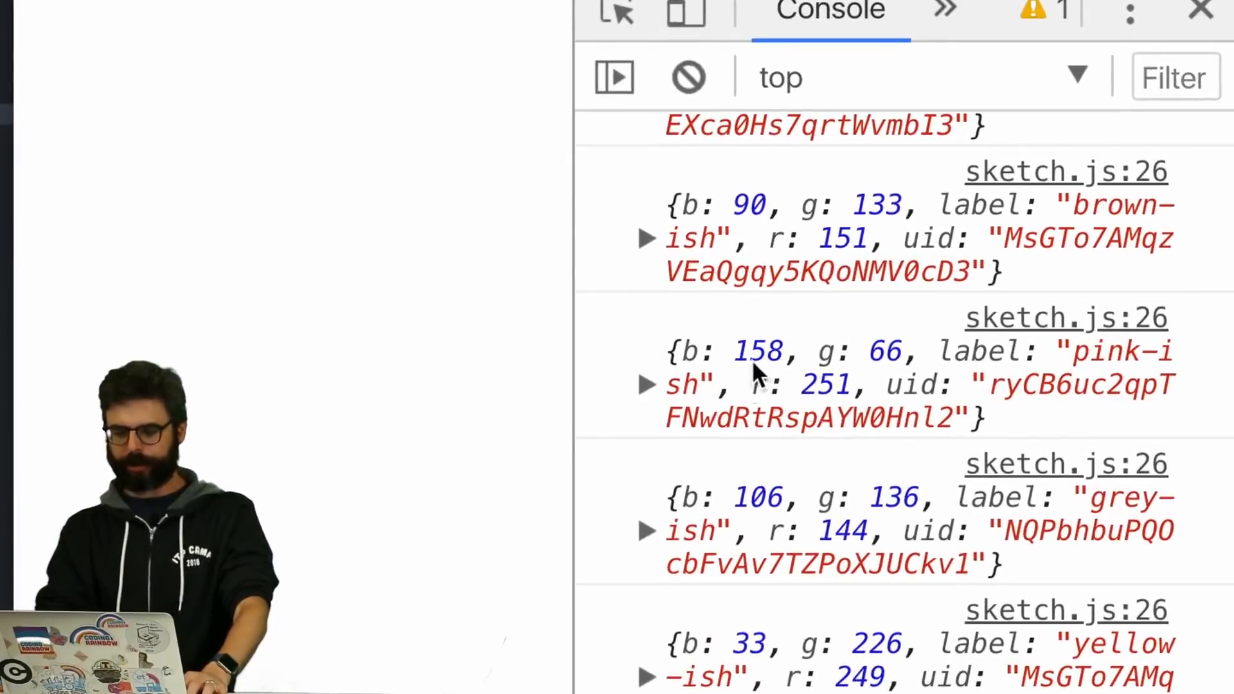
pyautogui.moveTo(995, 398)
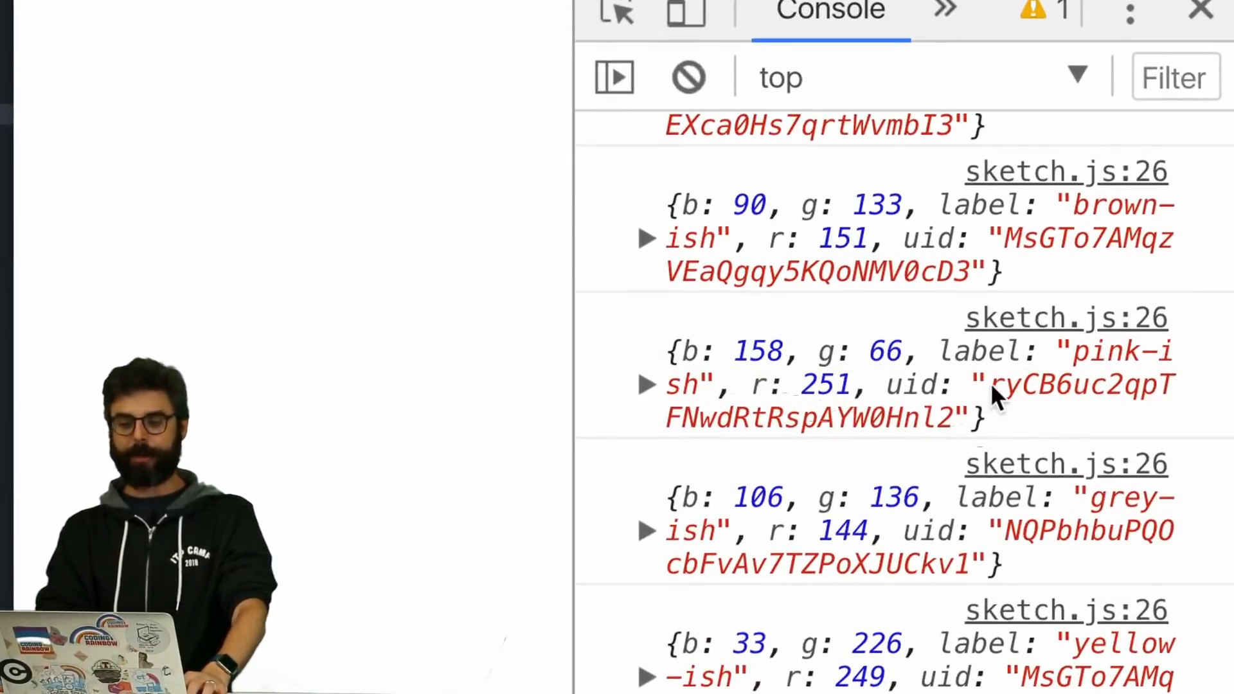
pyautogui.click(646, 384)
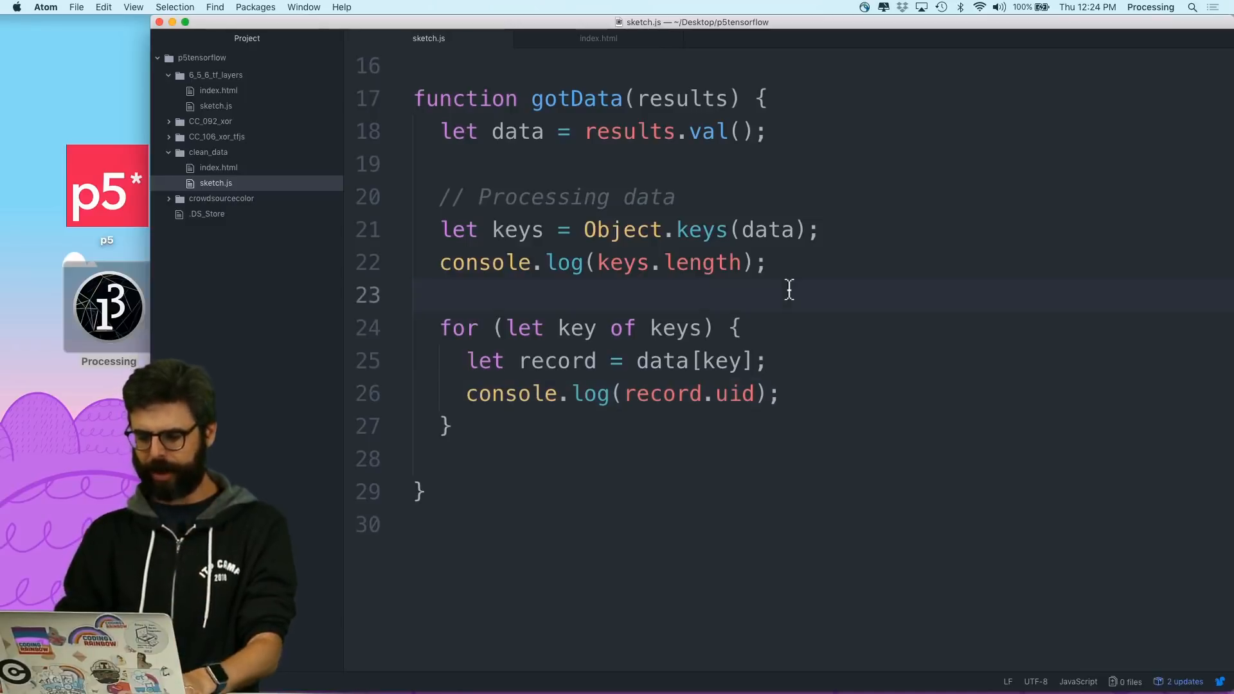
# - Declare uid_bycount = {} and set id from record.uid with an if test on uid_bycount[id]
pyautogui.write('let uid+b')
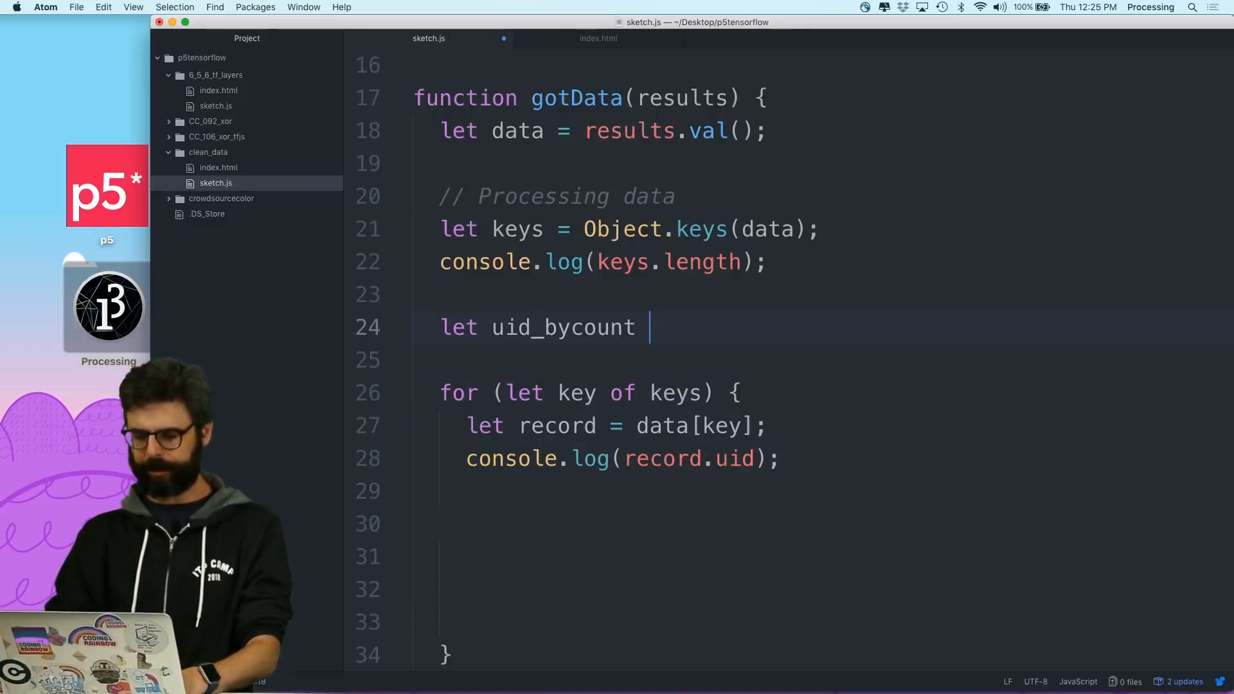
pyautogui.write('= {};')
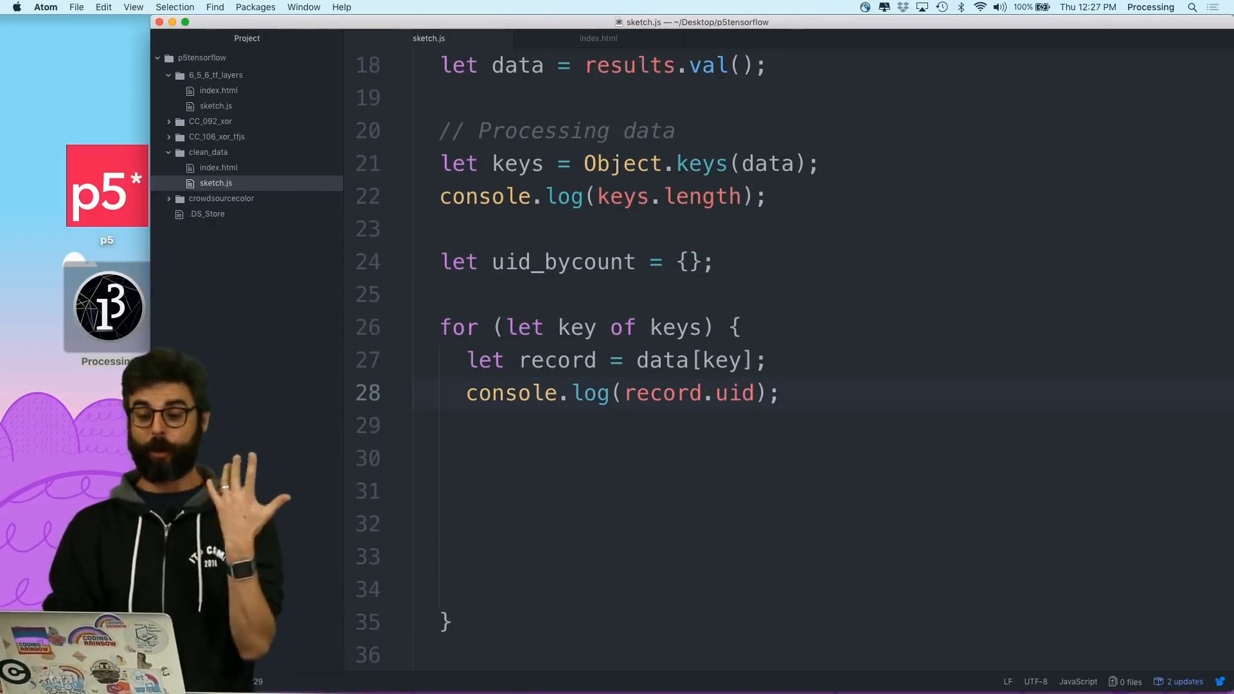
pyautogui.write('if')
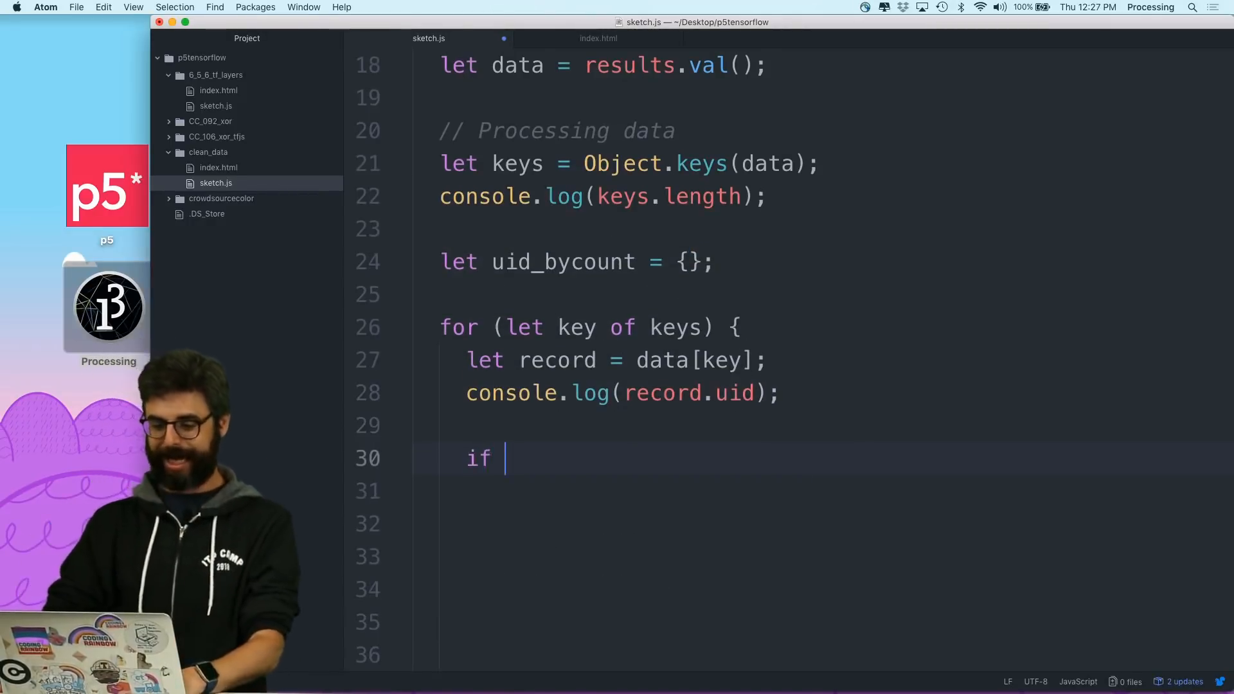
pyautogui.write('(uid_b')
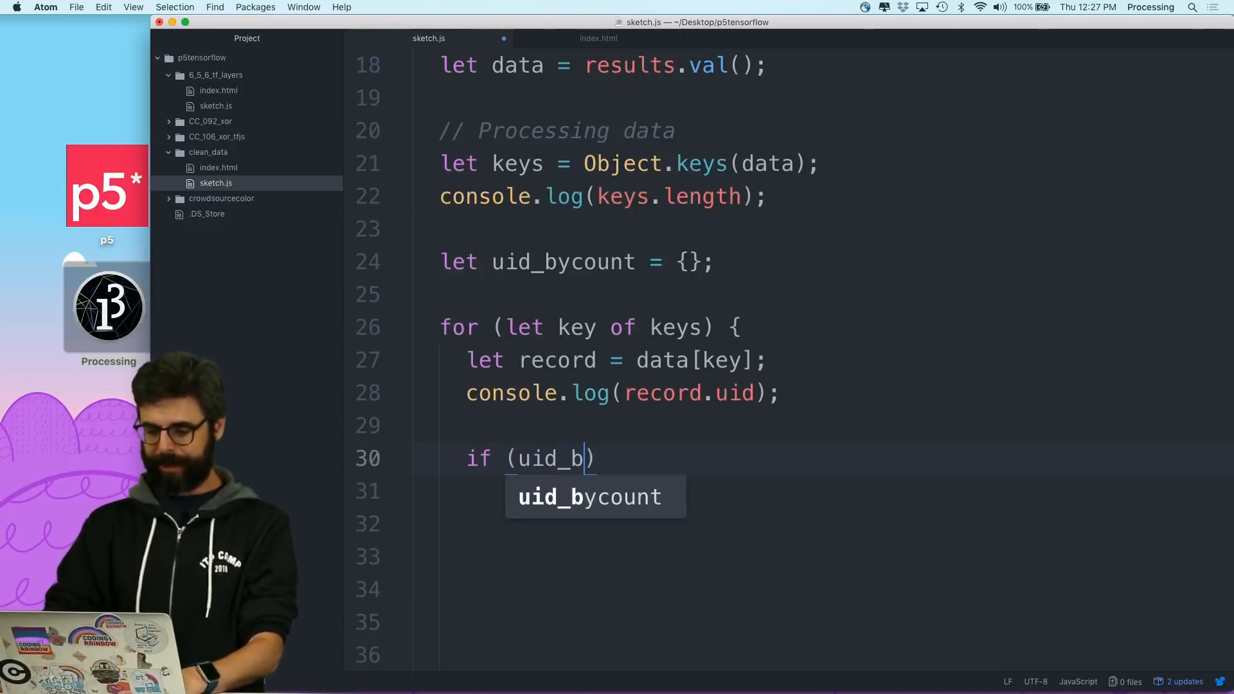
pyautogui.write('ycount[')
pyautogui.write('let id =')
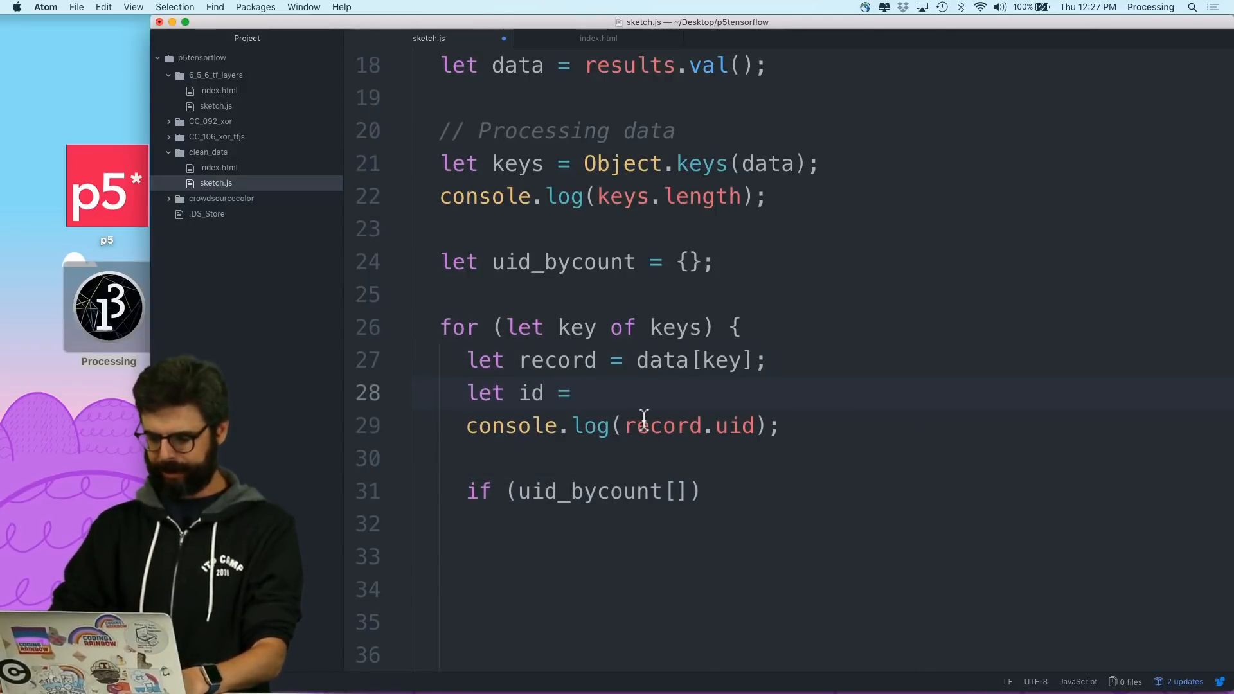
pyautogui.write('record.uid;')
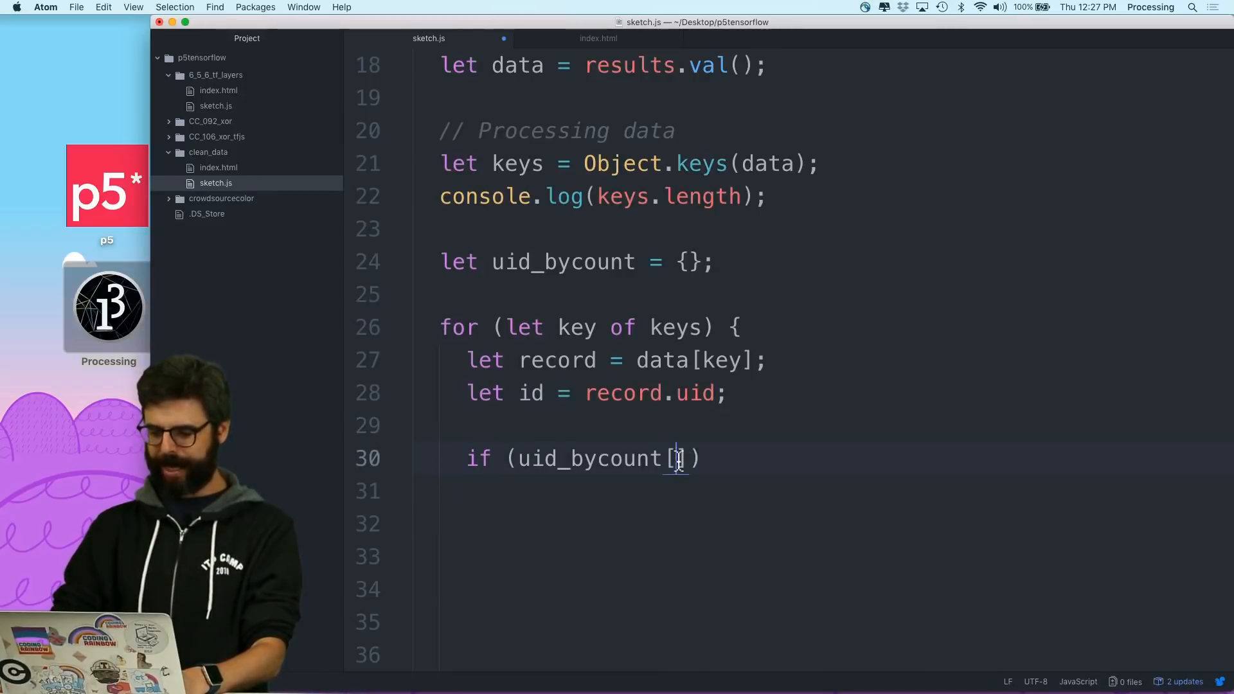
pyautogui.write('id')
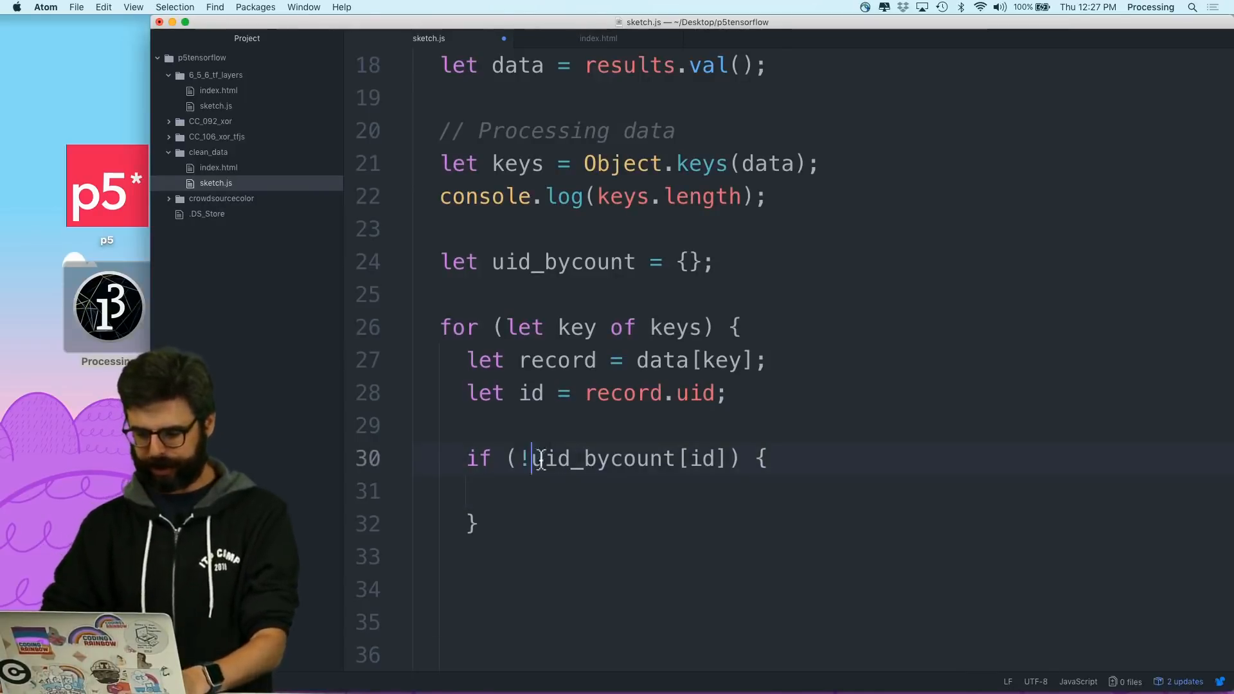
# - Initialise uid_bycount[id] to 1 or increment it, then log uid_bycount after the loop
pyautogui.write('uid_bycount[id]')
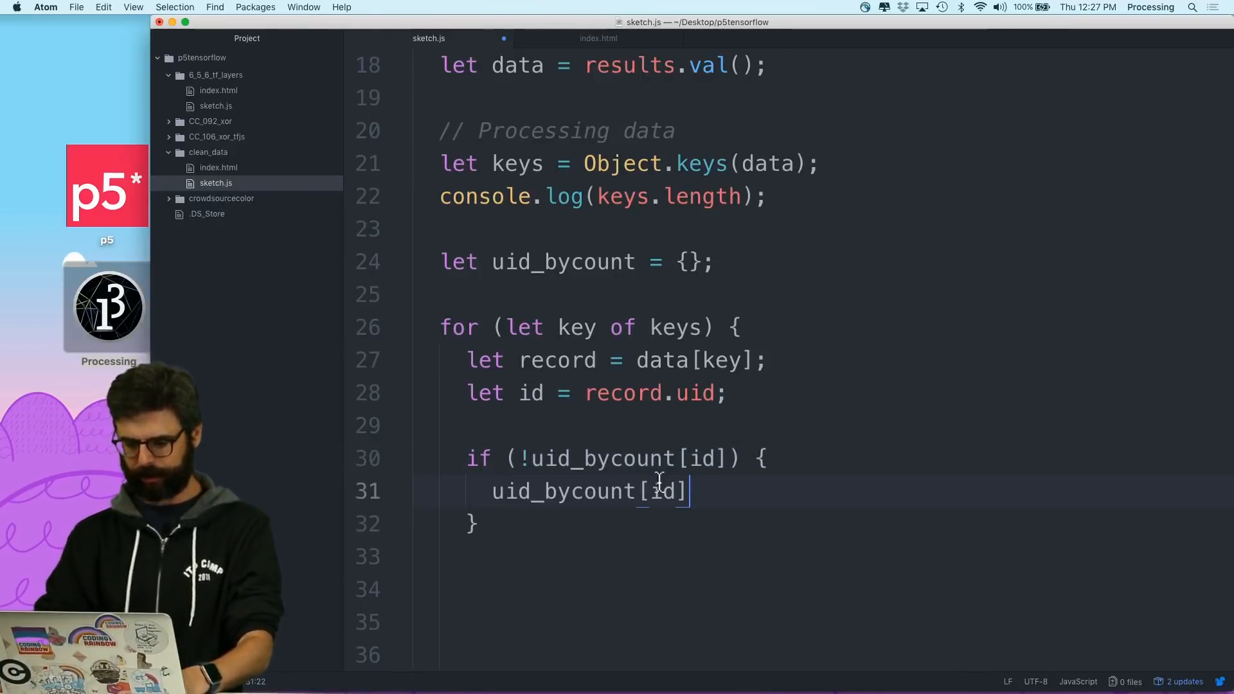
pyautogui.write('= 1;')
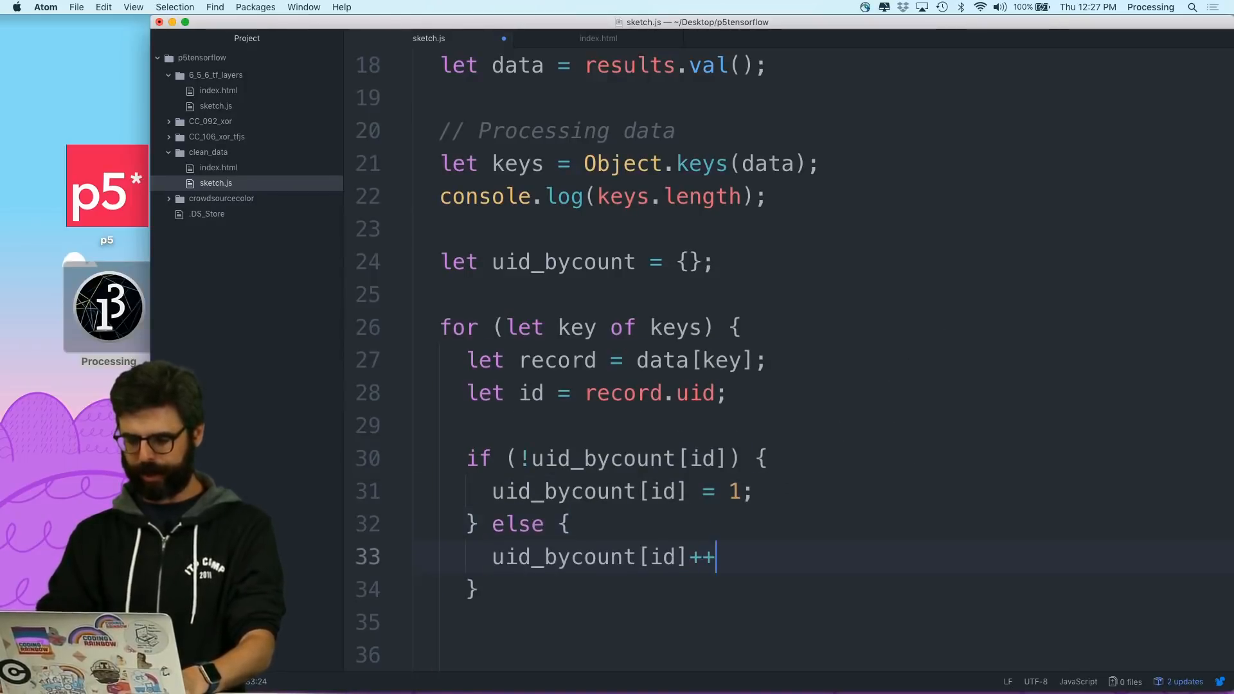
pyautogui.write(';')
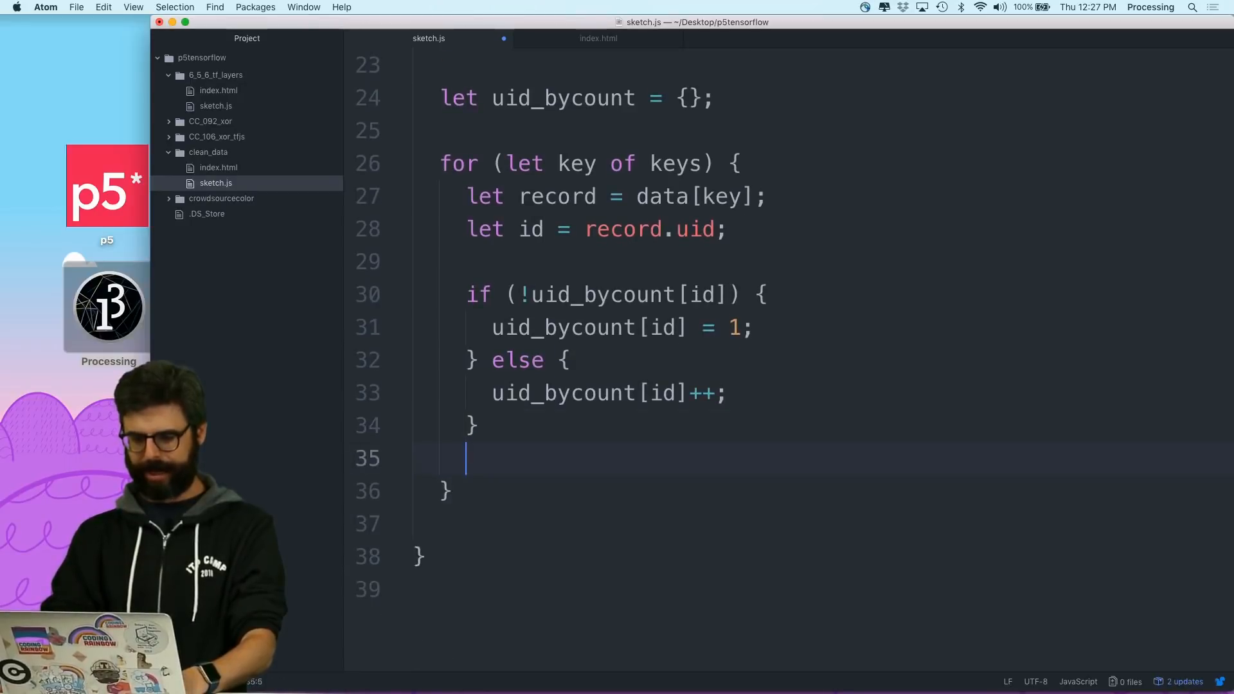
pyautogui.press('Backspace')
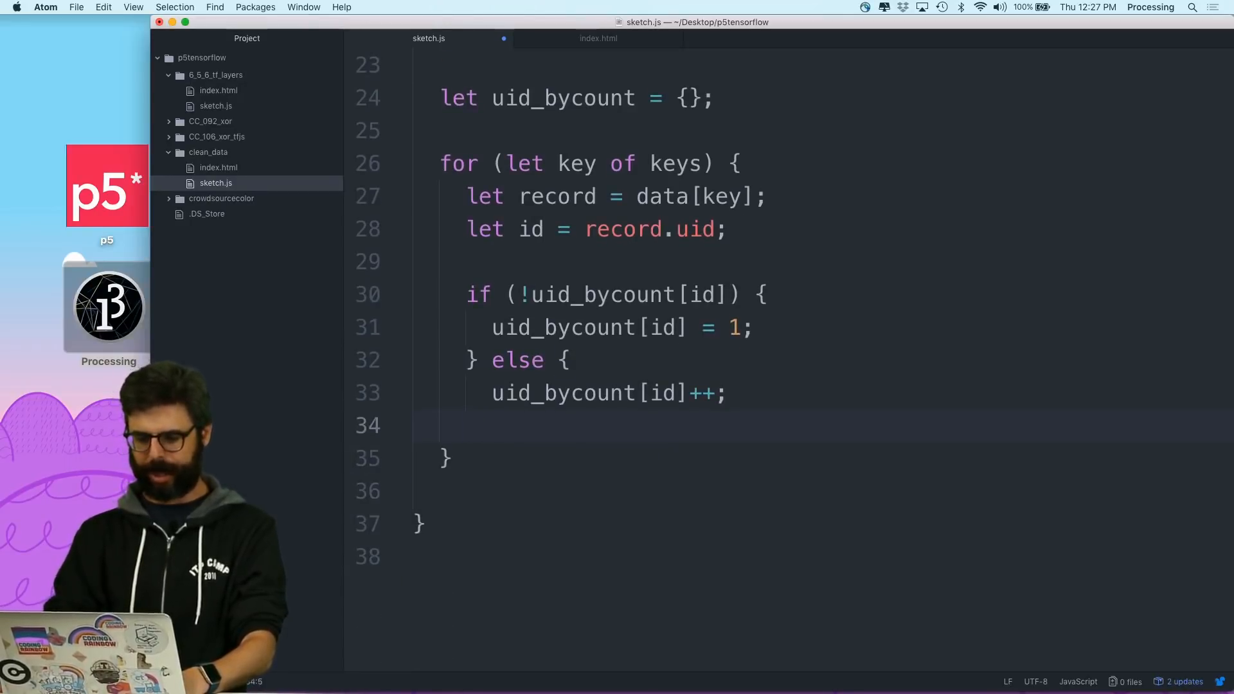
pyautogui.write('cos')
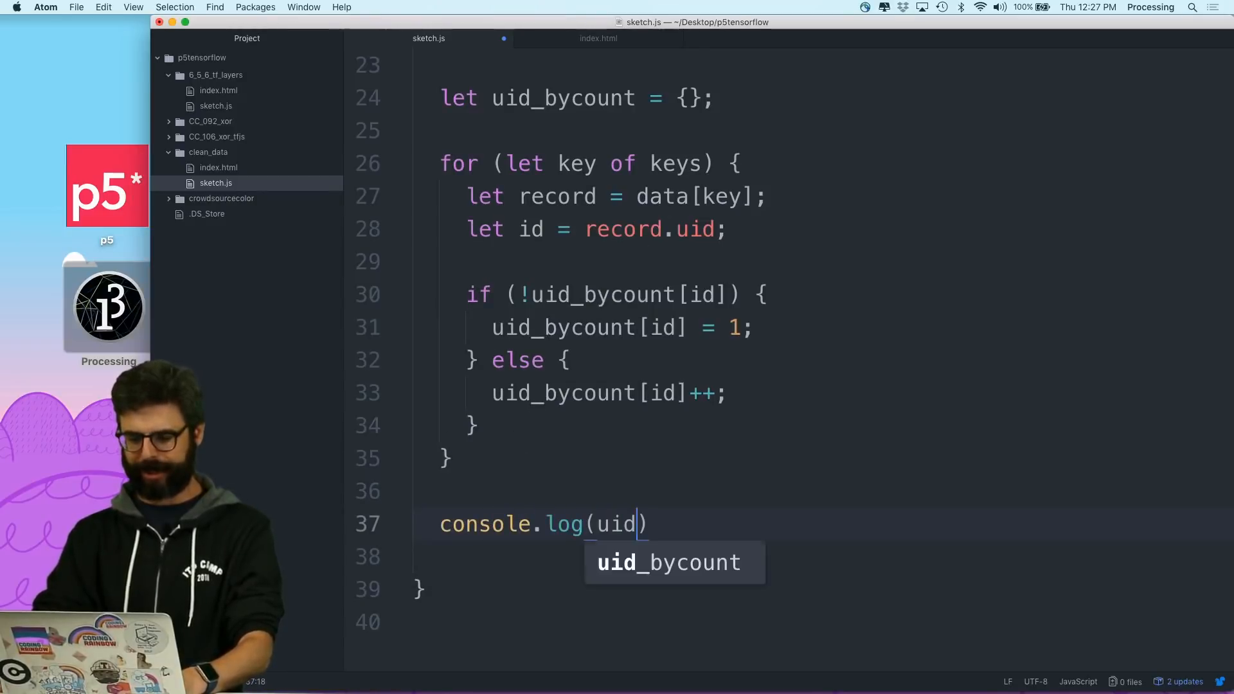
pyautogui.write('_b')
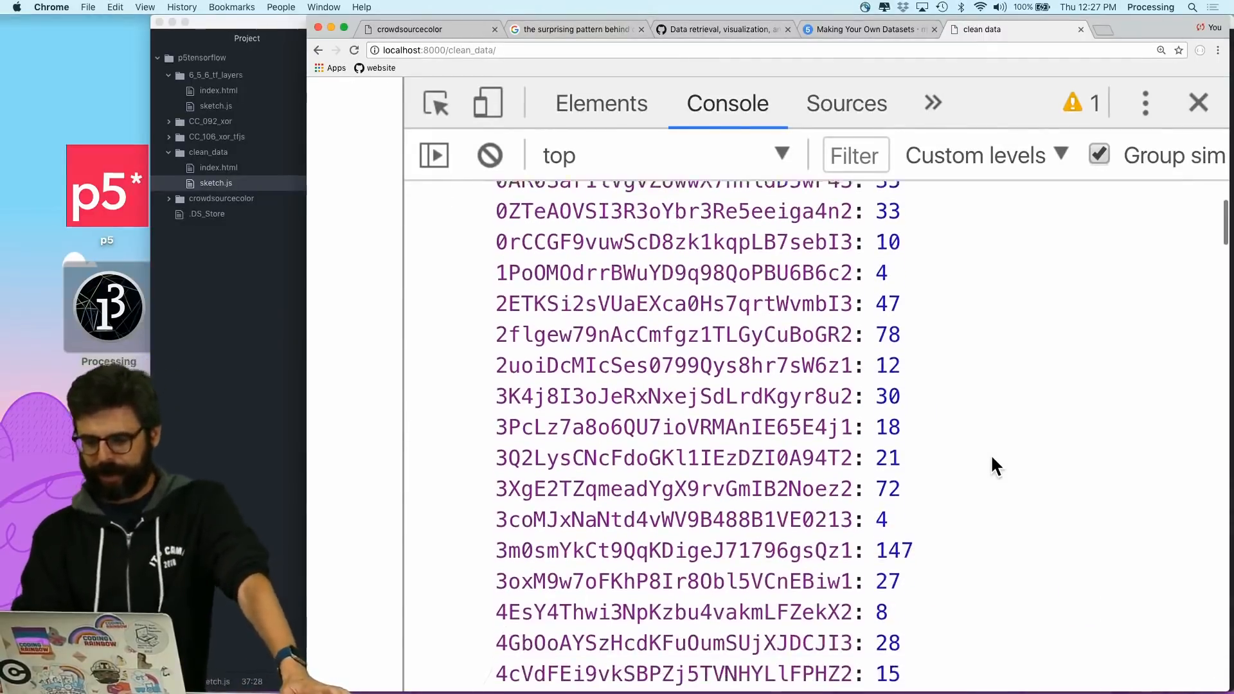
pyautogui.scroll(-3)
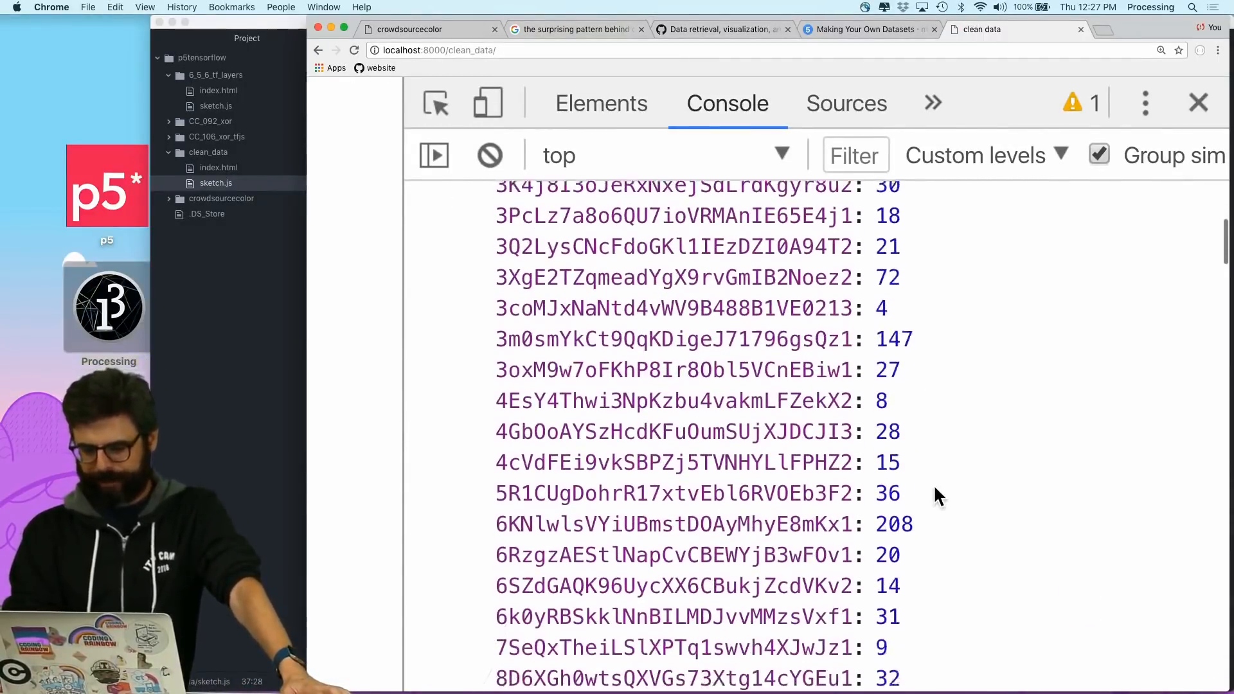
pyautogui.scroll(-3)
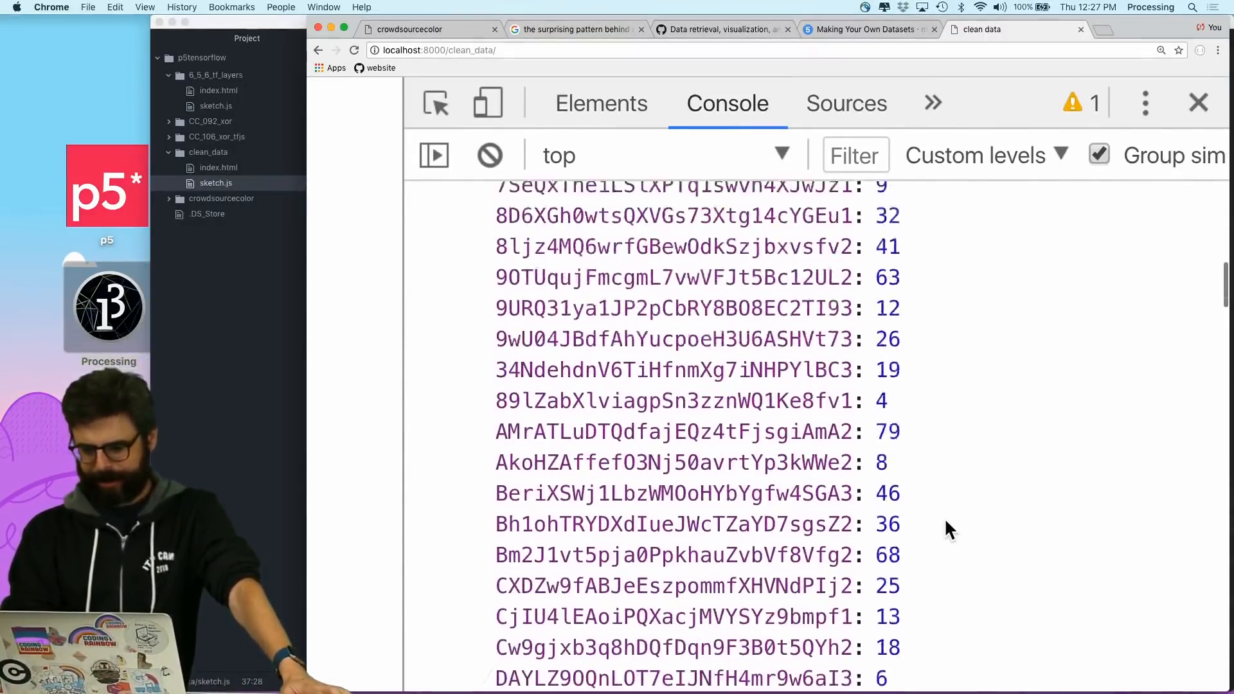
pyautogui.scroll(-3)
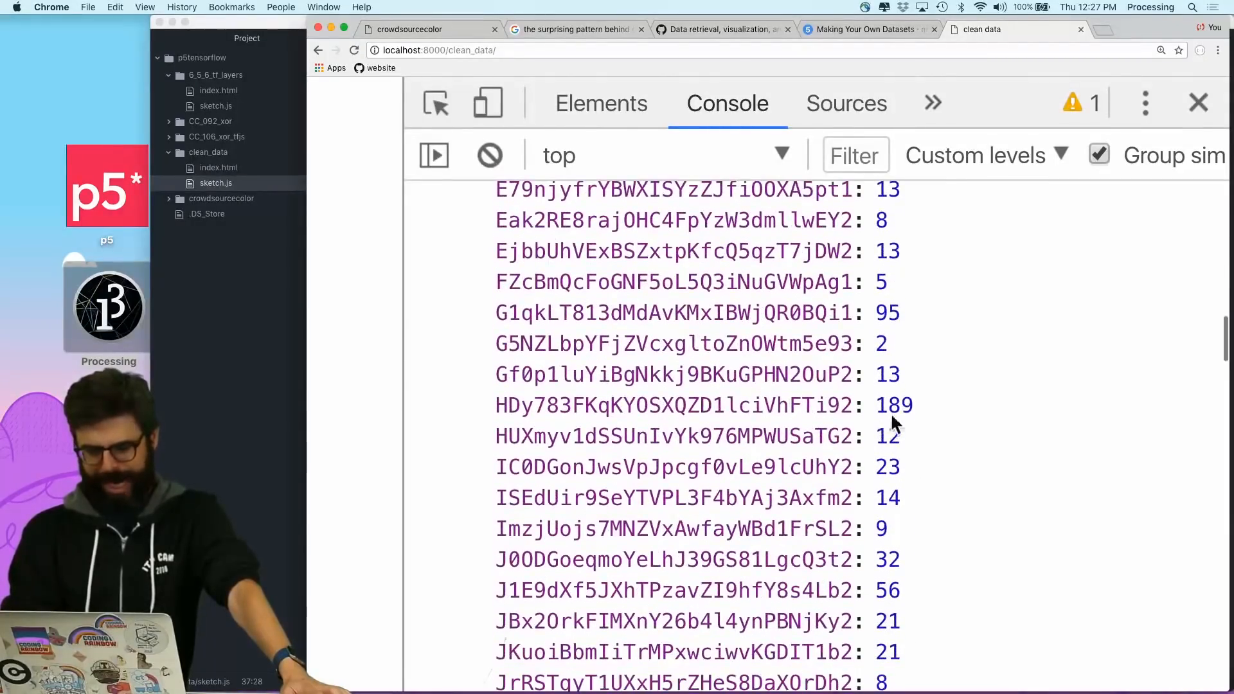
pyautogui.scroll(-3)
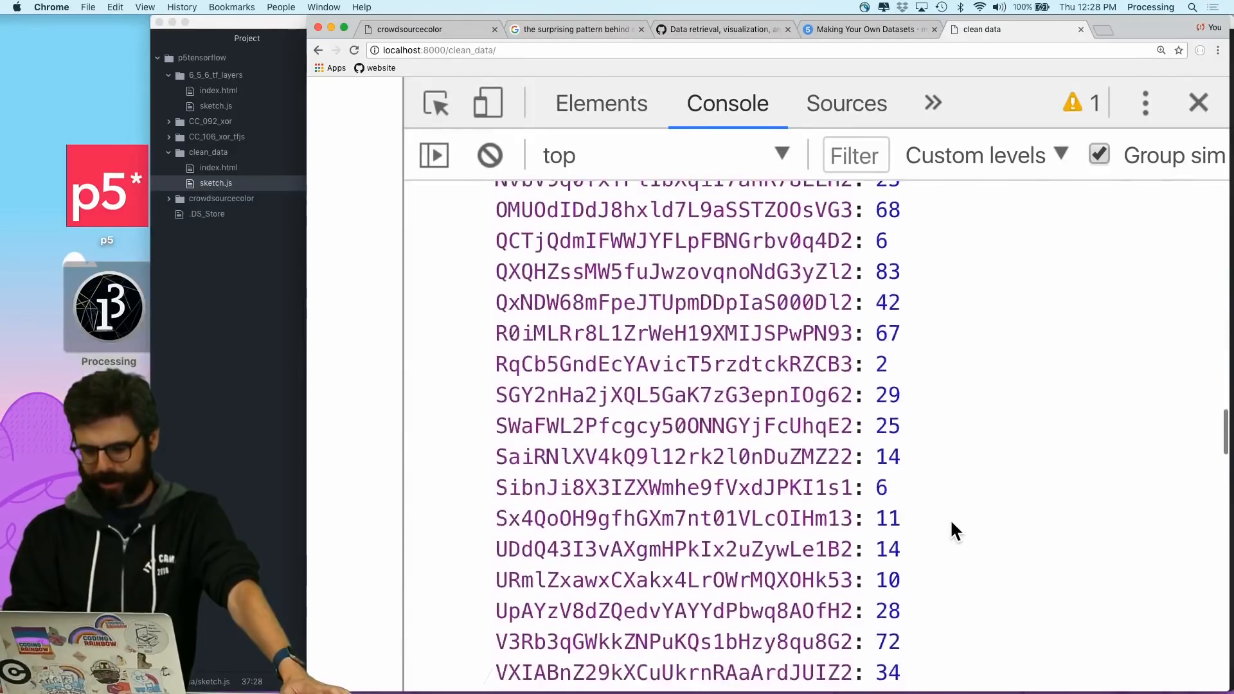
pyautogui.scroll(-3)
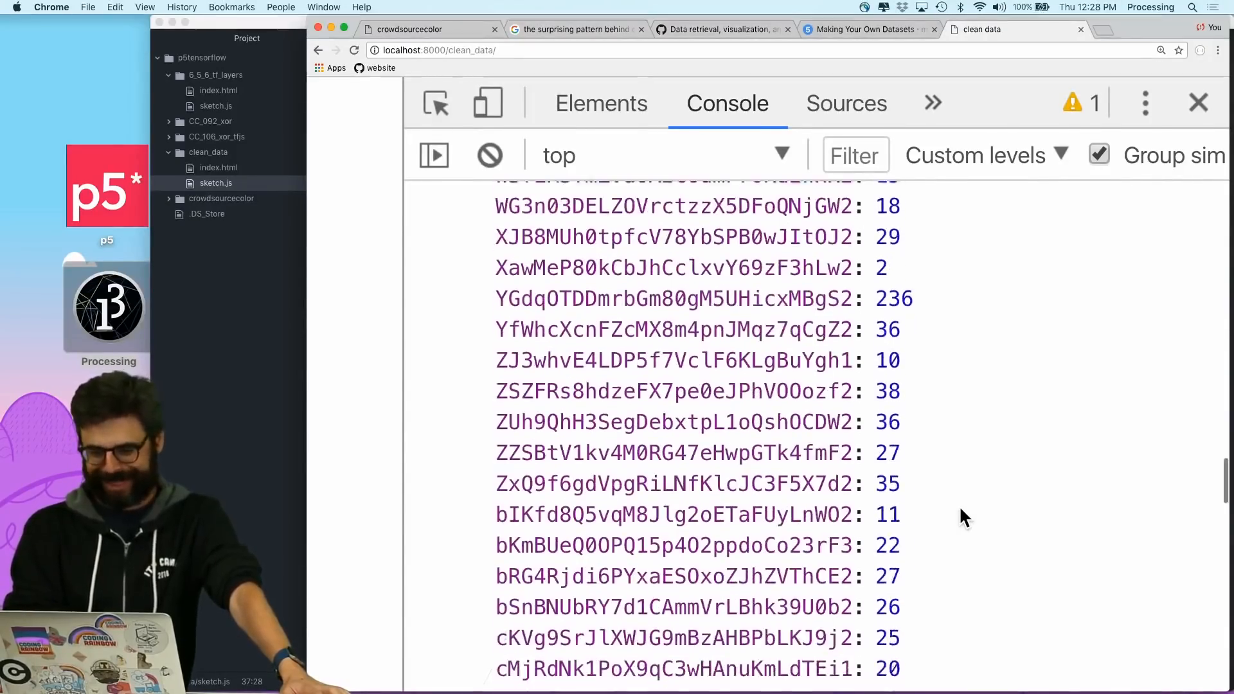
pyautogui.scroll(-3)
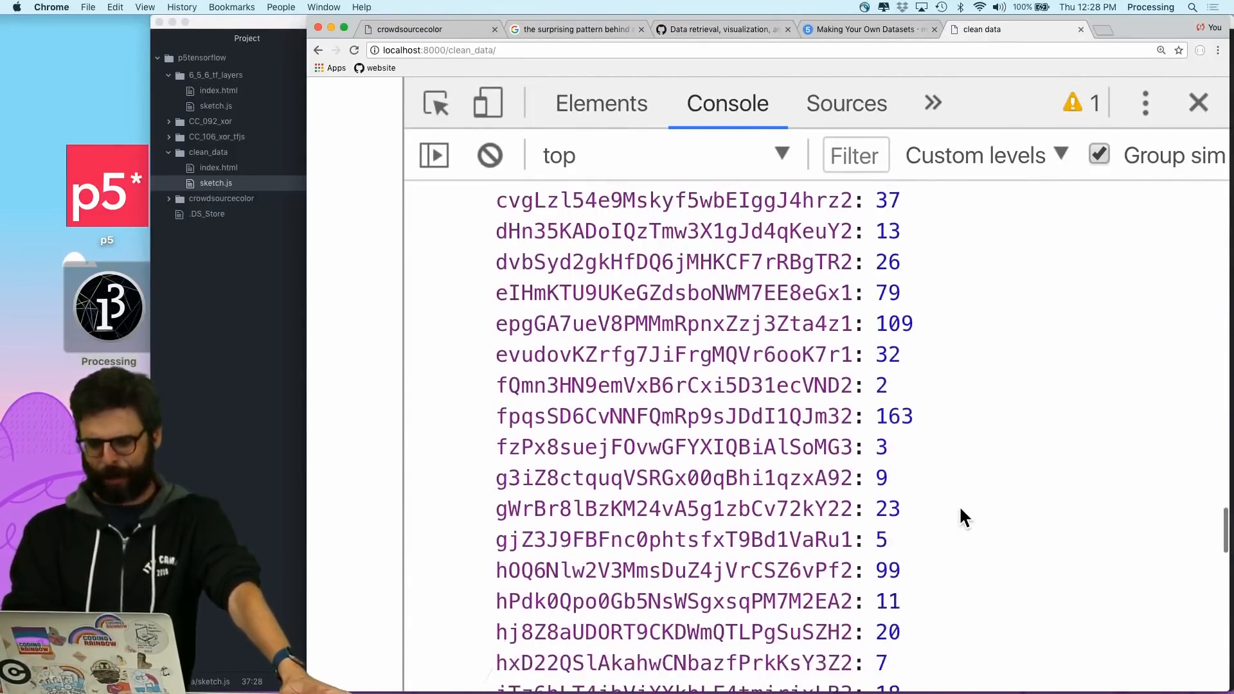
pyautogui.scroll(-3)
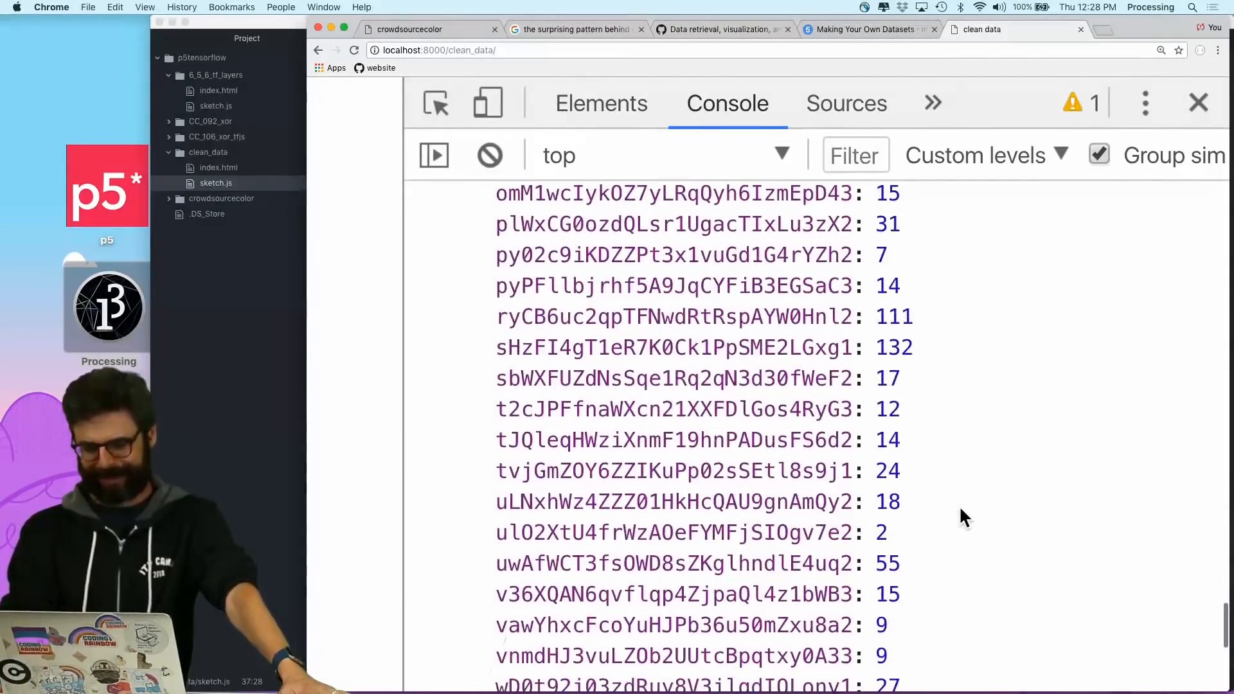
pyautogui.scroll(-3)
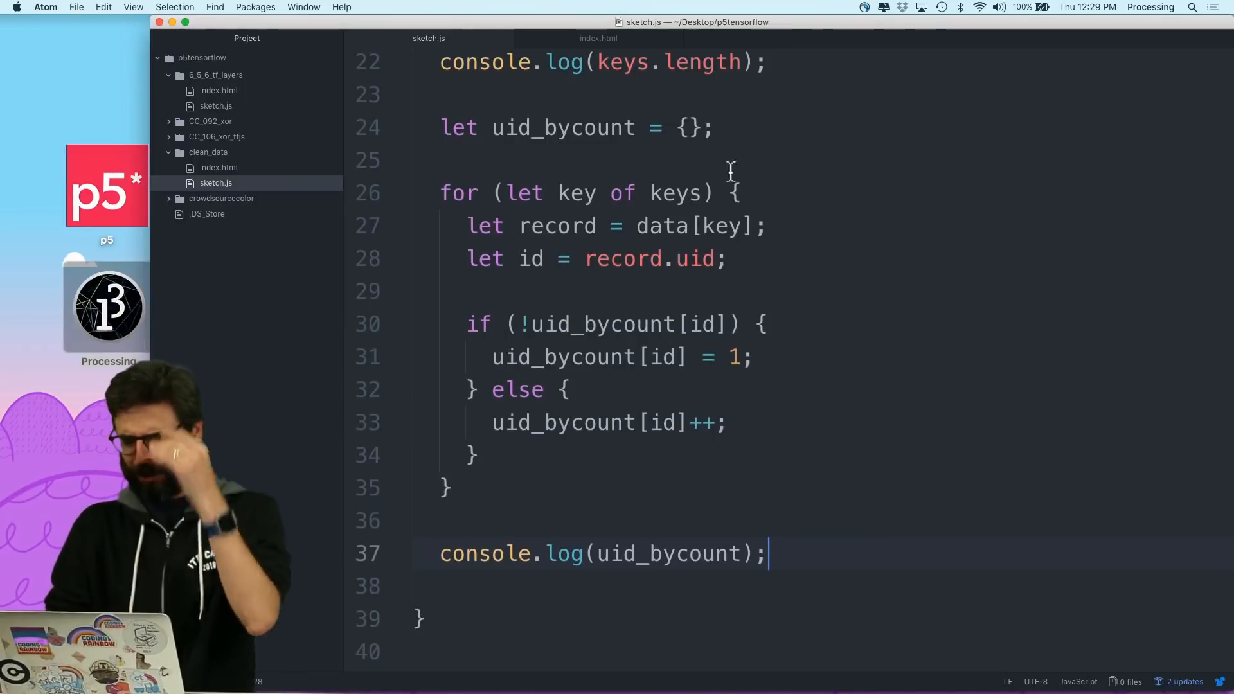
# - Declare an empty users array and push each new id into it
pyautogui.write('let users =')
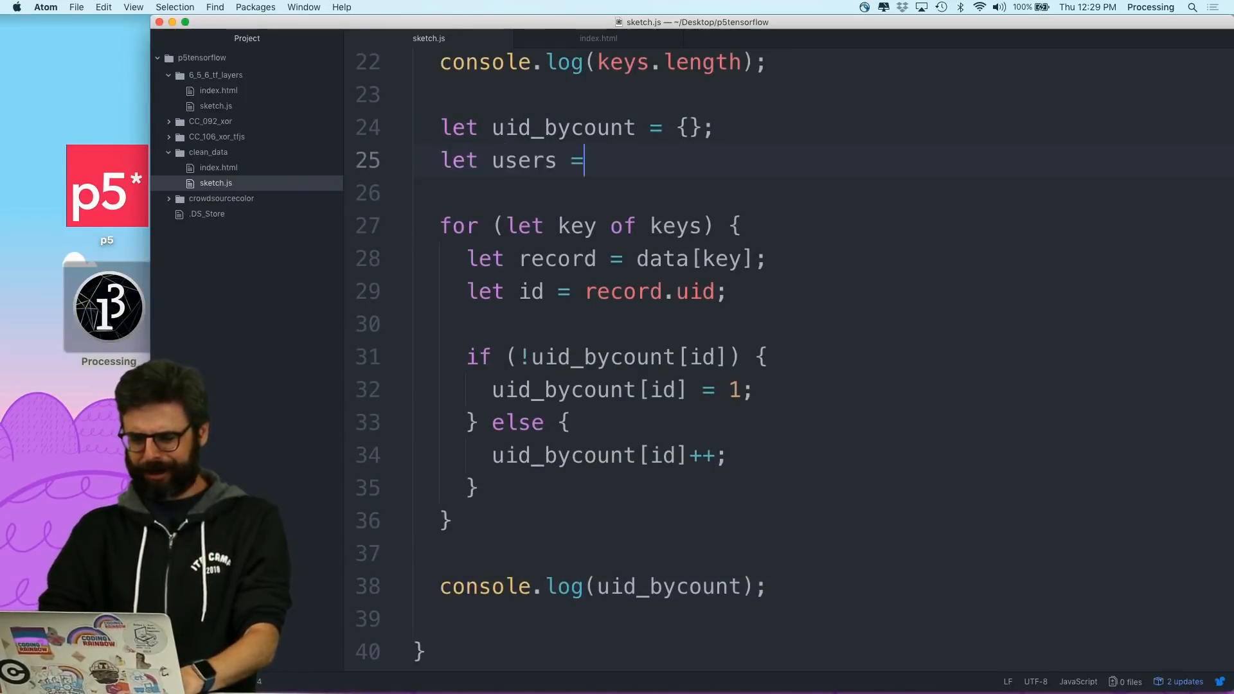
pyautogui.write('[];')
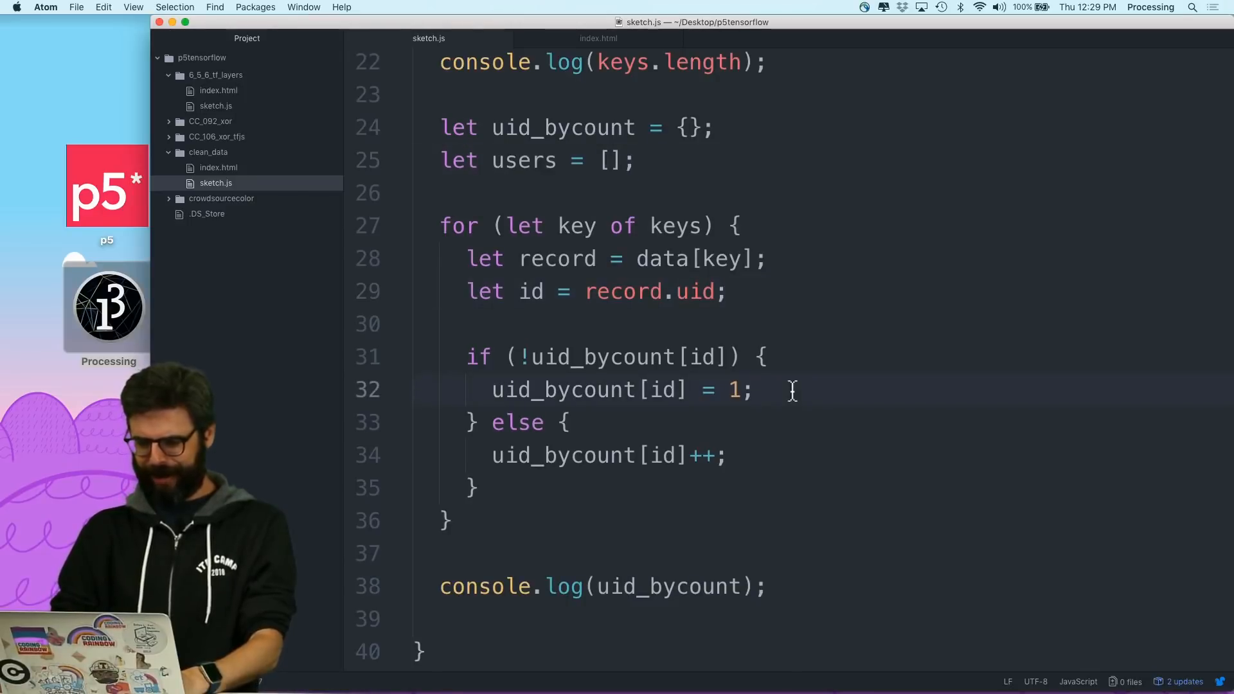
pyautogui.write('users.push(')
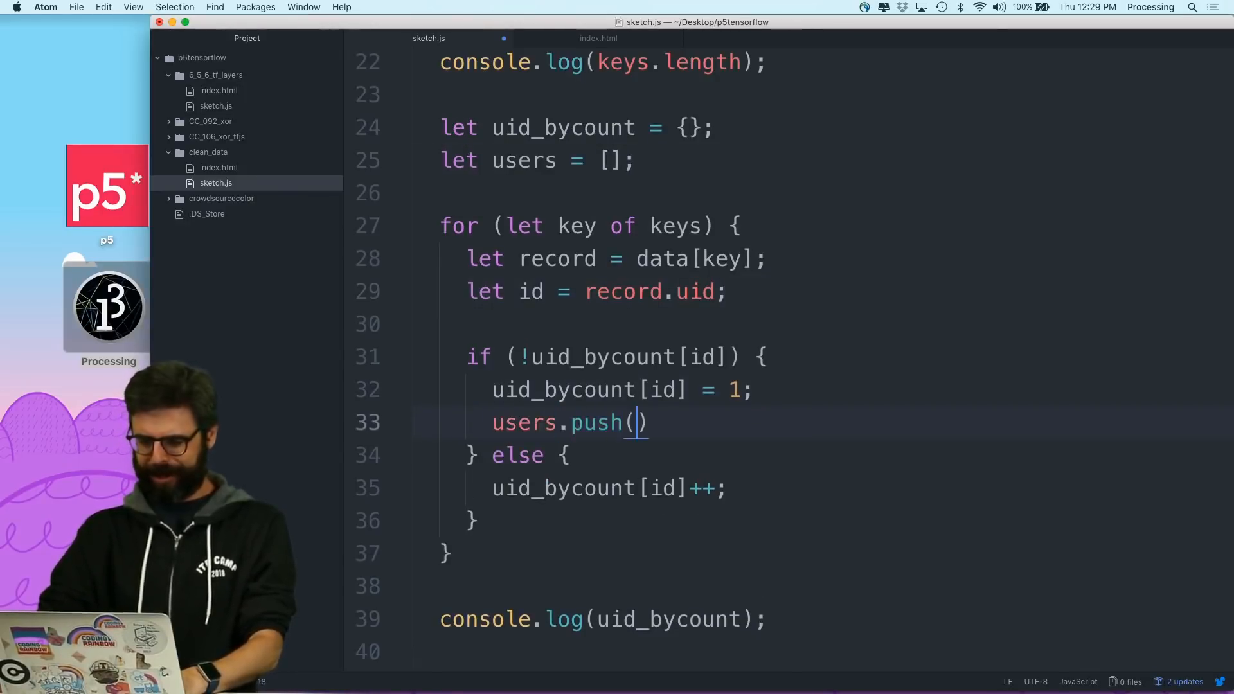
pyautogui.write('id;')
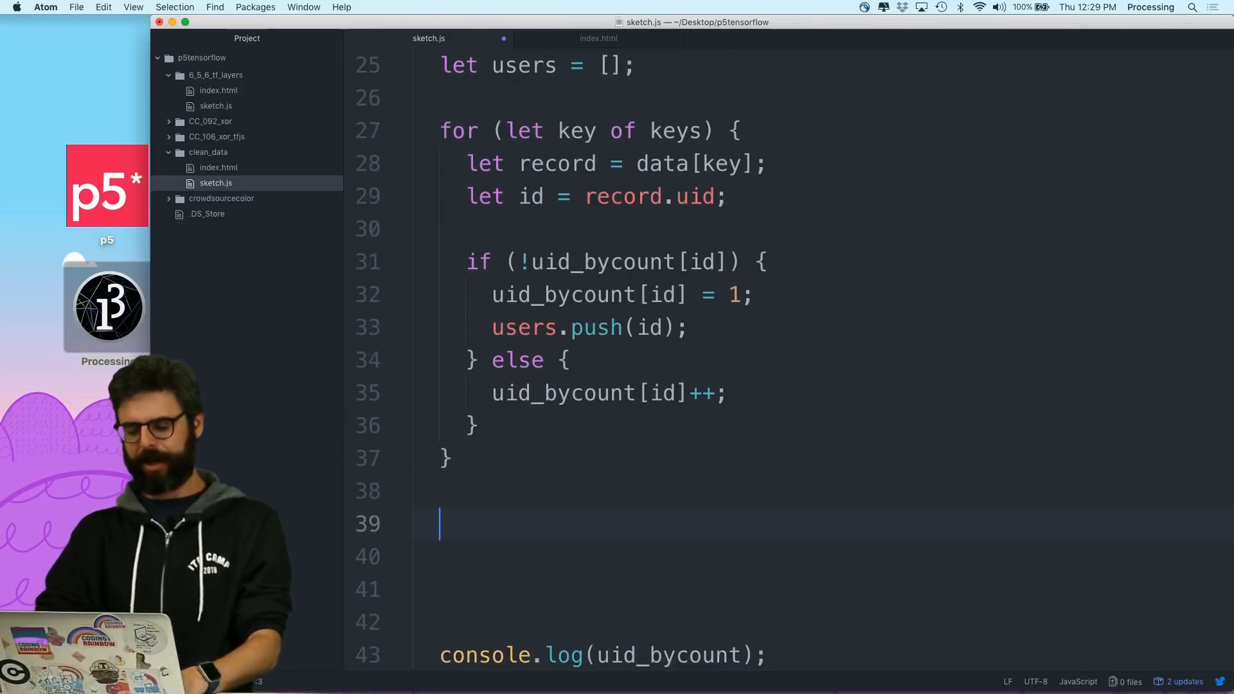
# - Sort users with a comparator on uid_bycount[a] - uid_bycount[b] and assign it back
pyautogui.write('users.sort')
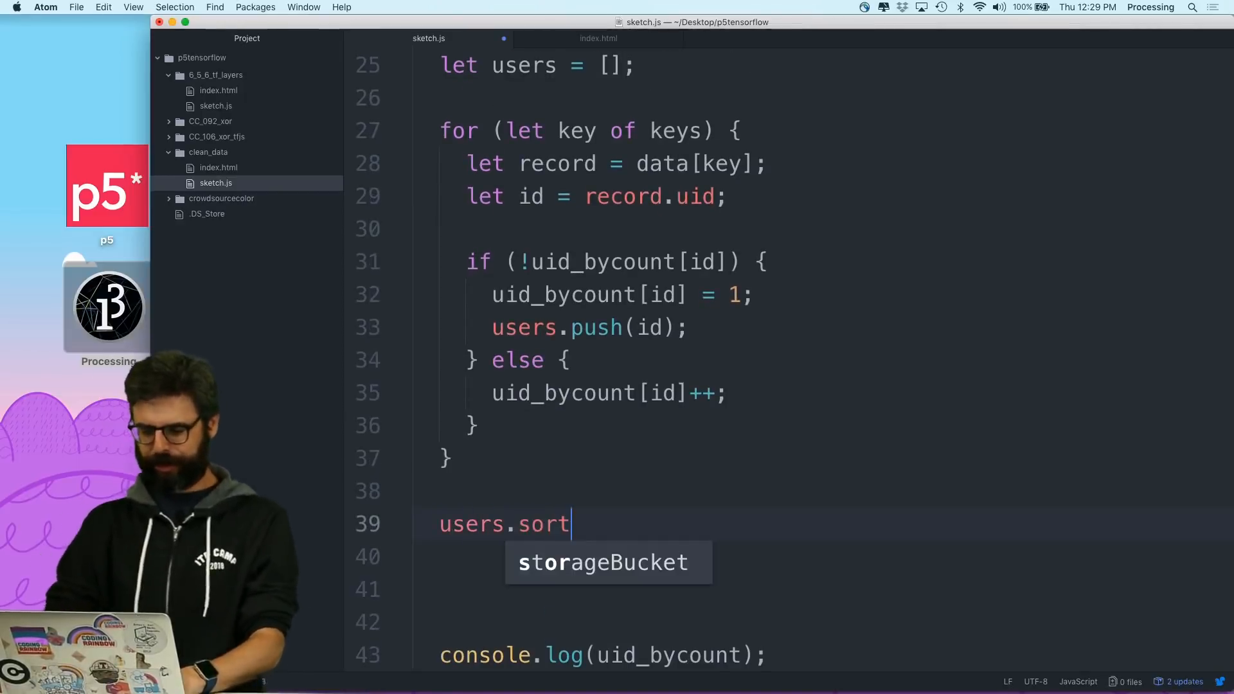
pyautogui.write('()')
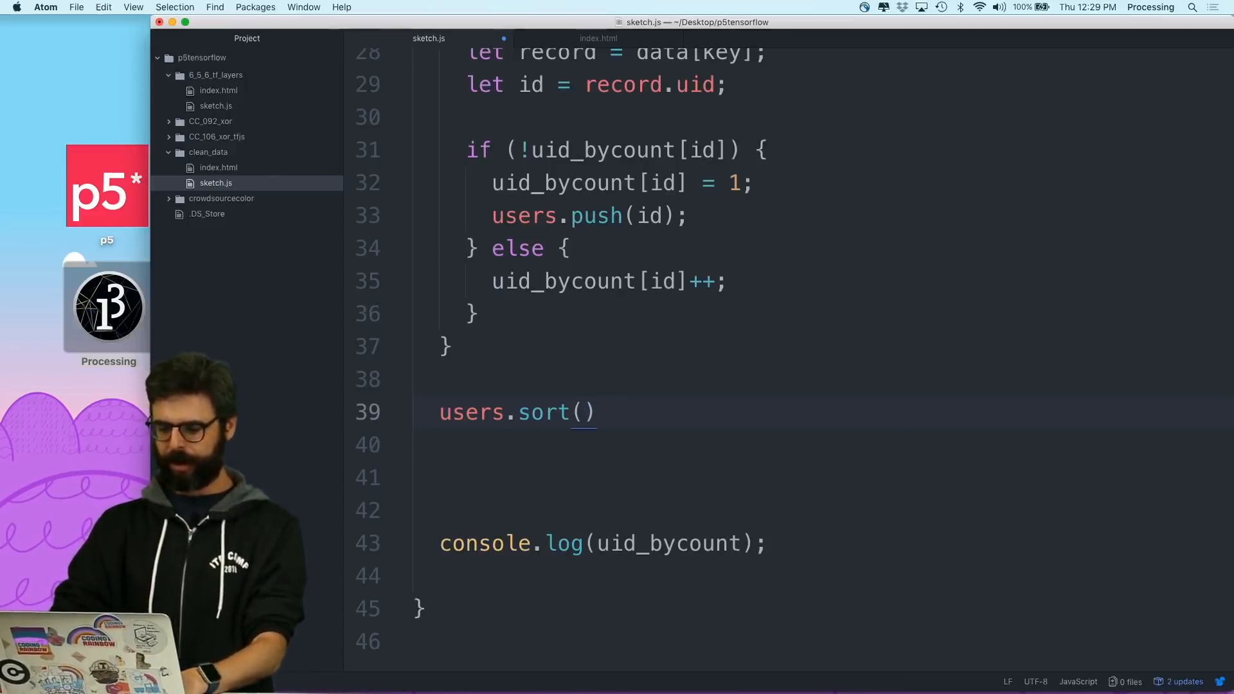
pyautogui.write('functi')
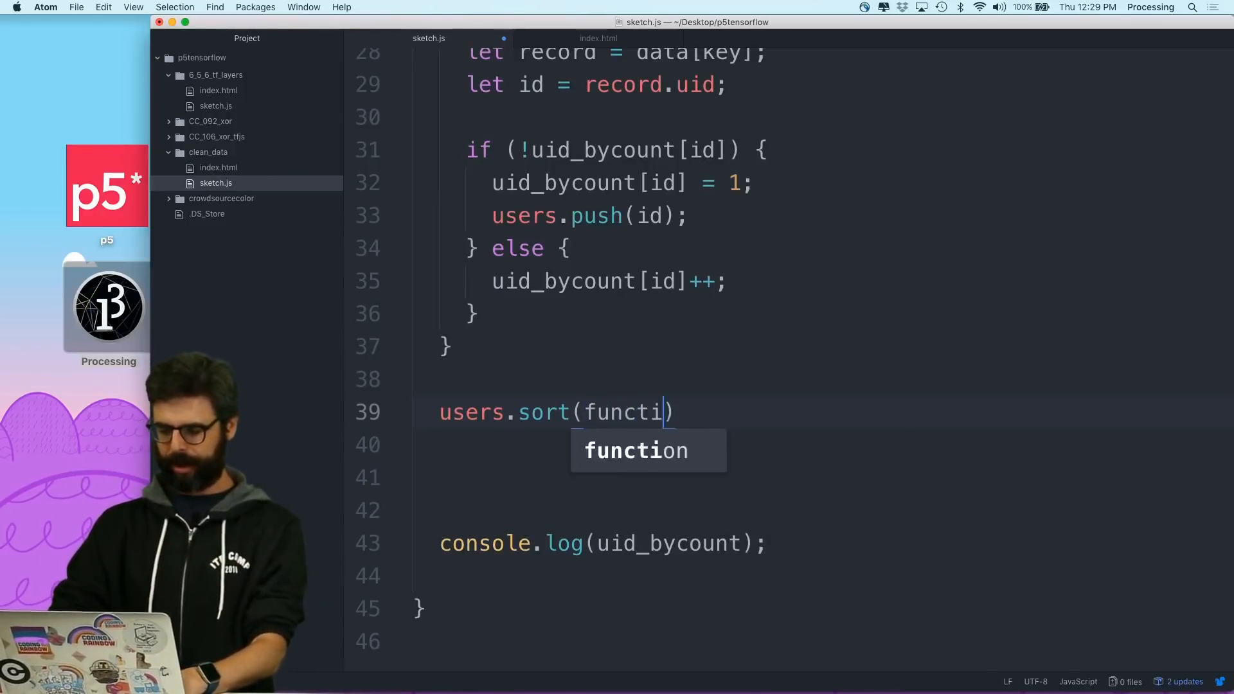
pyautogui.write('on(a,b)')
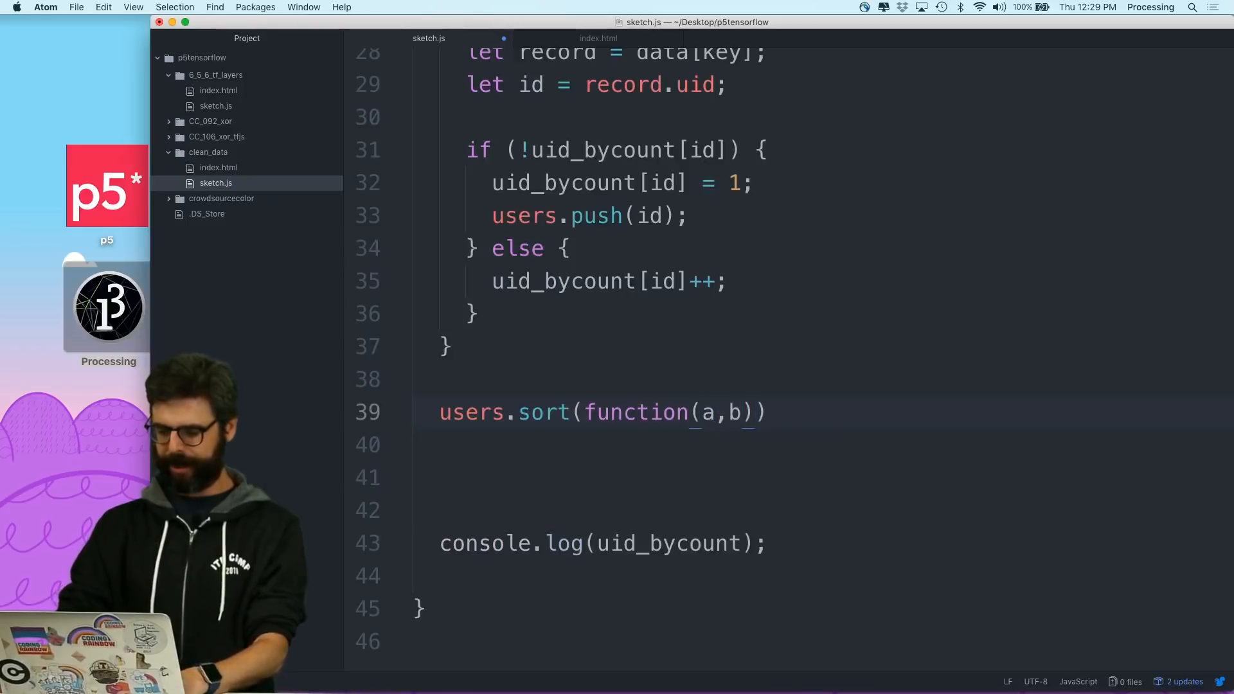
pyautogui.write('{')
pyautogui.click(824, 444)
pyautogui.write('return')
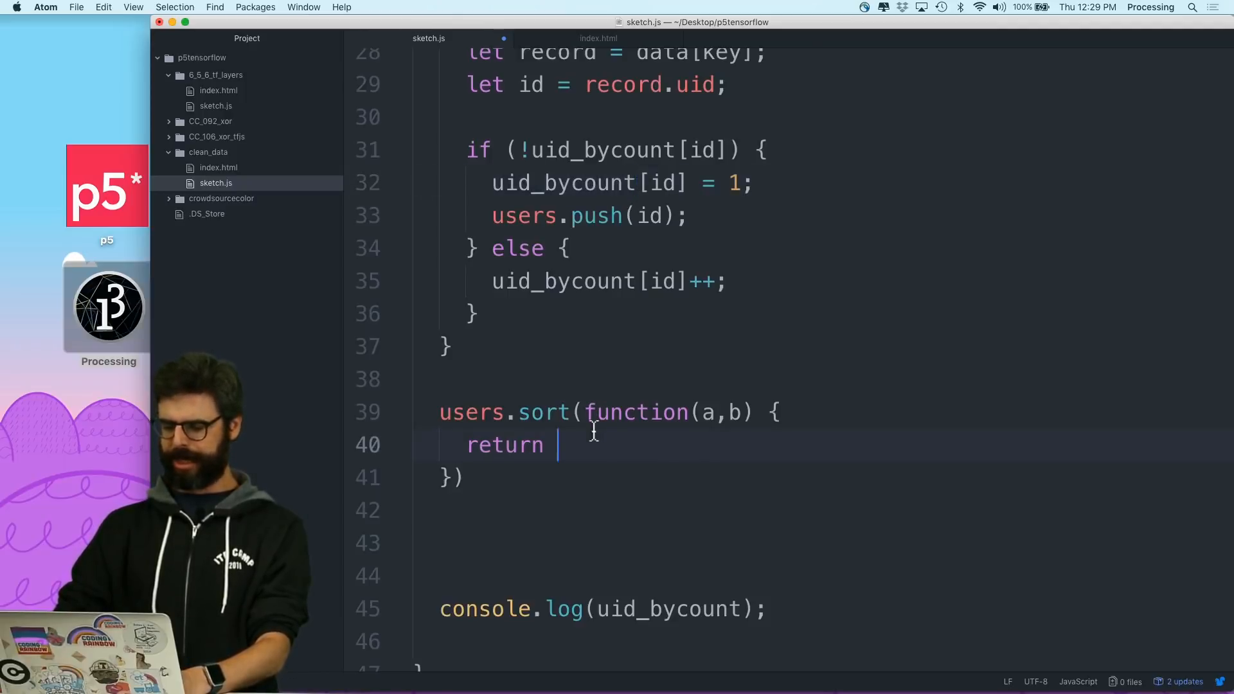
pyautogui.write('uid_bycount[a],')
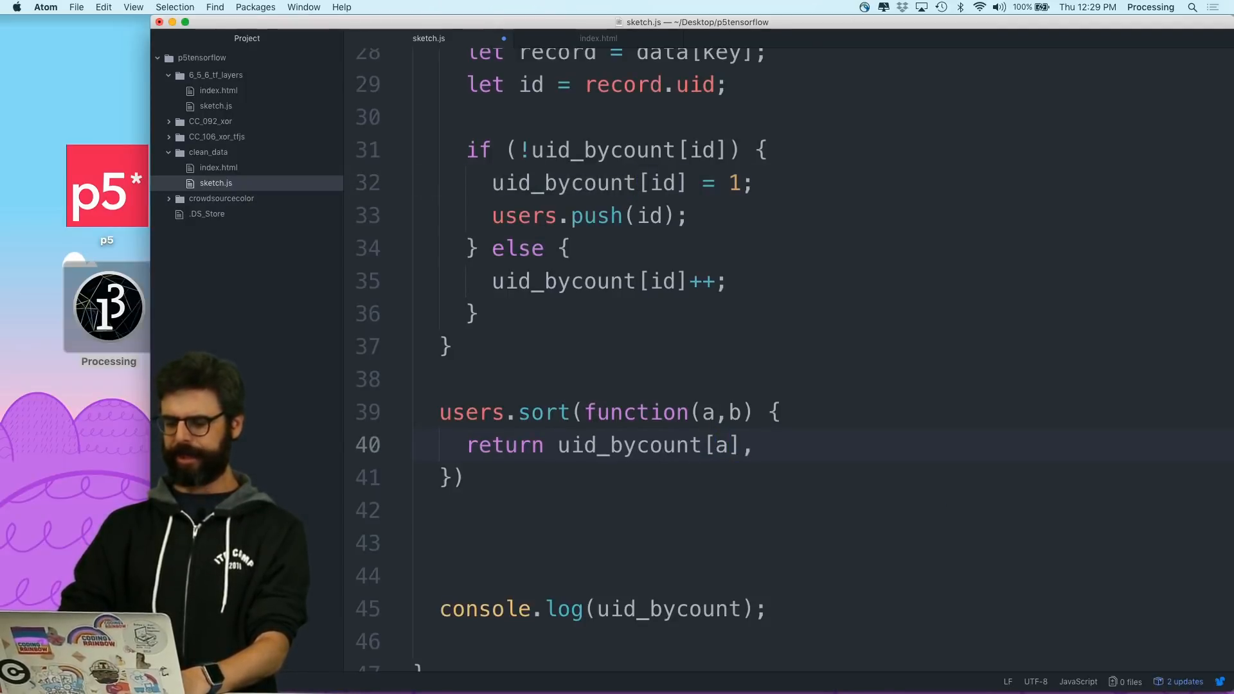
pyautogui.write('(')
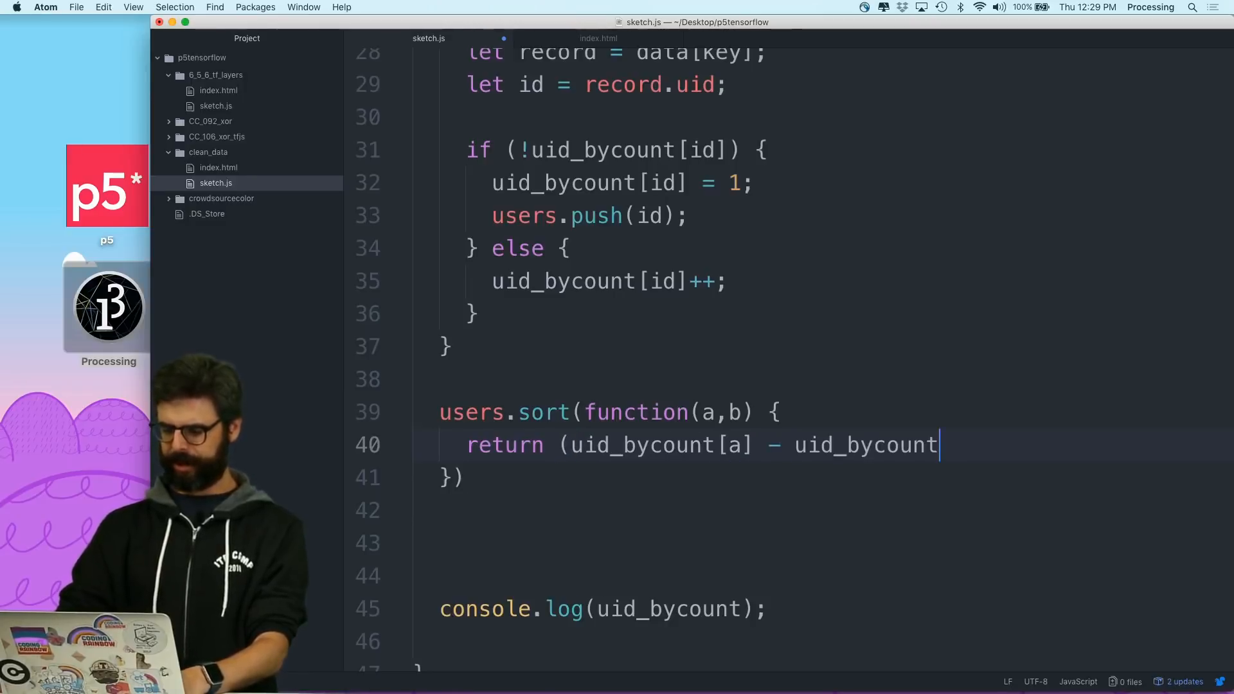
pyautogui.write('[b]);')
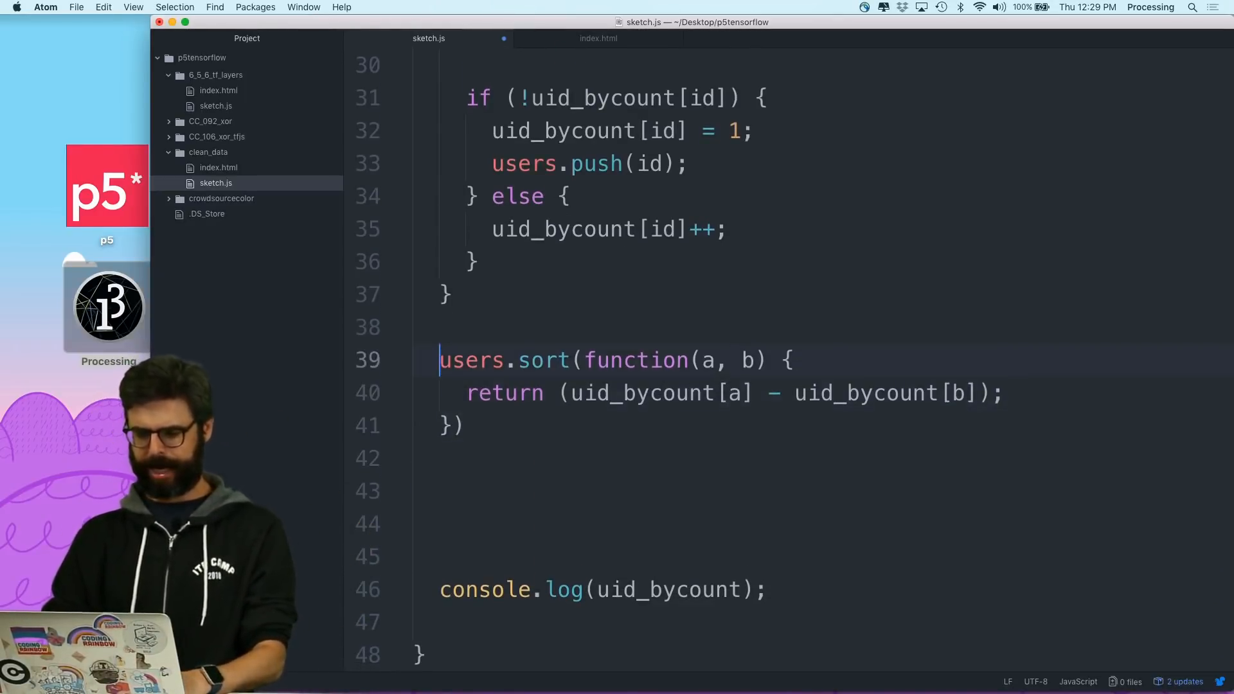
pyautogui.write('users =')
pyautogui.click(829, 490)
pyautogui.write('for (let i =)')
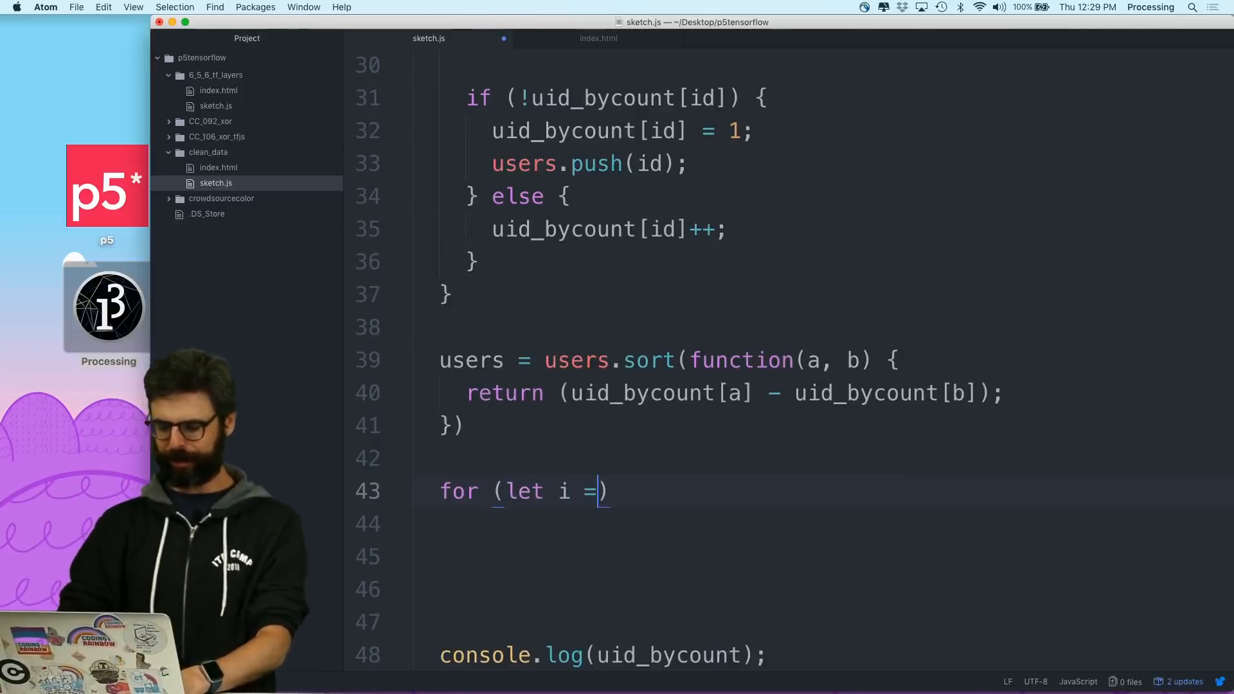
# - Loop over the sorted users logging id + " " + uid_bycount[id]
pyautogui.press('Backspace')
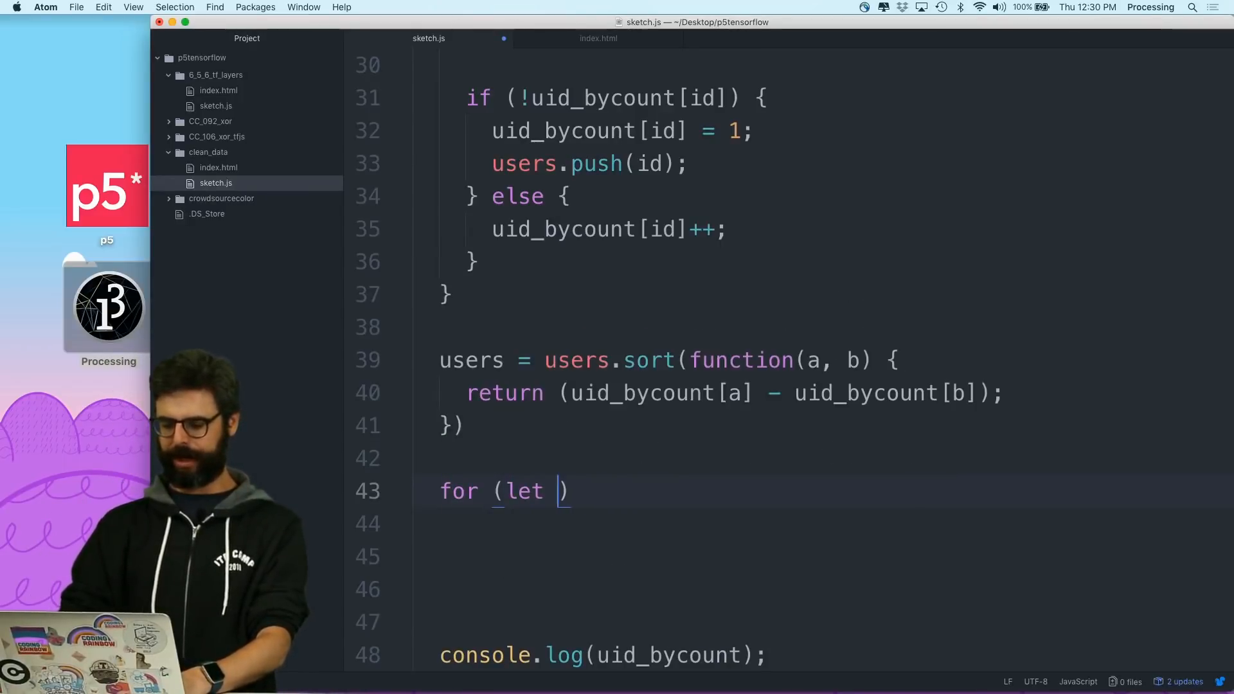
pyautogui.write('id of users')
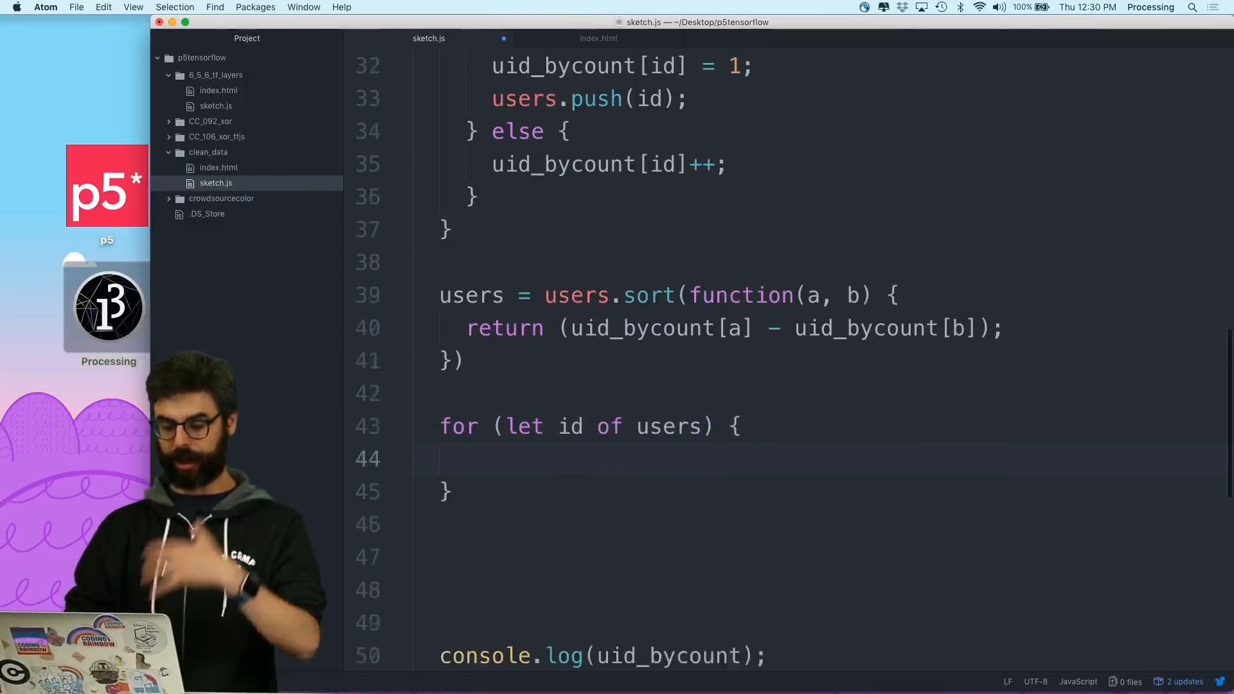
pyautogui.write('console.l')
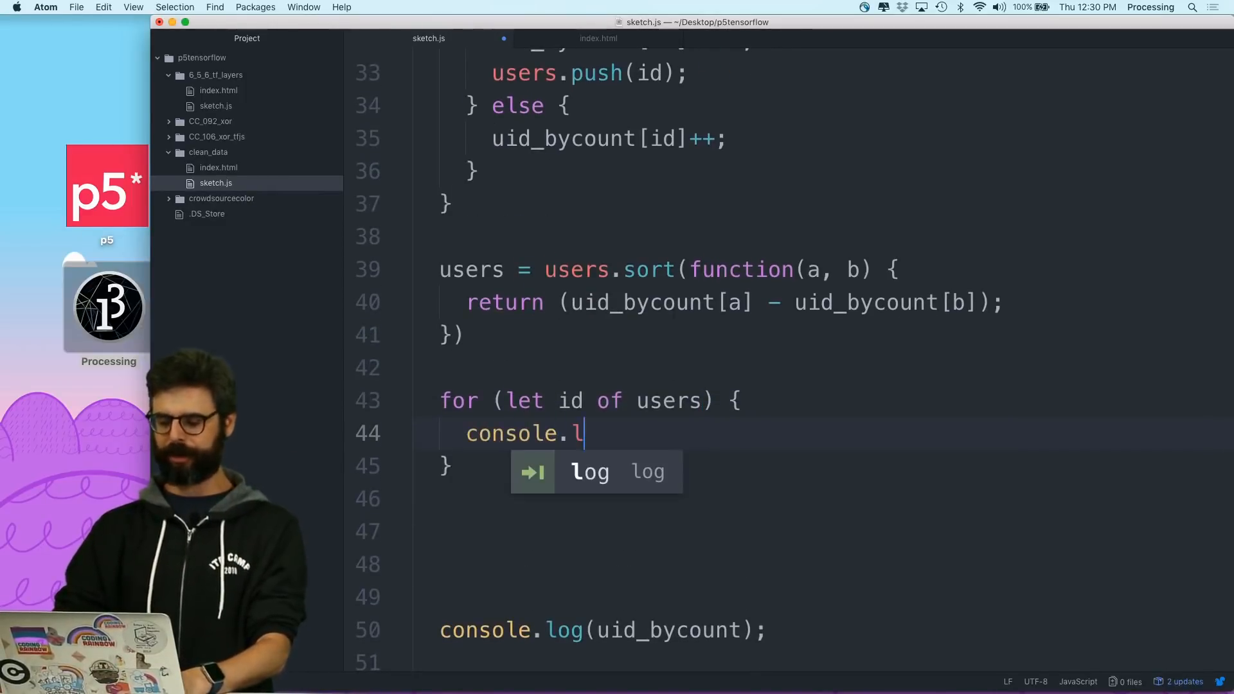
pyautogui.press('Tab')
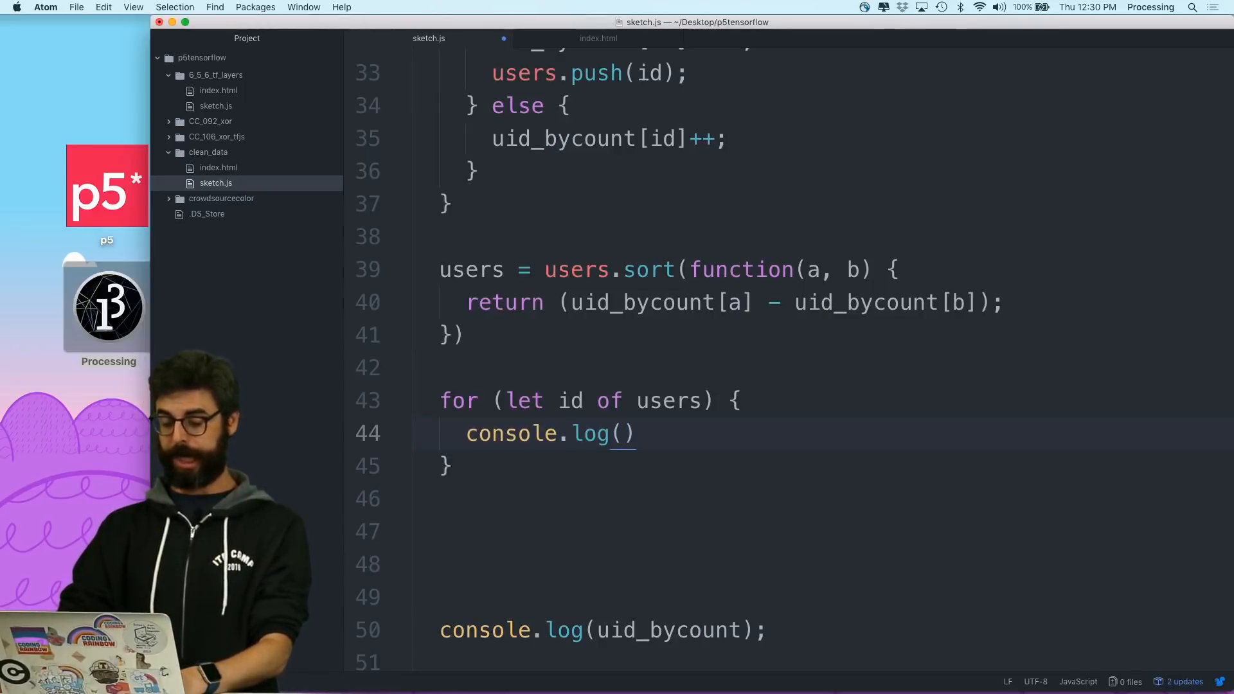
pyautogui.write('u')
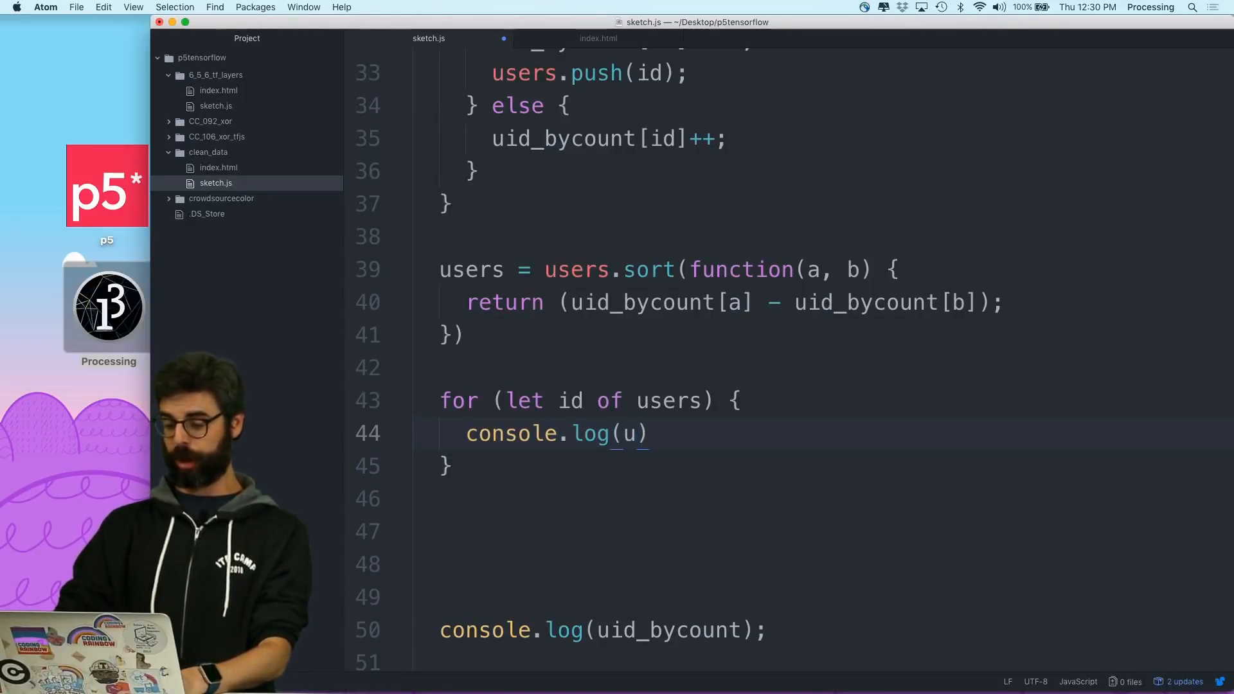
pyautogui.write('id + ""')
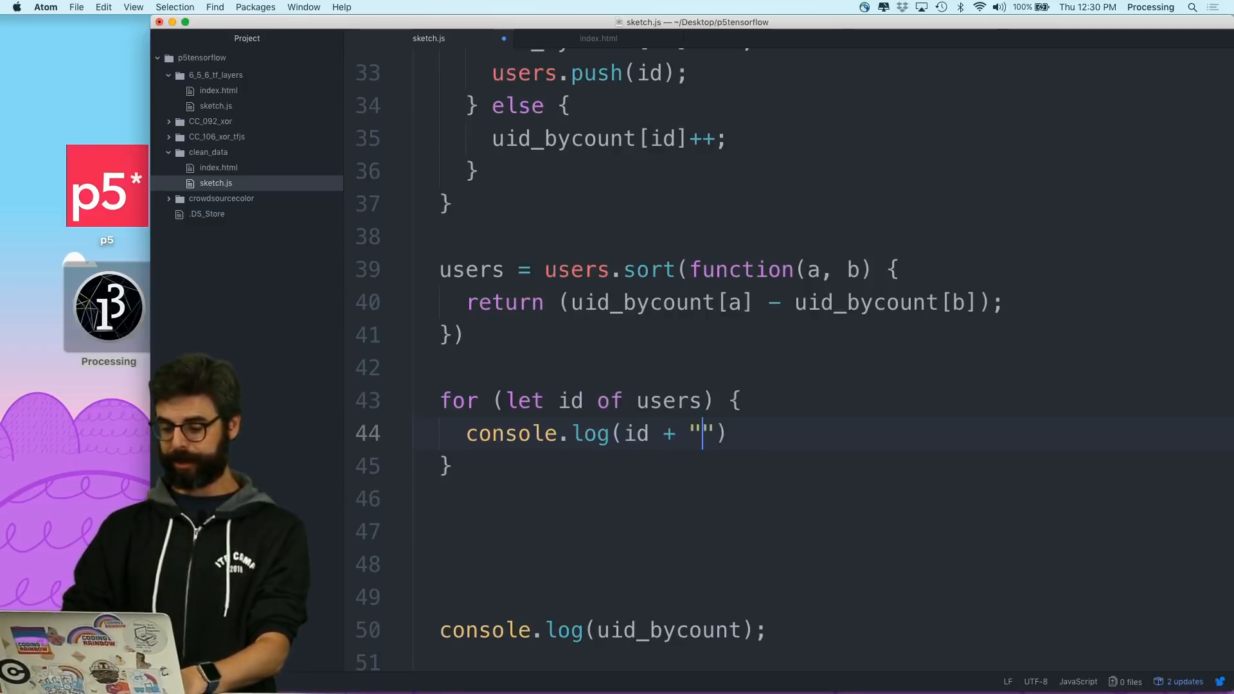
pyautogui.write('" "')
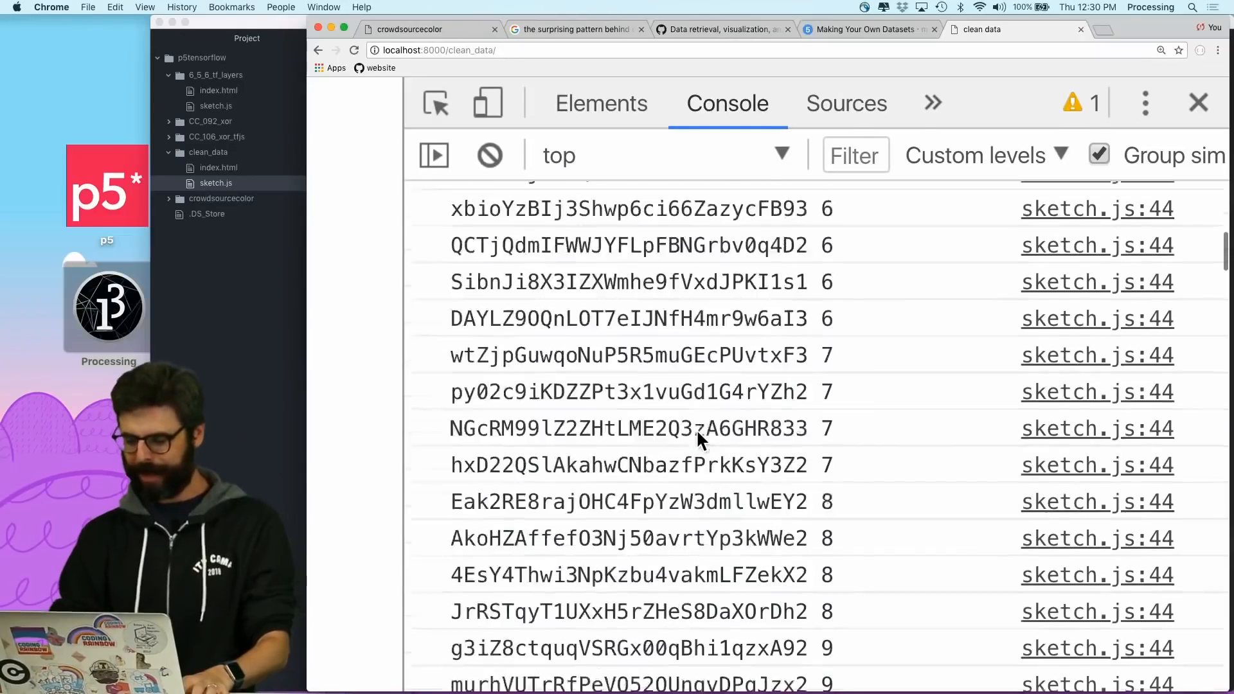
# - Scroll through the console listing of user IDs with their counts
pyautogui.scroll(-3)
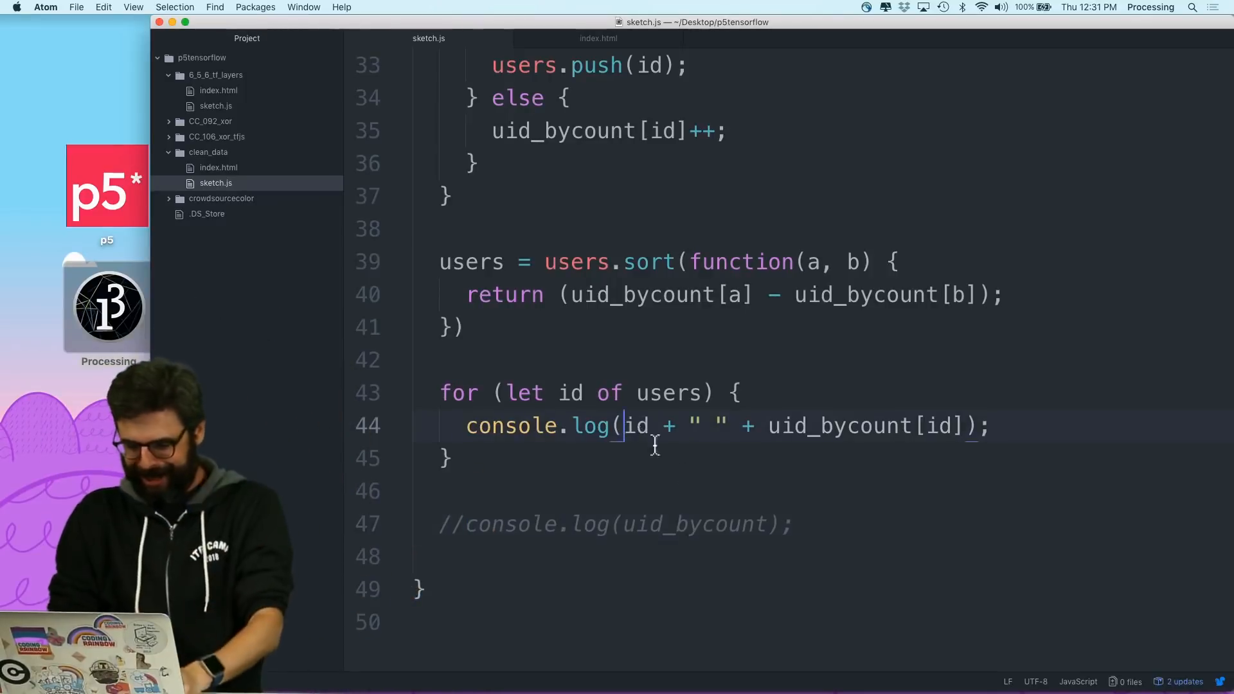
# - Rewrite the log as the template literal `user ${id} submitted ${uid_bycount[id]}`
pyautogui.write('`')
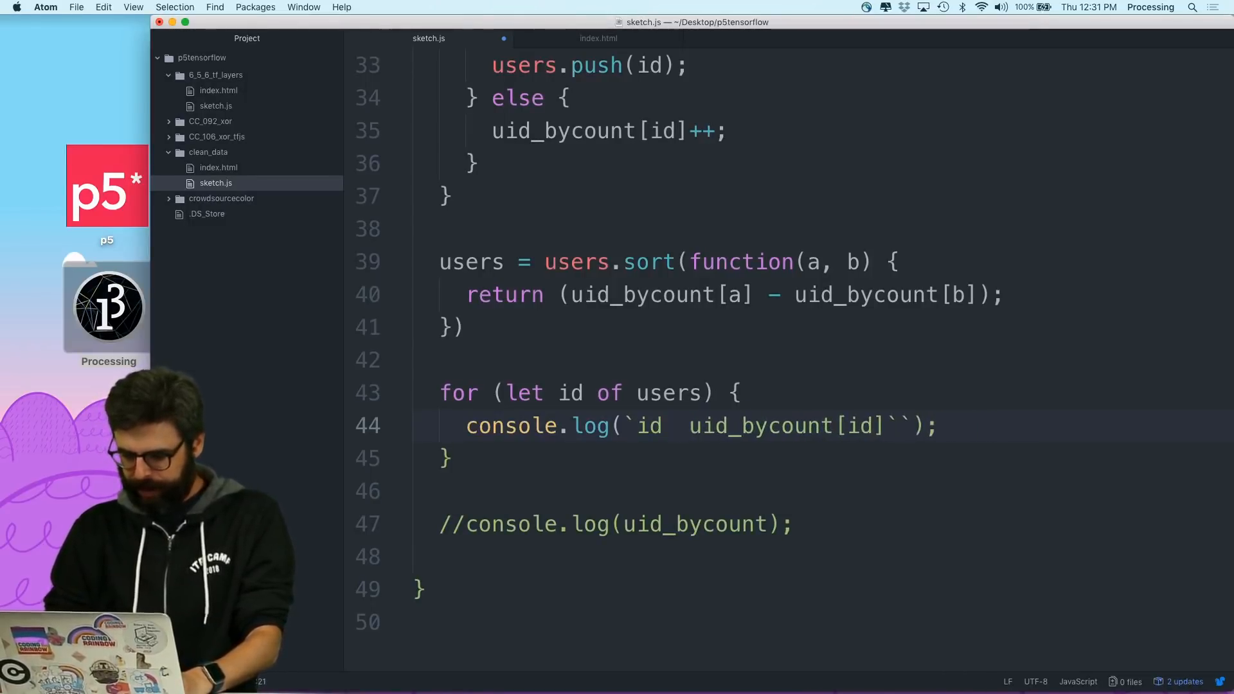
pyautogui.write('{')
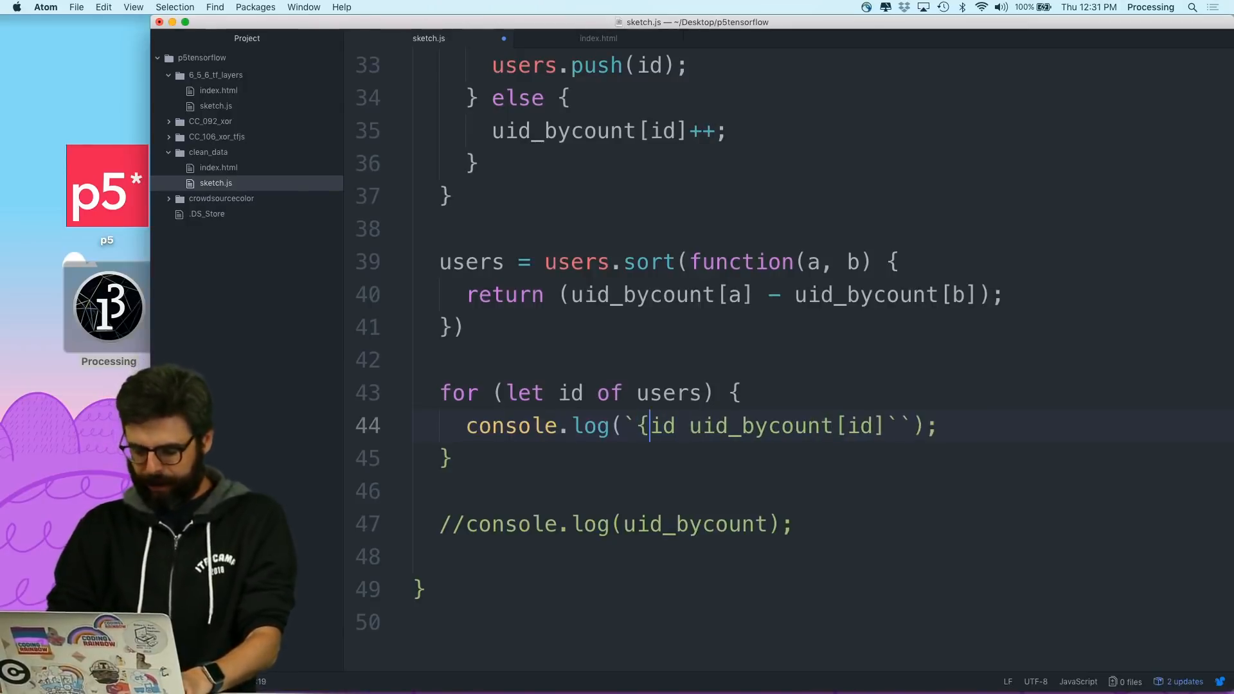
pyautogui.write('${id}')
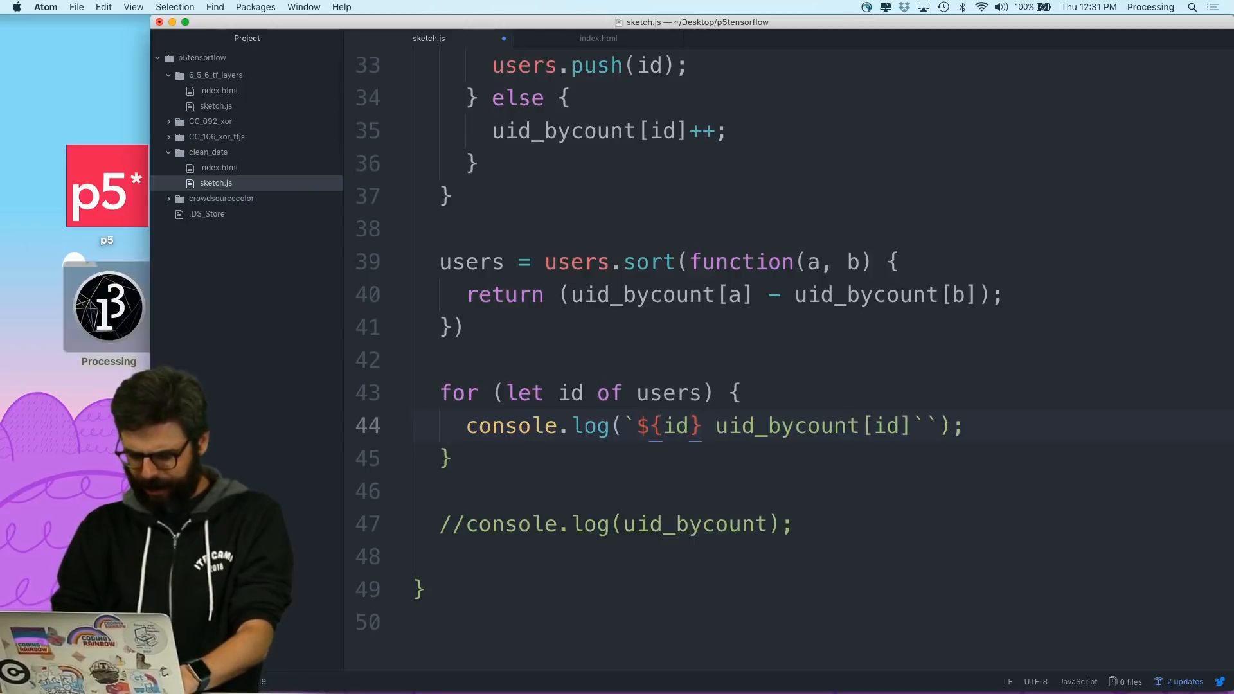
pyautogui.write('${')
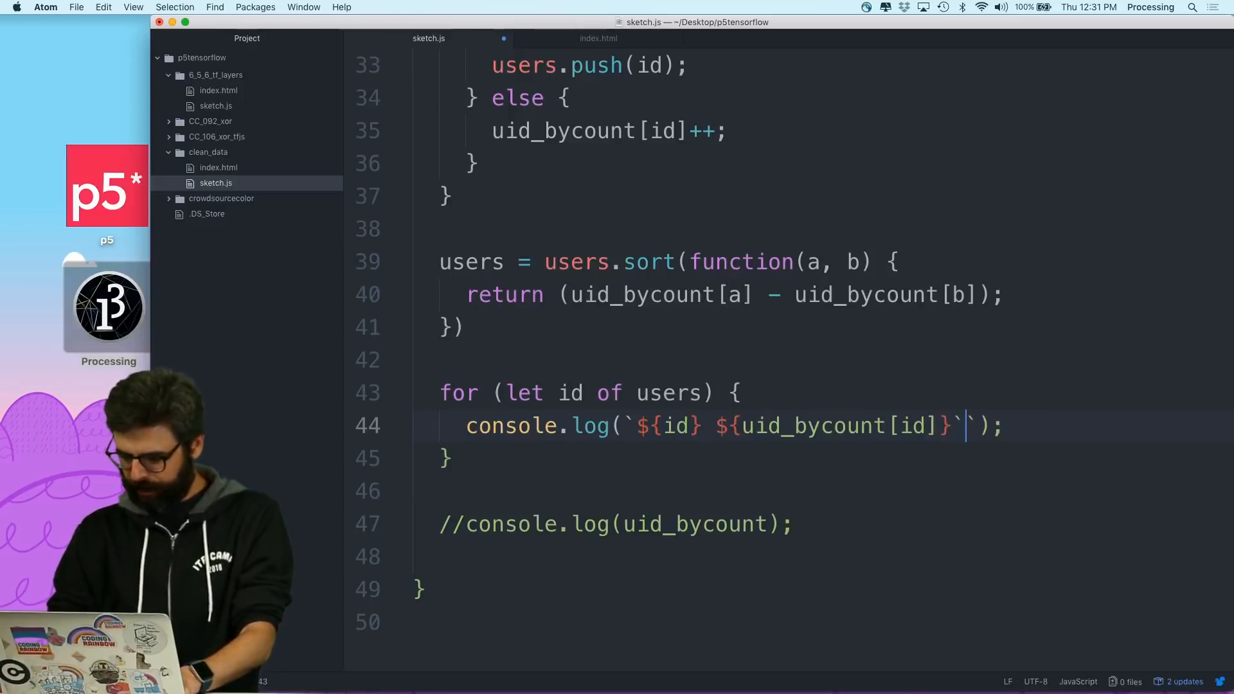
pyautogui.write('iu')
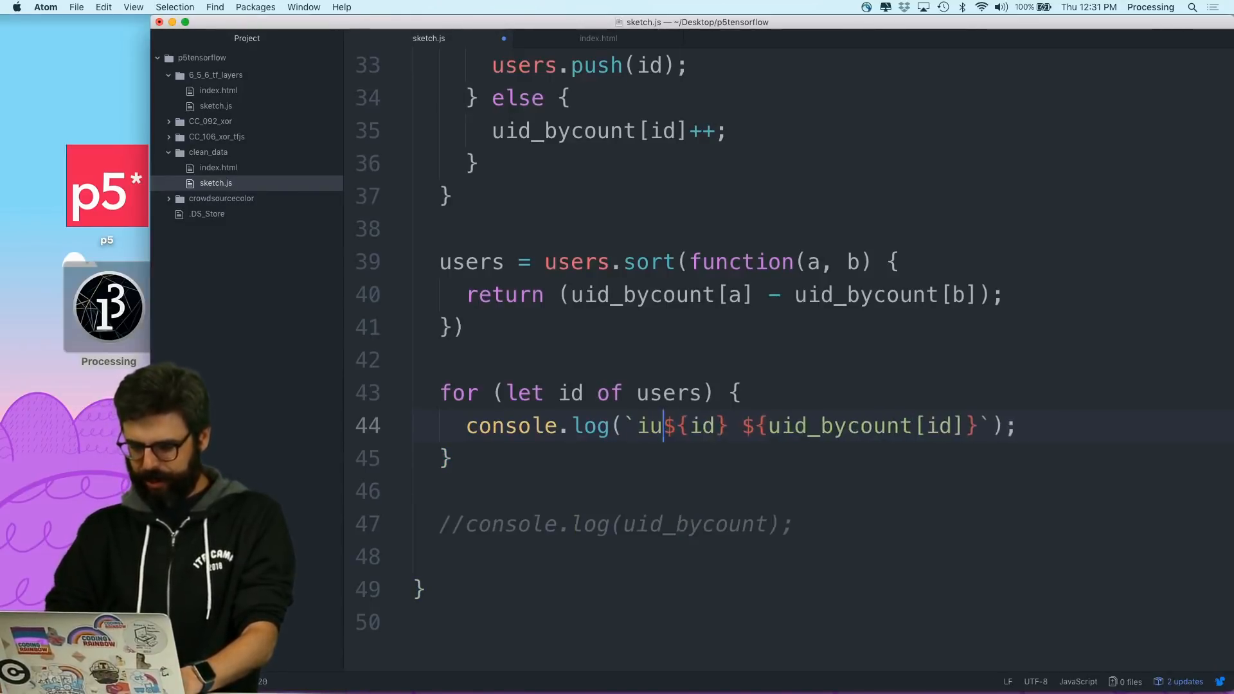
pyautogui.write('ser:')
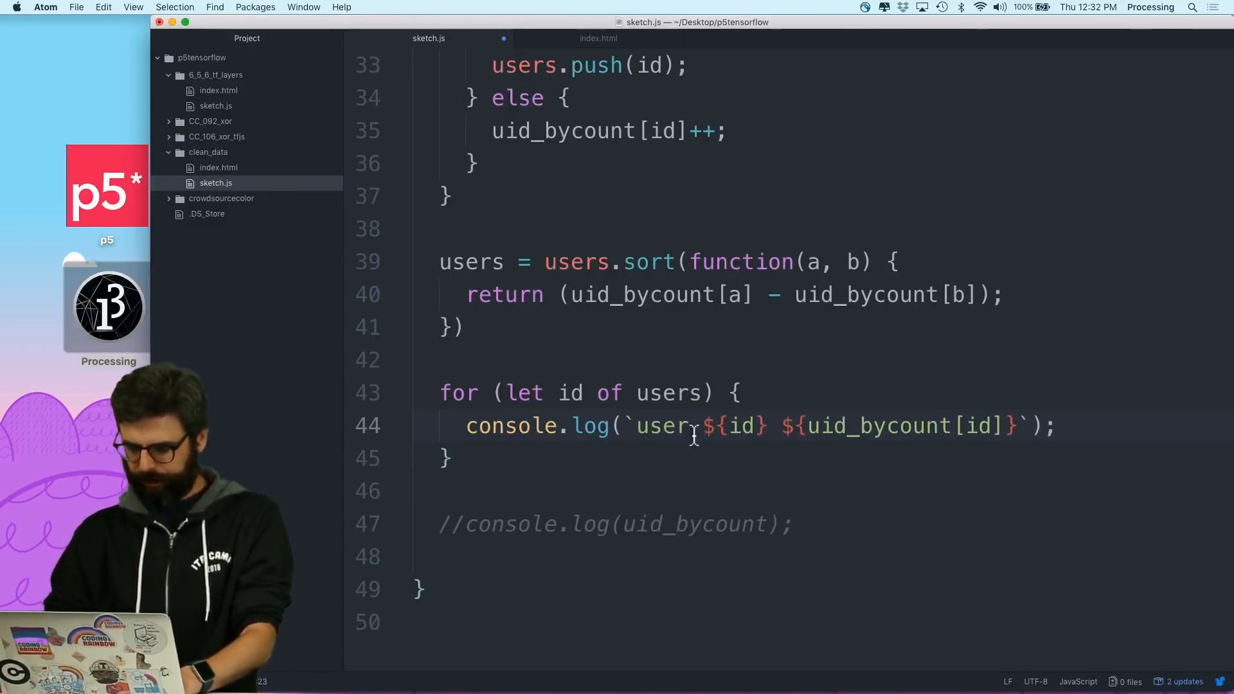
pyautogui.write('si')
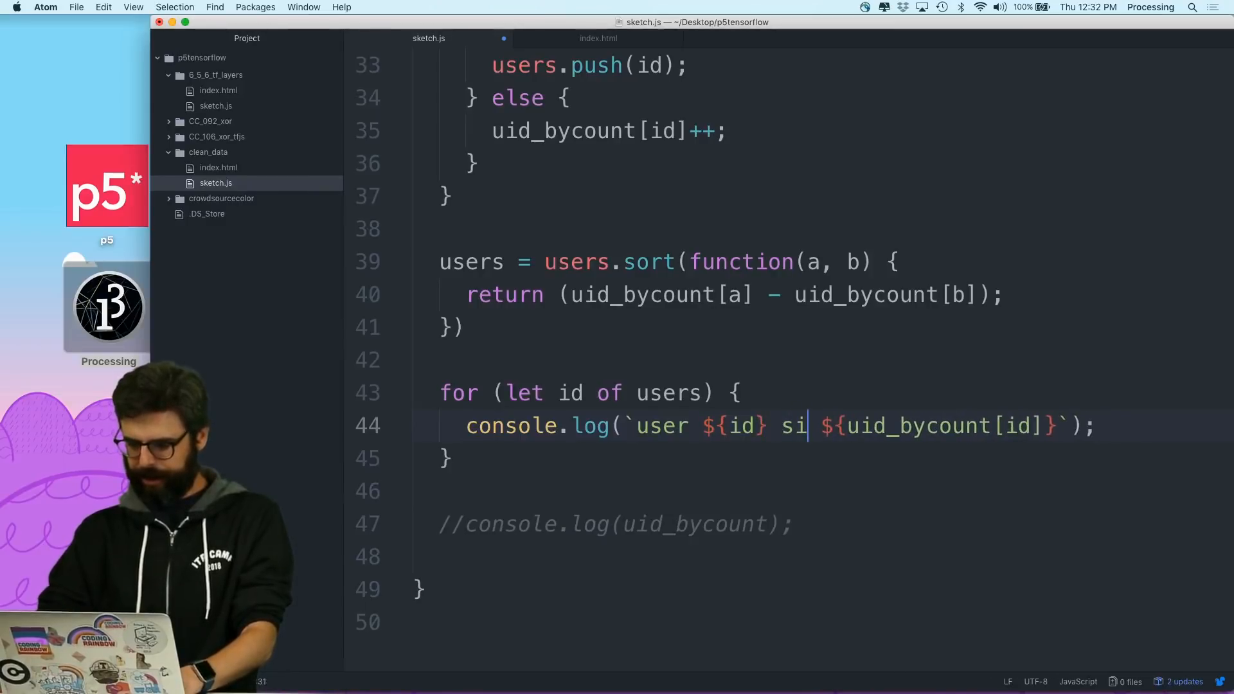
pyautogui.write('ubmitted')
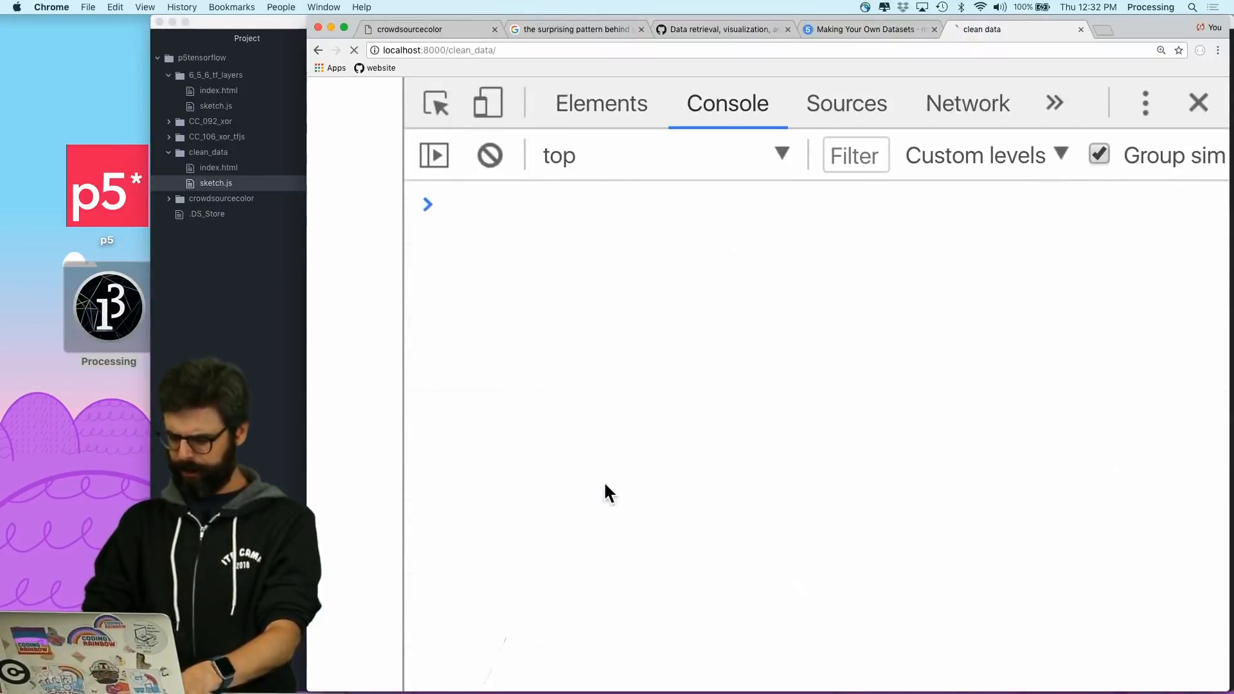
# - Reload the clean_data page so the console lists users by count up to 236 entries
pyautogui.click(355, 50)
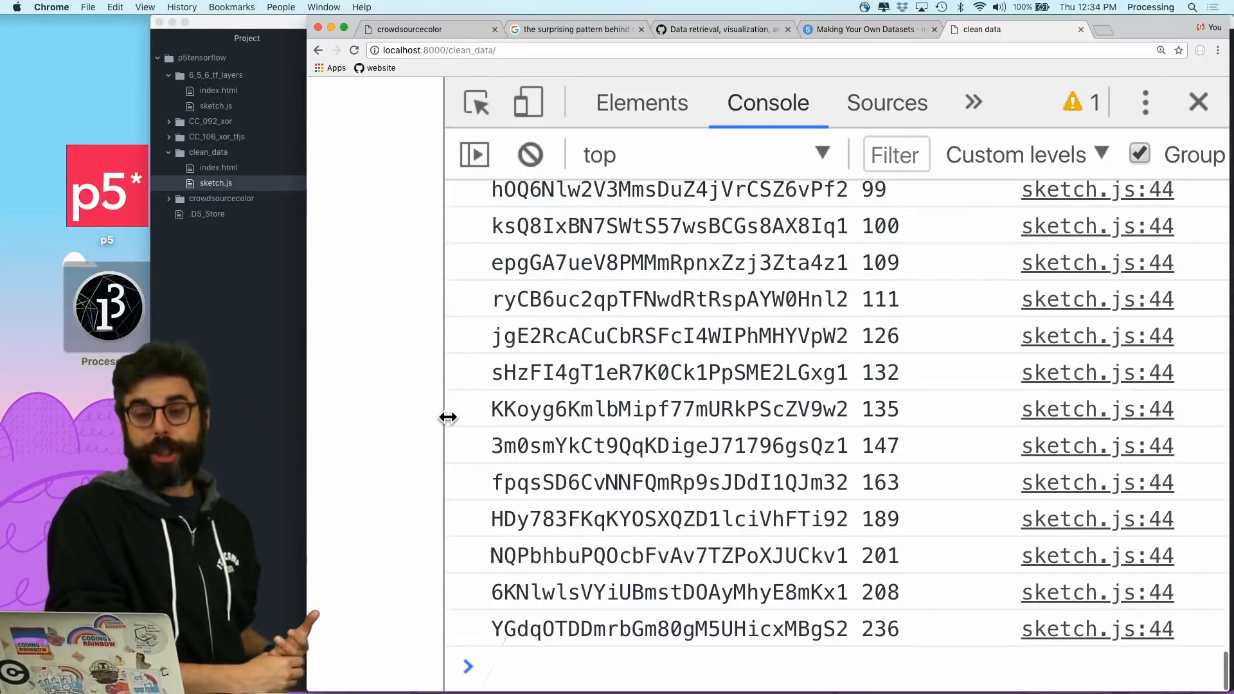
pyautogui.moveTo(638, 486)
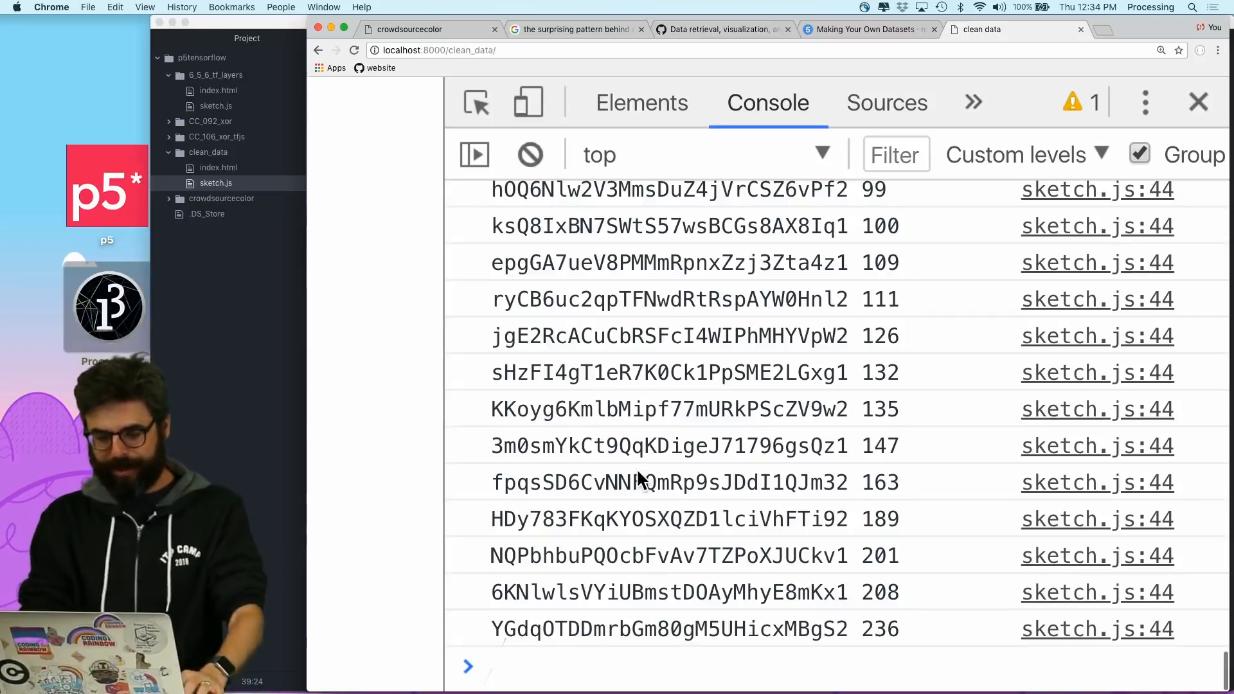